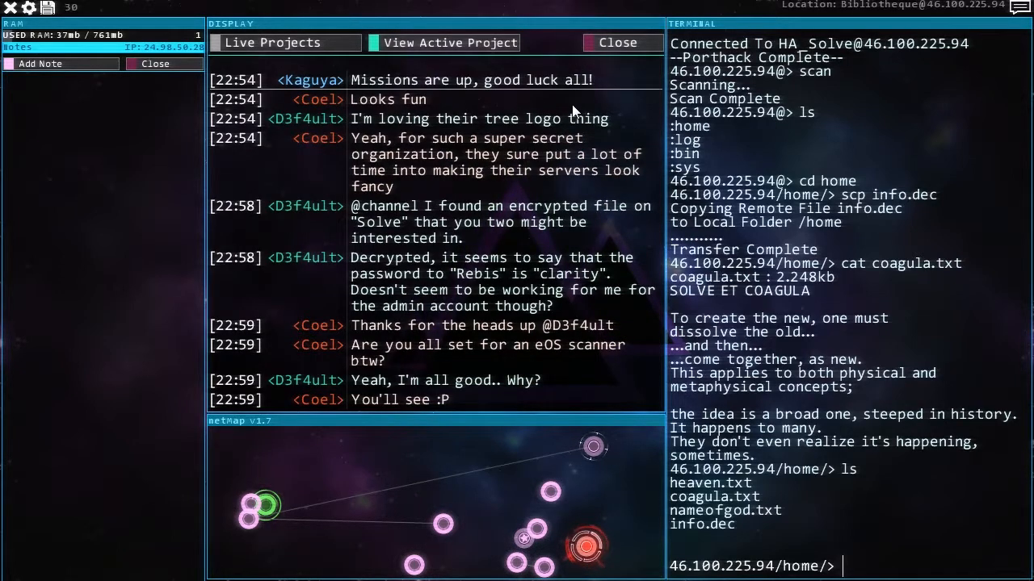
mouse_move(449, 200)
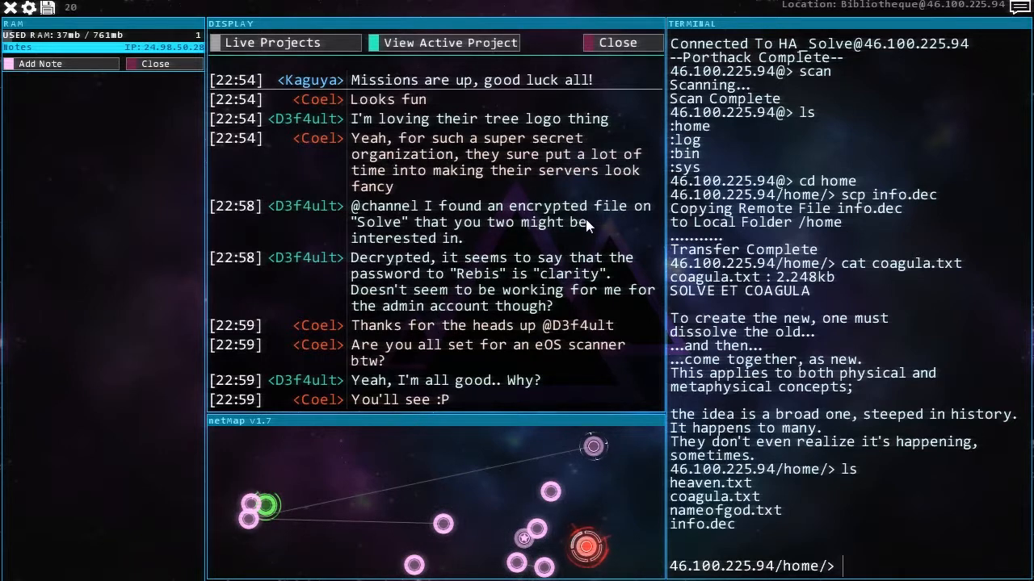
mouse_move(653, 224)
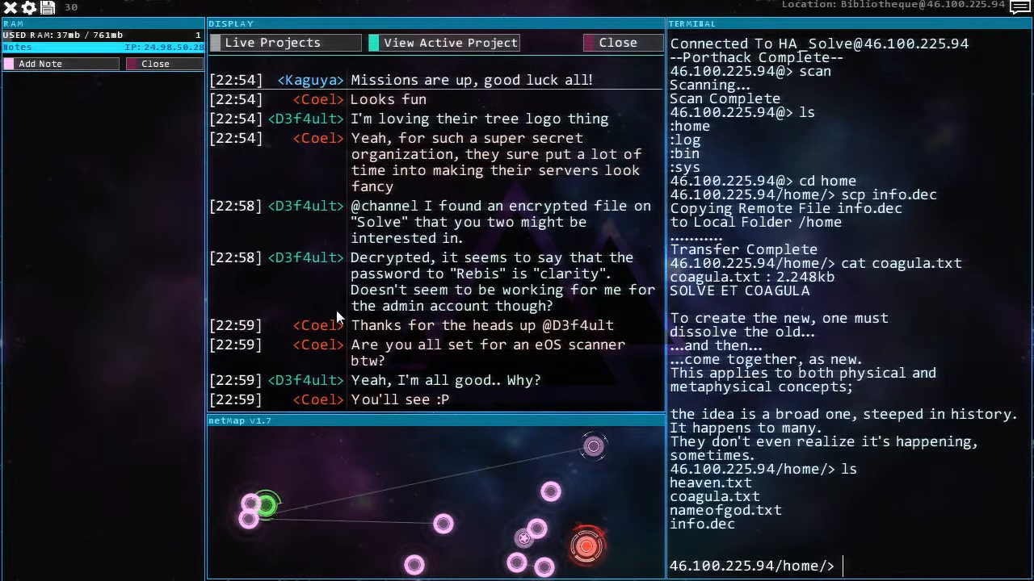
mouse_move(583, 278)
type("connect 66.96.149.16")
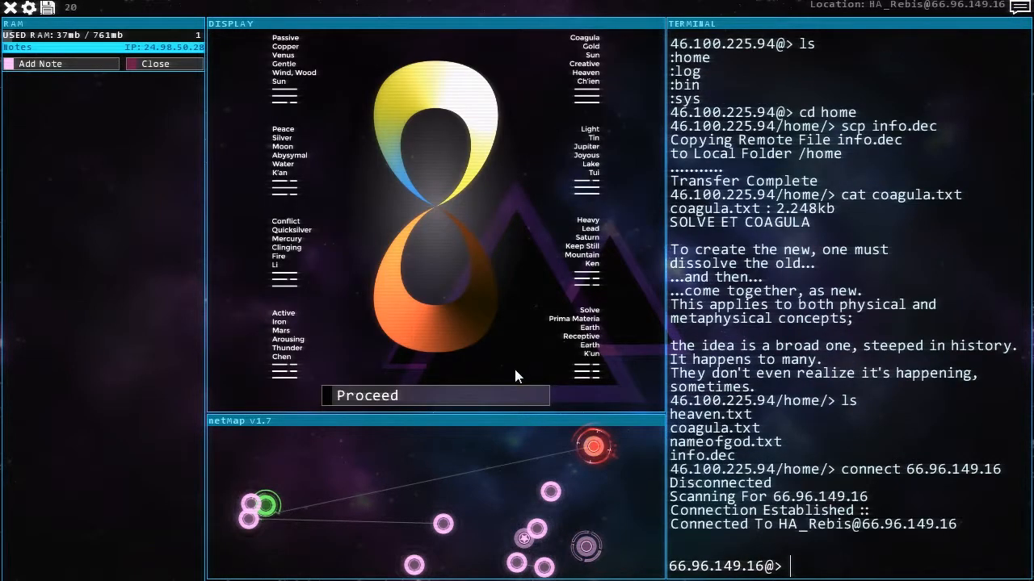
- Proceed past the HA_Rebis welcome screen and solve its firewall with the password 'clarity'
left_click(434, 394)
type("probe")
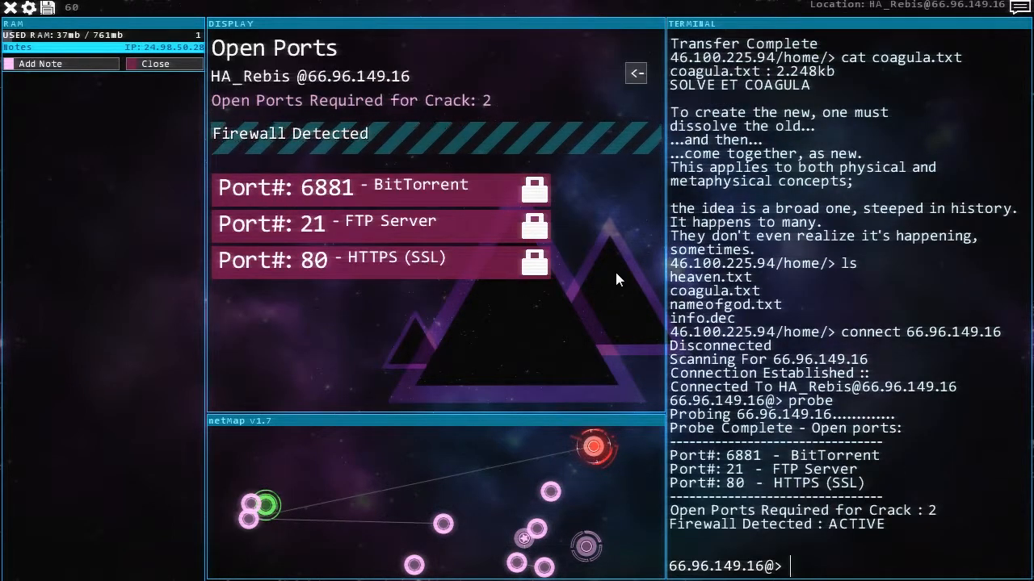
type("solv")
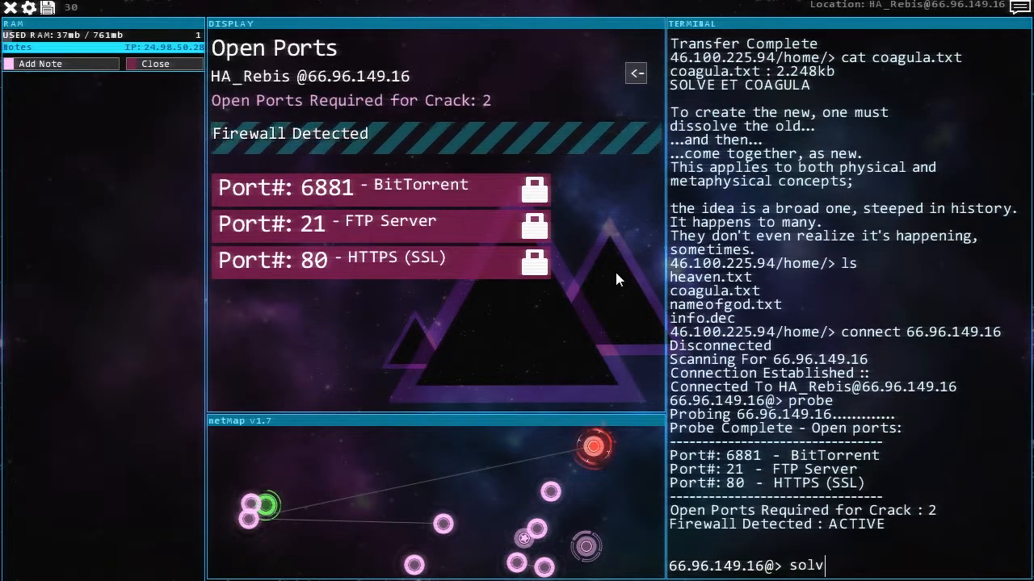
type("e ca")
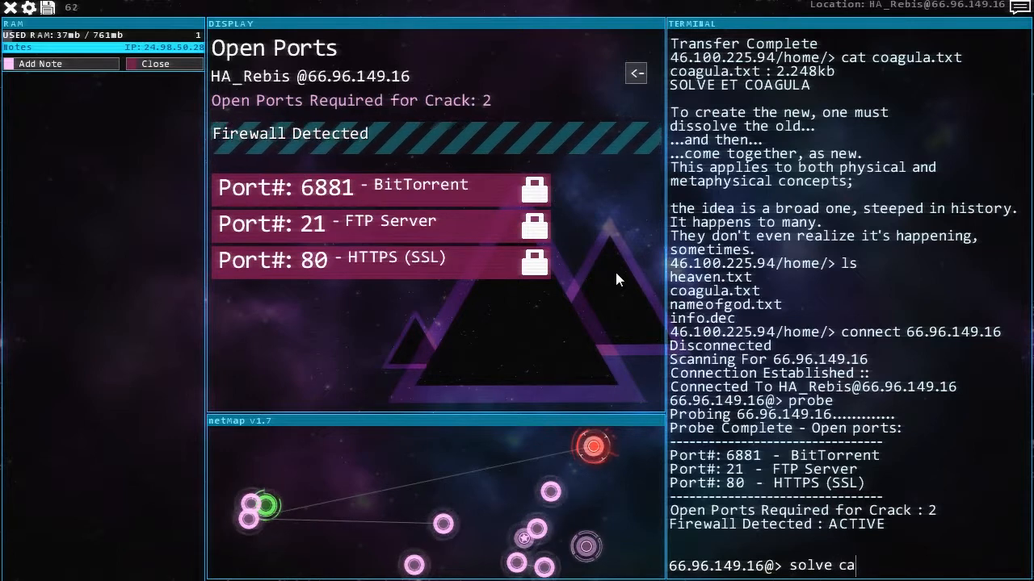
type("lari")
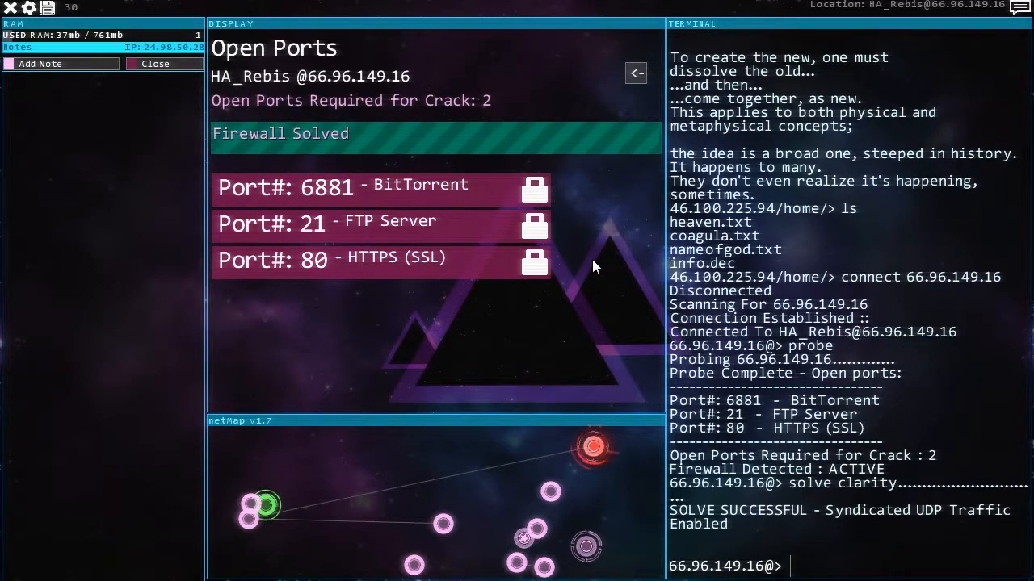
- Crack the FTP port with FTPSprint 21 and the HTTPS port with SSLTrojan 80 -f 21
type("ftpsd")
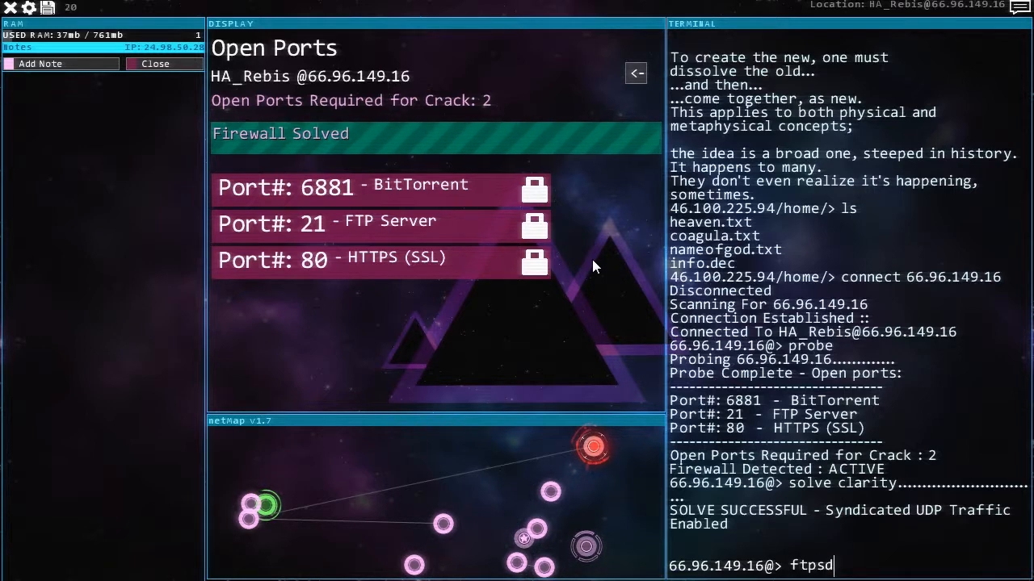
type("FTPSprint 21")
type("SSLTrojan")
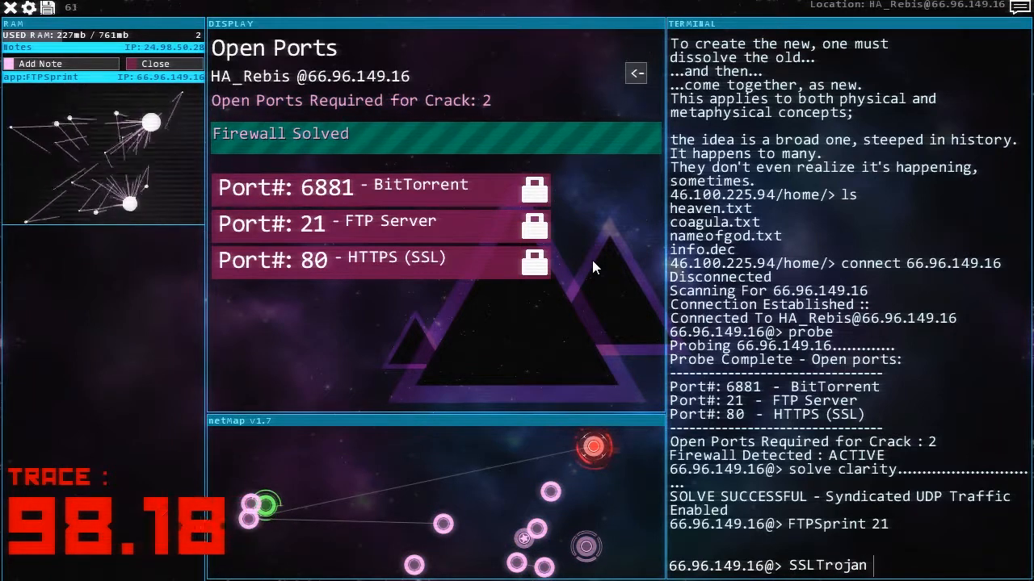
type("80 -f")
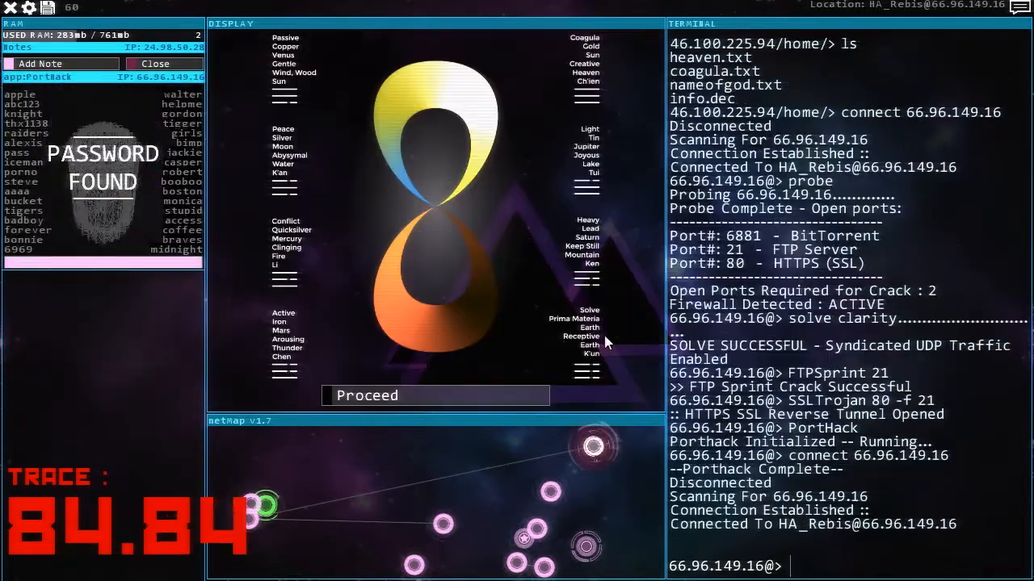
- Proceed past the welcome screen after reconnecting and browse the HA_Rebis file system as administrator
left_click(435, 394)
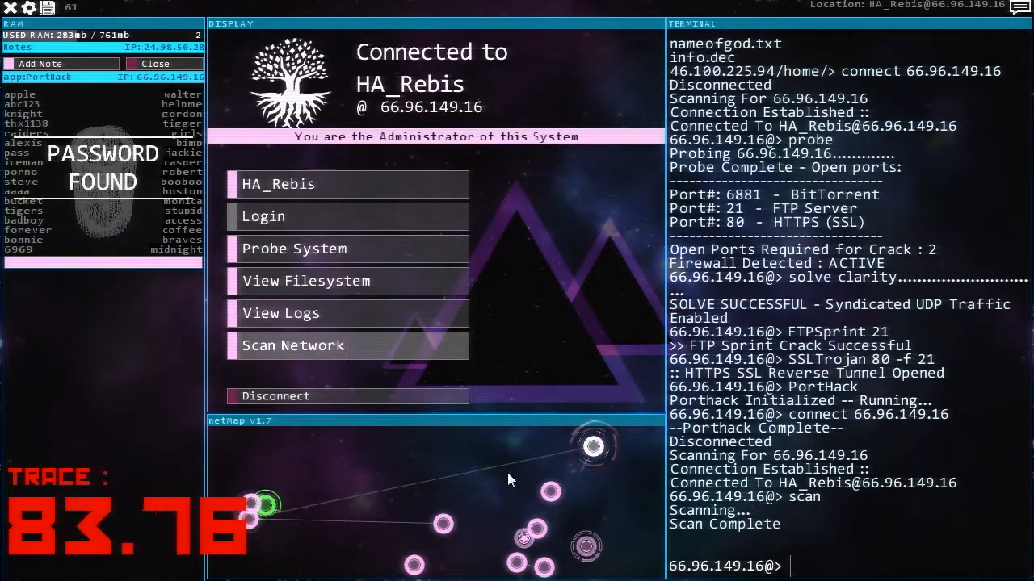
left_click(307, 281)
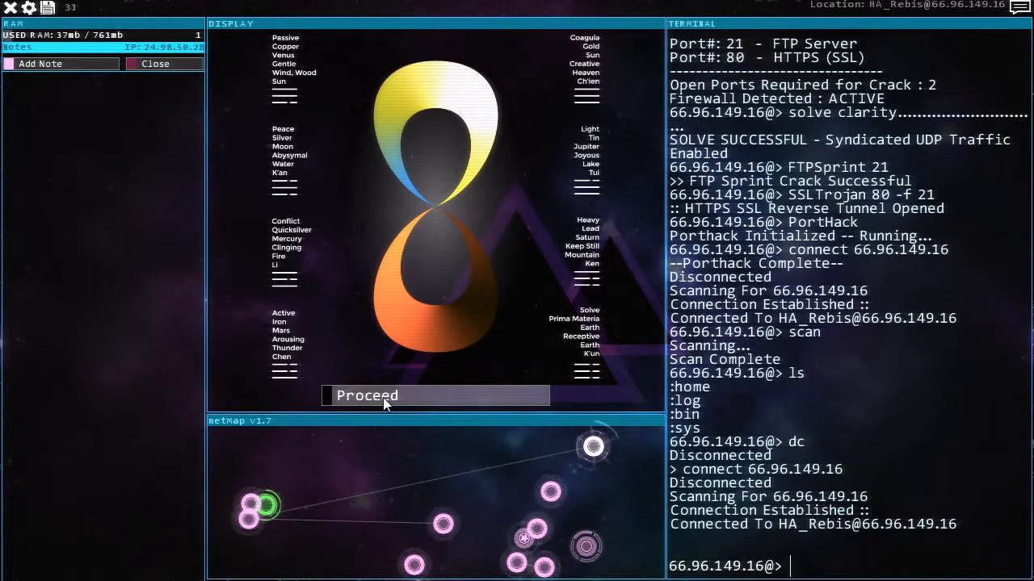
left_click(365, 396)
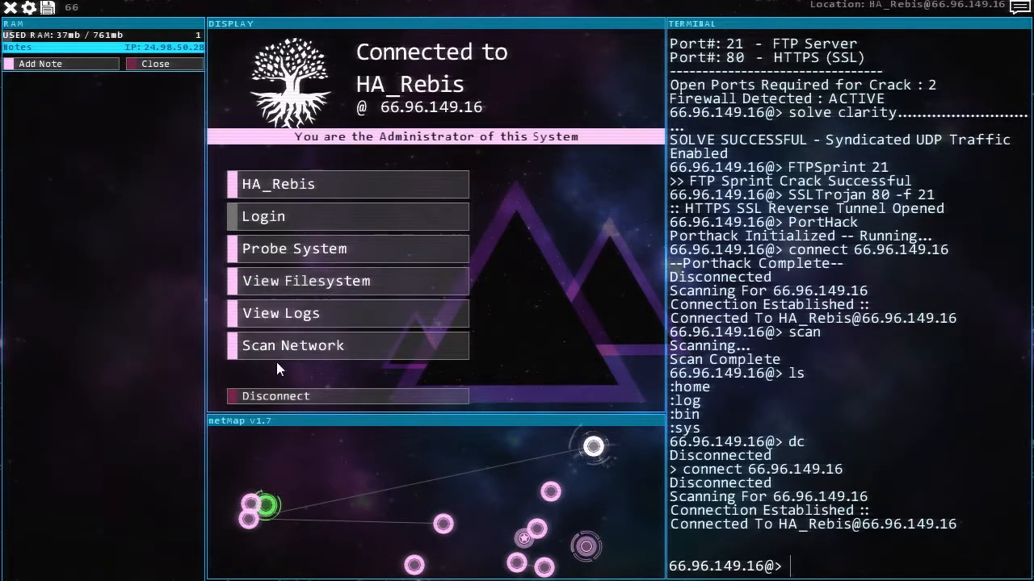
left_click(307, 281)
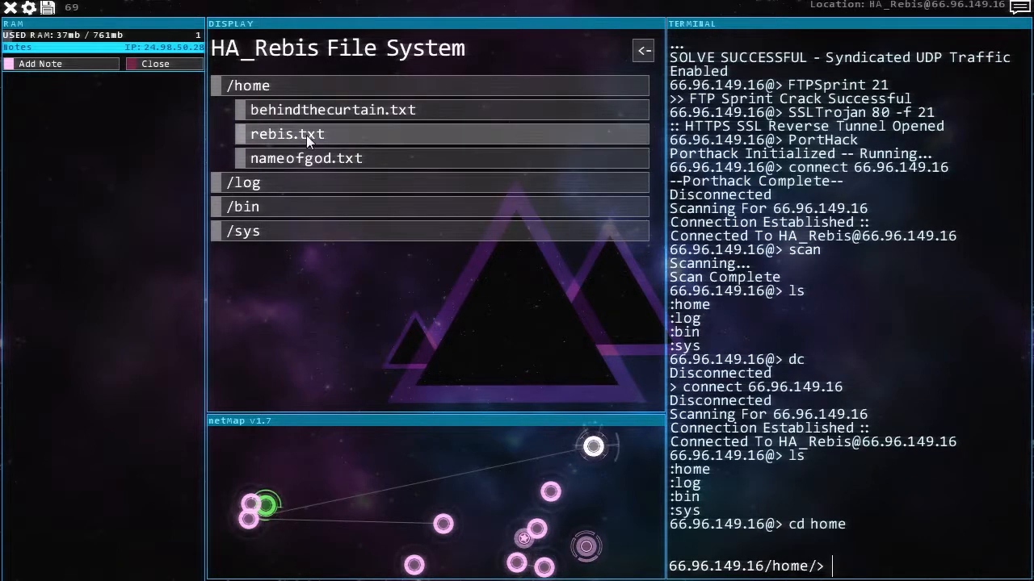
- Read rebis.txt and behindthecurtain.txt in /home about the cycle of change
left_click(288, 134)
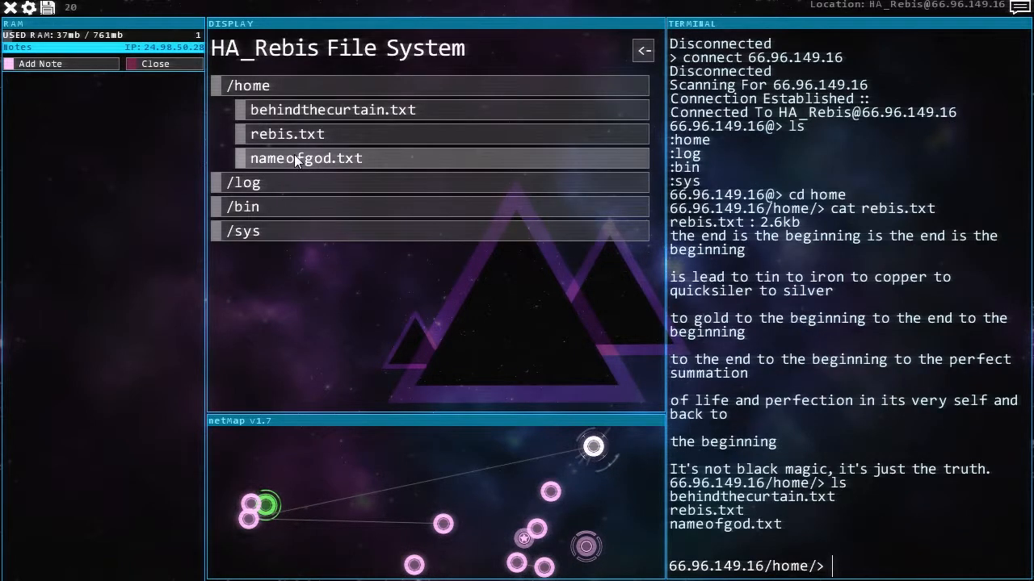
left_click(333, 110)
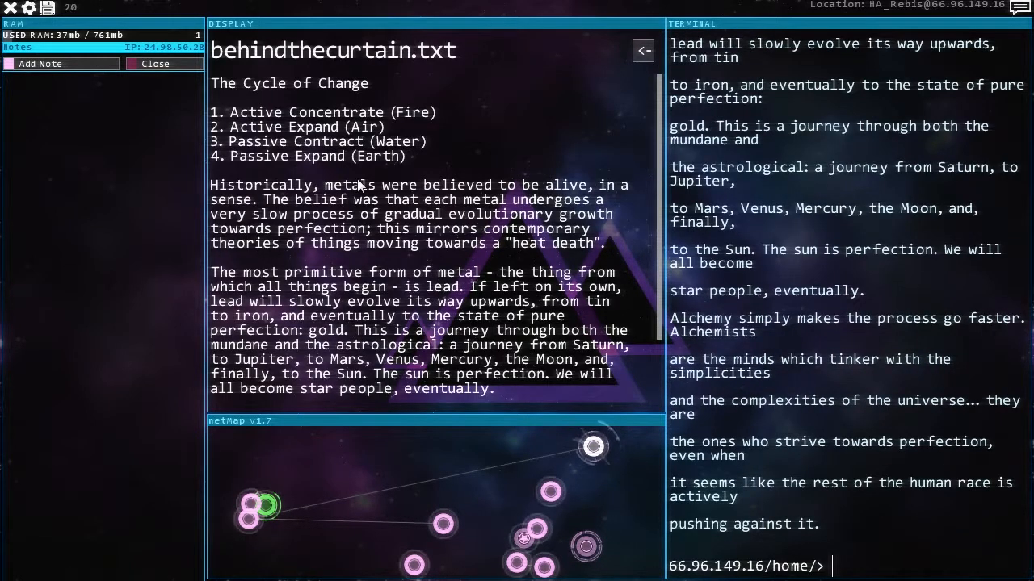
mouse_move(633, 194)
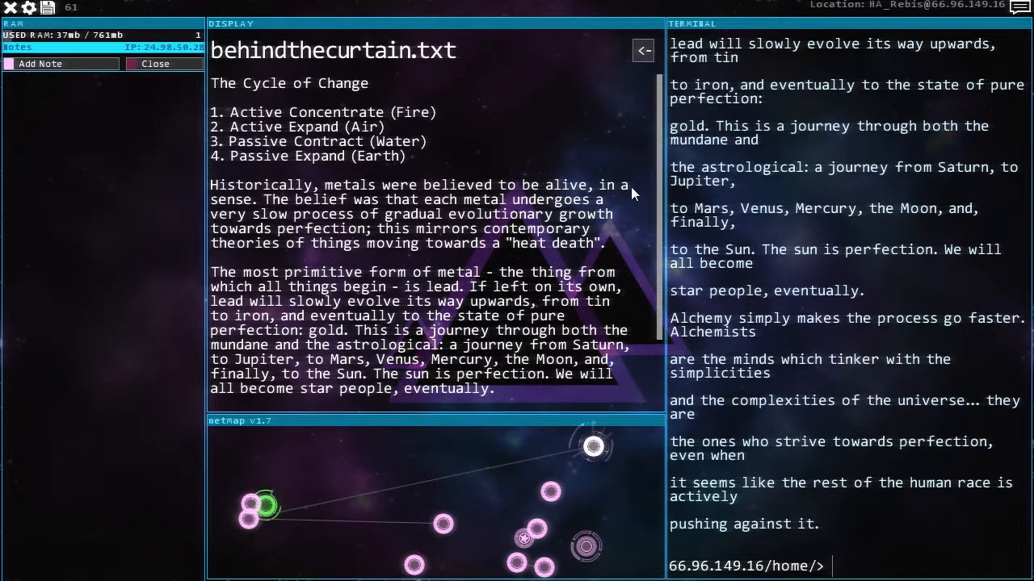
scroll("down", 3)
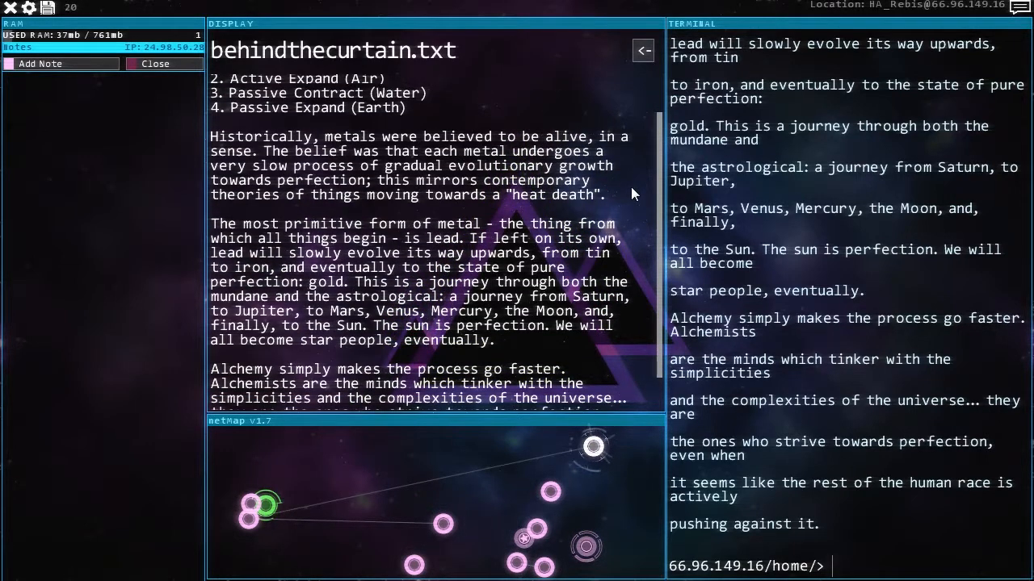
scroll("up", 3)
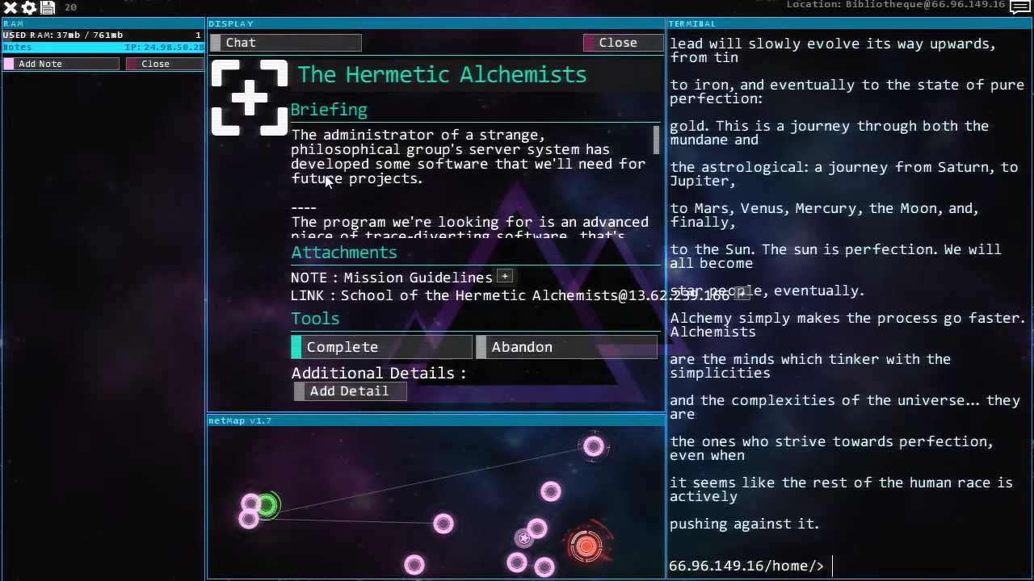
- Scroll through the Hermetic Alchemists mission briefing
scroll("down", 3)
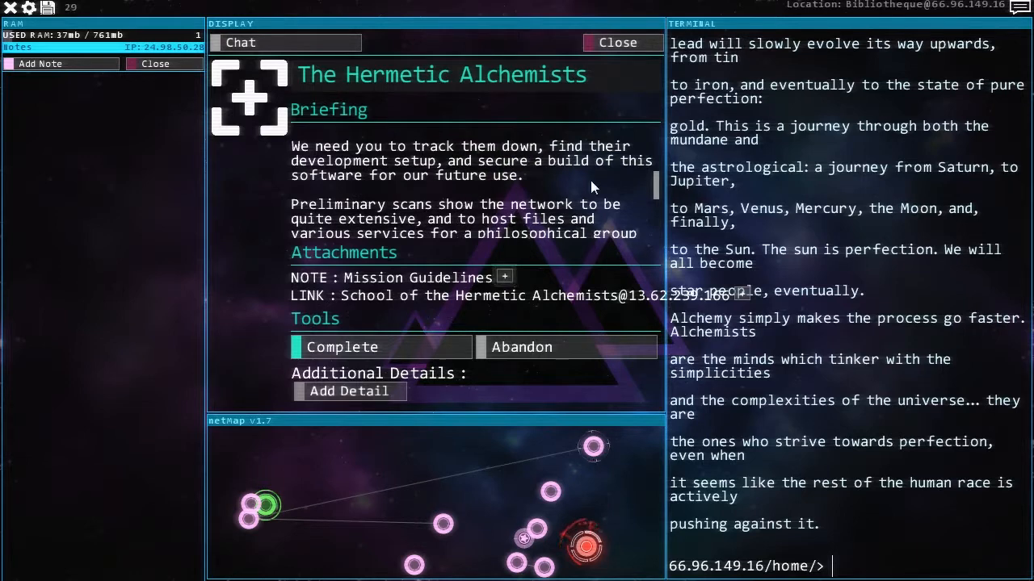
scroll("down", 3)
type("connect 66.96.149.16")
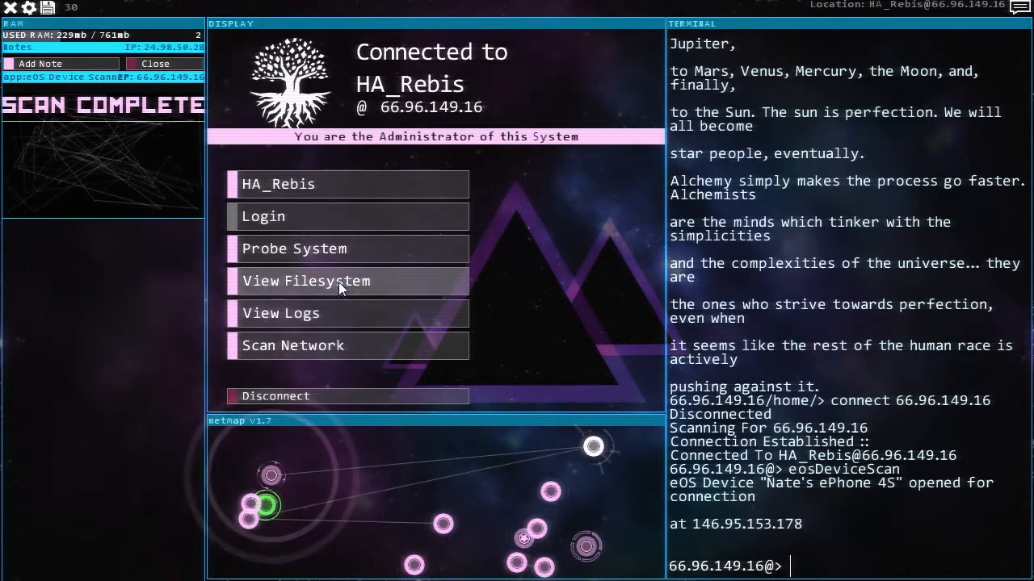
- Browse the HA_Rebis logs, connect to HA_Solve on the netmap and run eosDeviceScan
left_click(307, 281)
type("rm *")
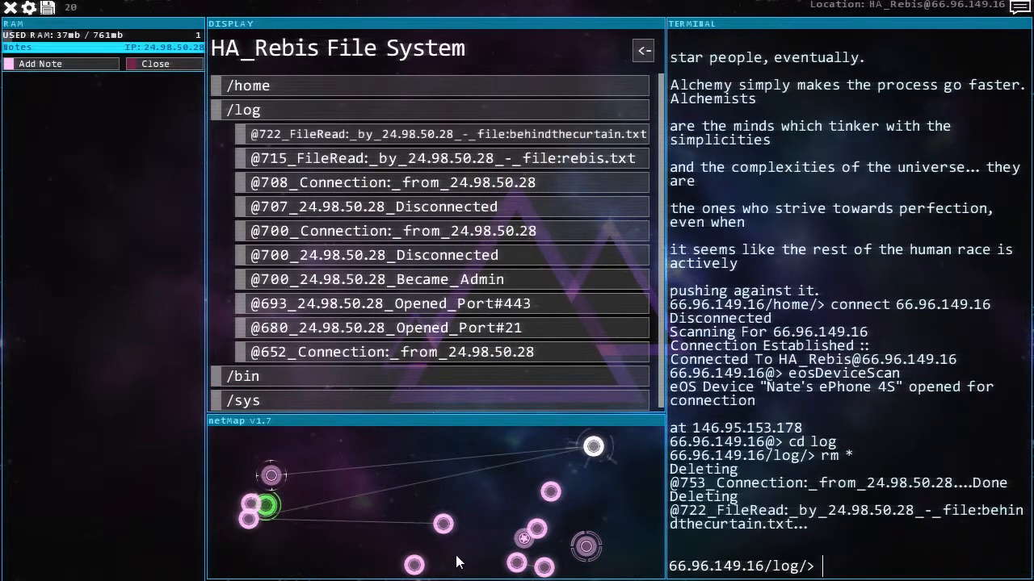
left_click(443, 523)
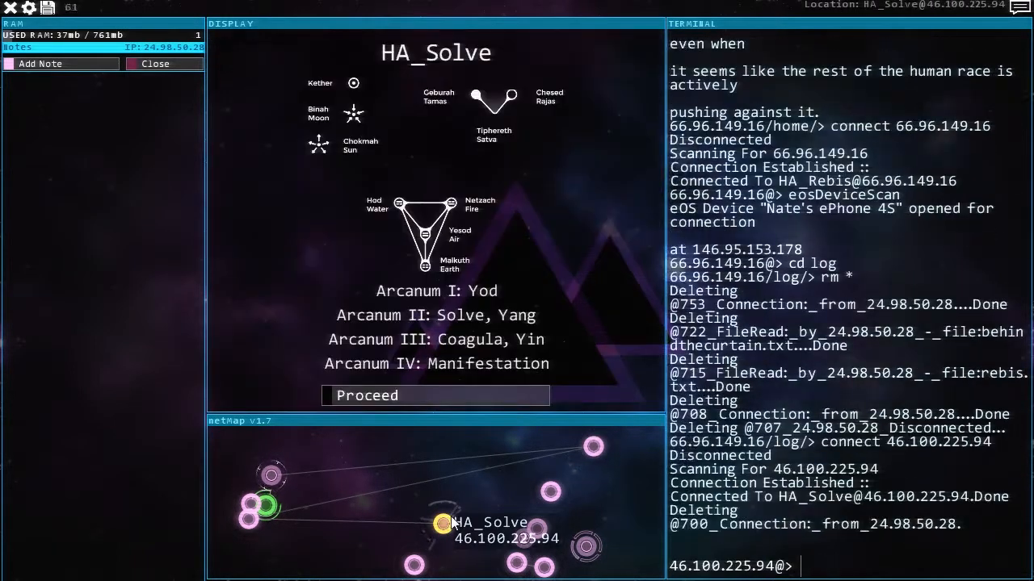
type("eosDeviceScan")
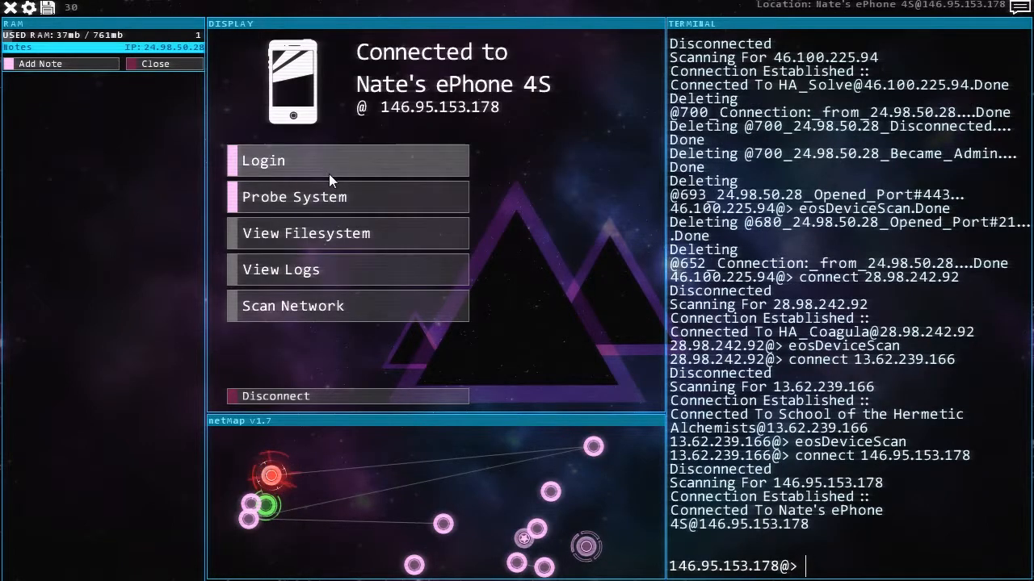
- Log in to Nate's ePhone 4S as admin and view its file system
left_click(348, 160)
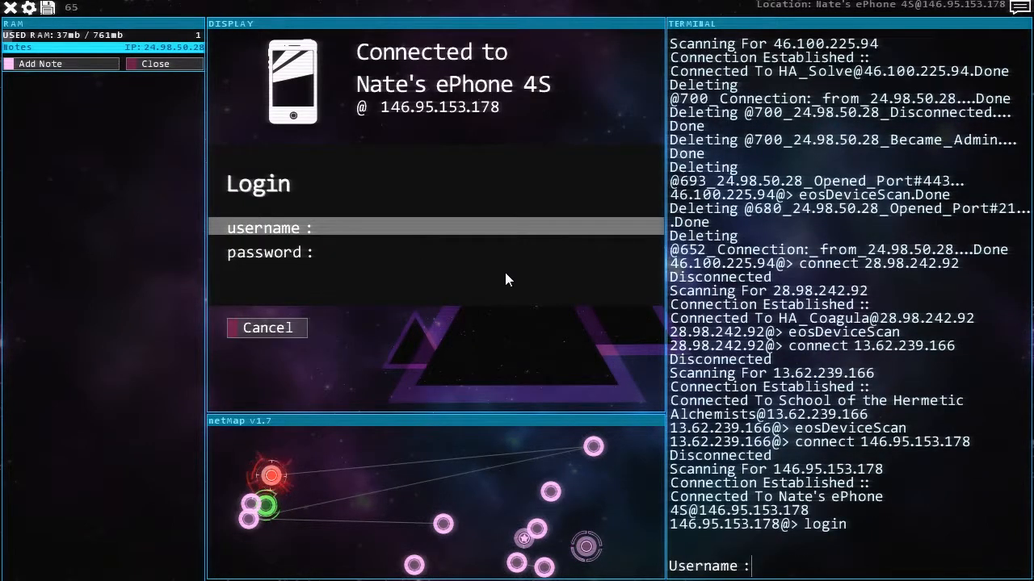
type("admin")
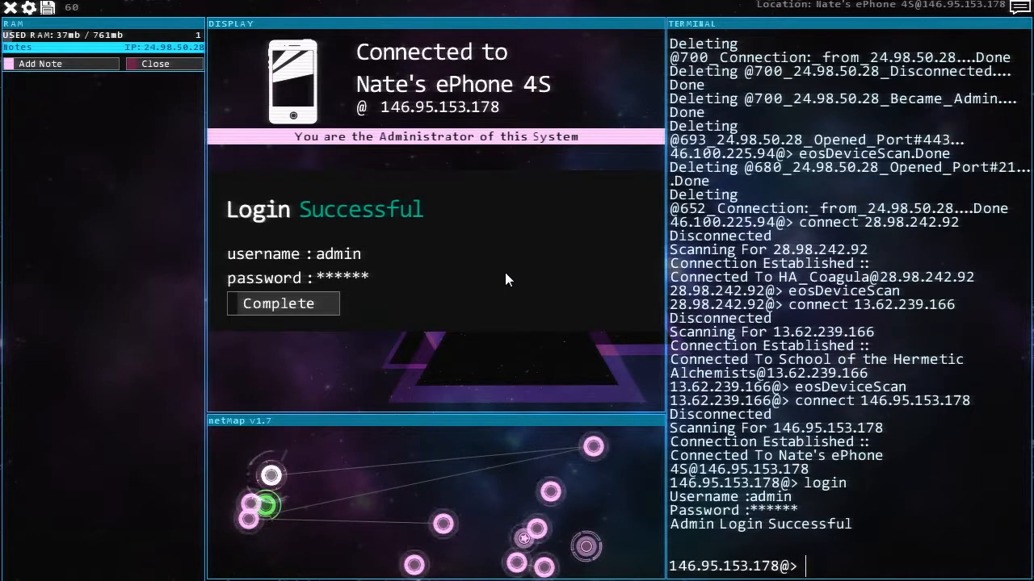
left_click(278, 304)
type("scan")
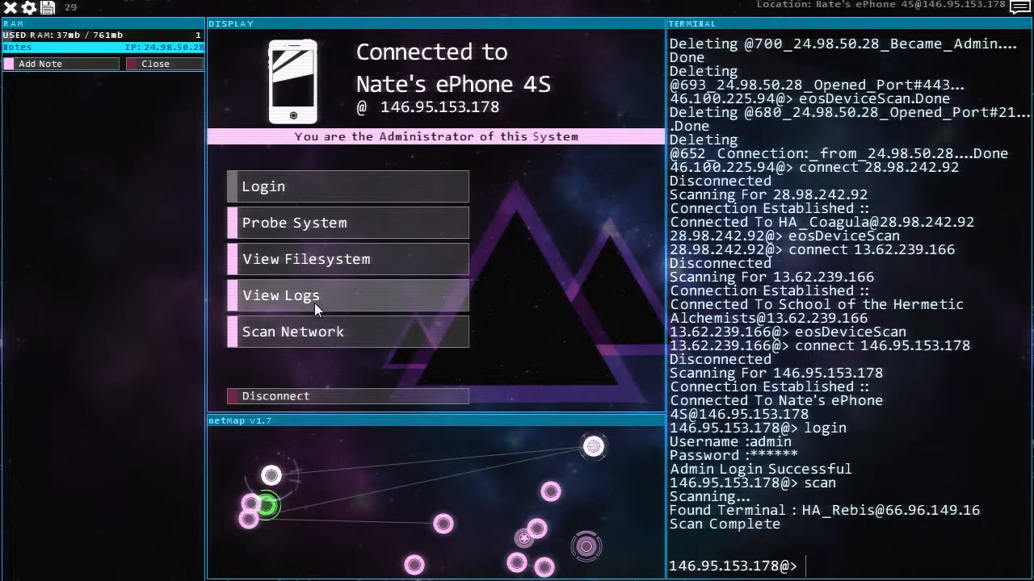
left_click(307, 259)
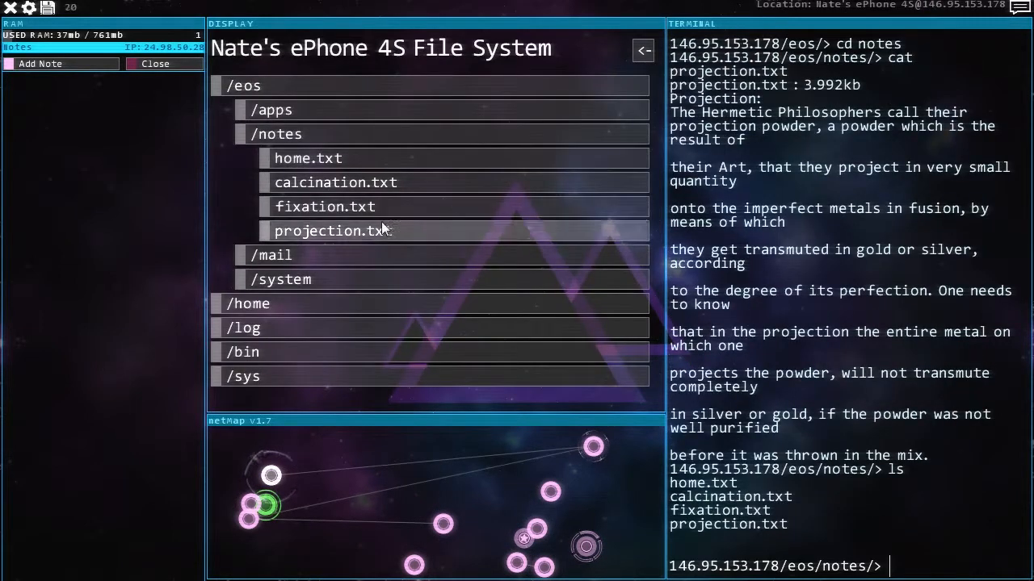
- Read calcination.txt and home.txt in the phone's notes to find the Home address
left_click(325, 207)
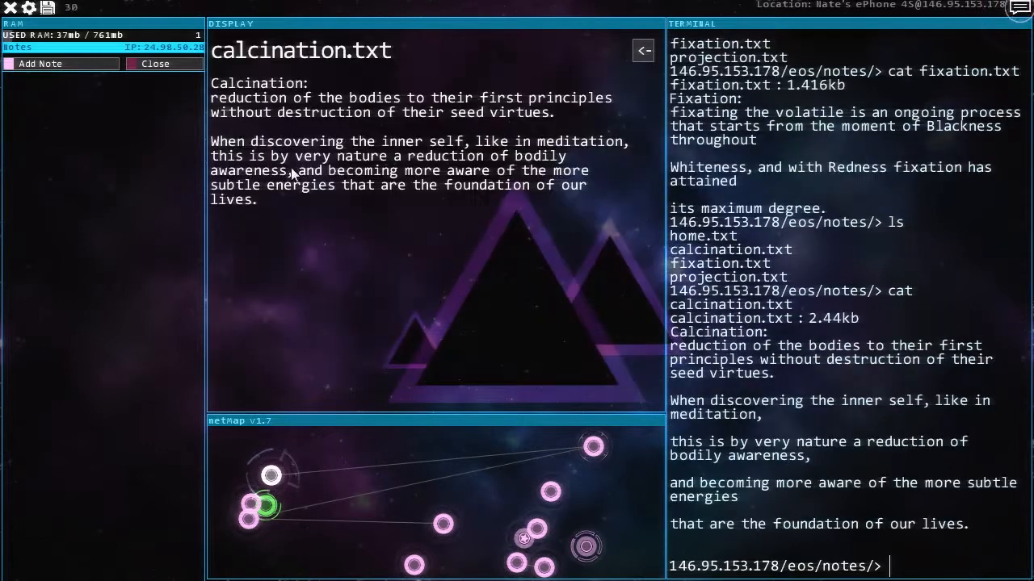
left_click(642, 50)
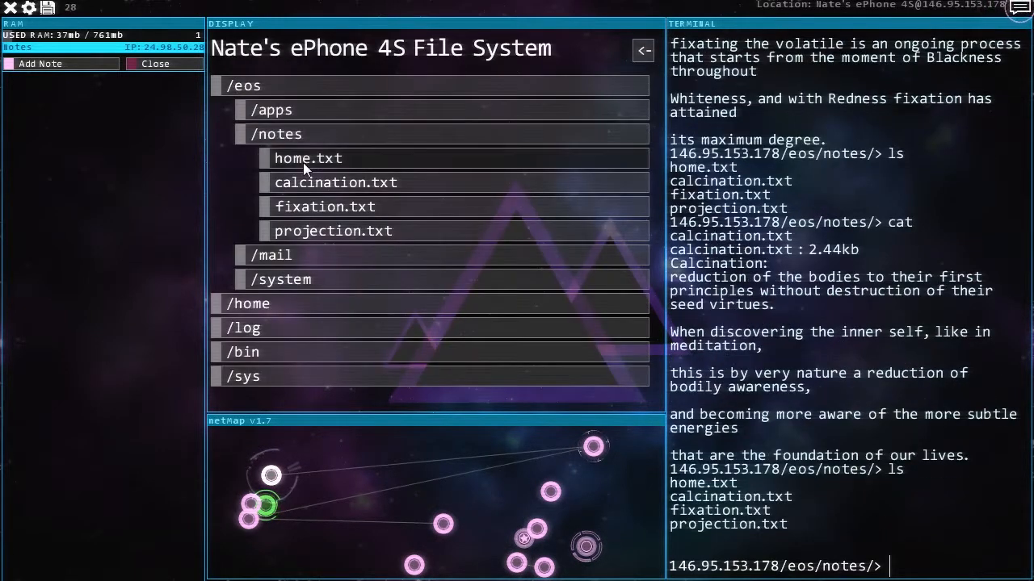
left_click(306, 158)
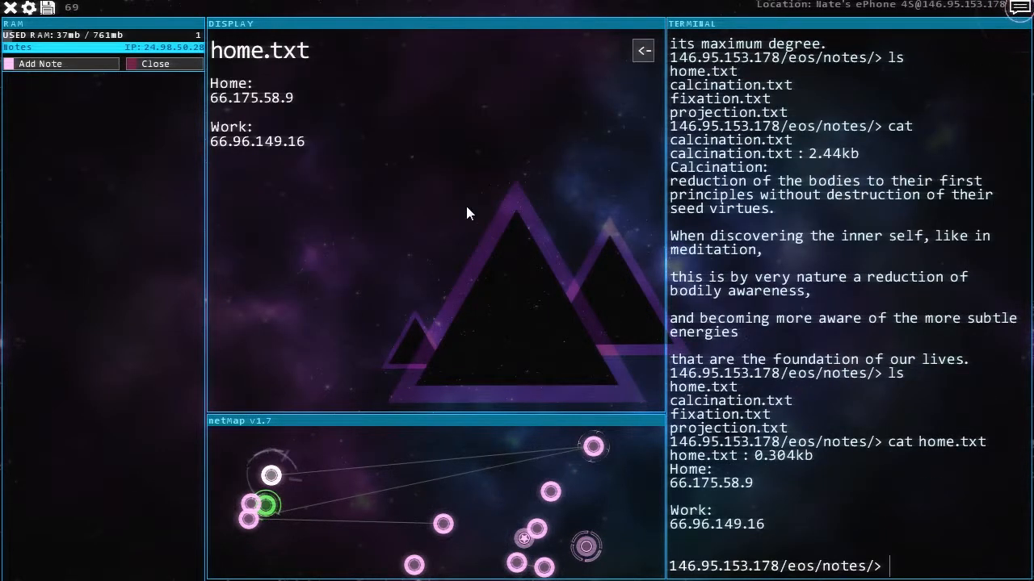
- Scan 66.175.58.9 to add Nate Wesson's home terminal to the network map
type("scan")
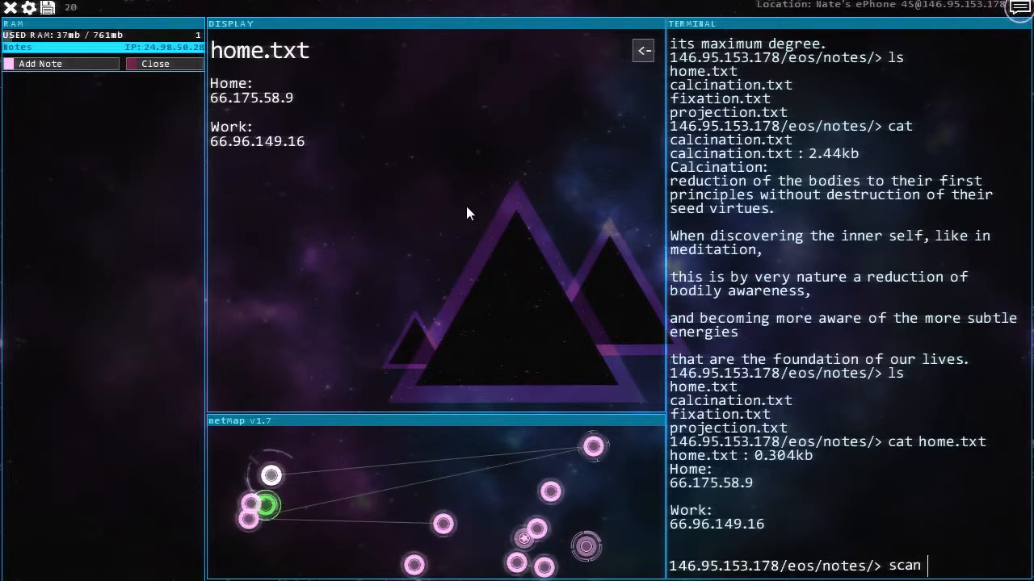
type("66.")
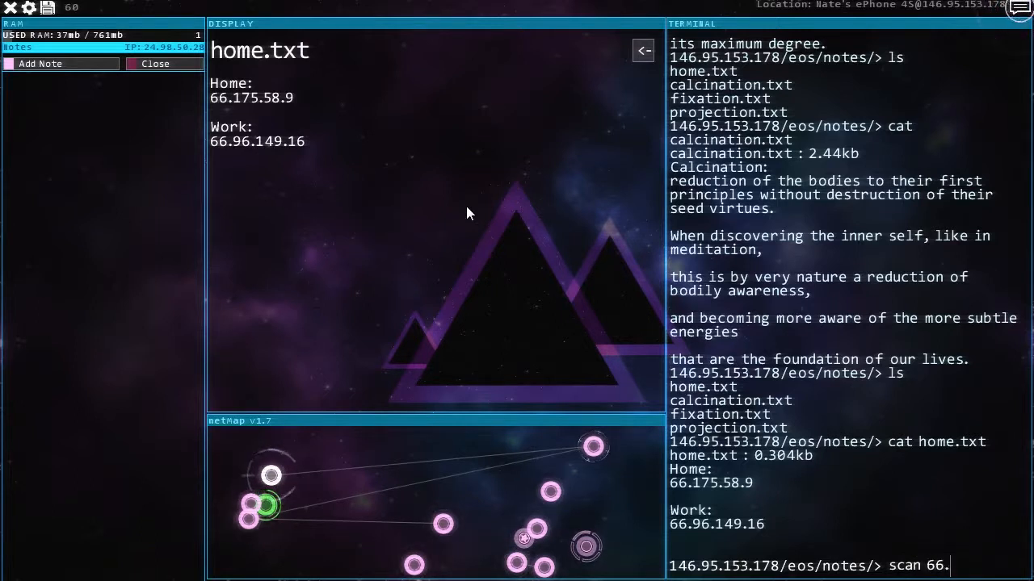
type("175.")
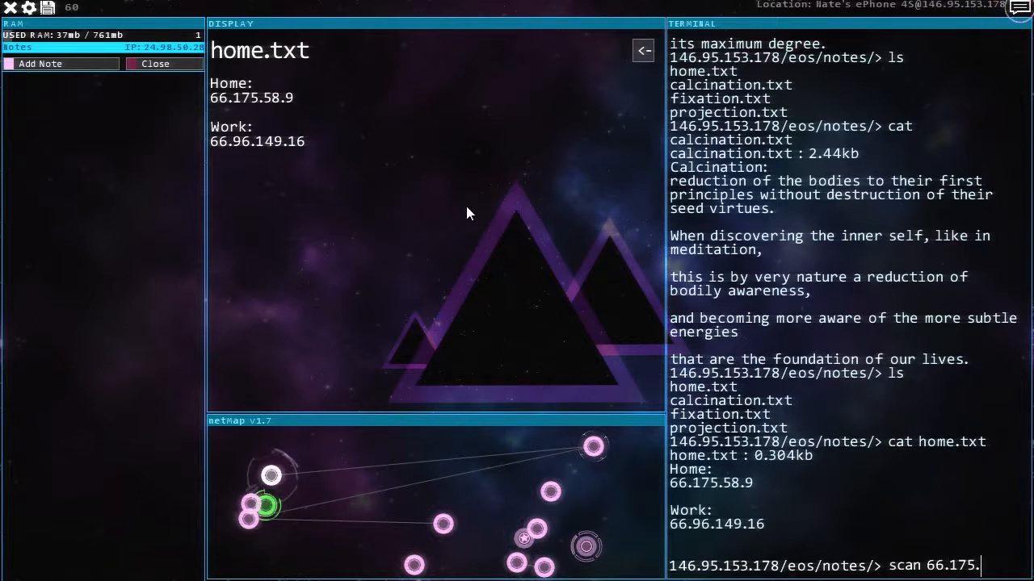
type("58")
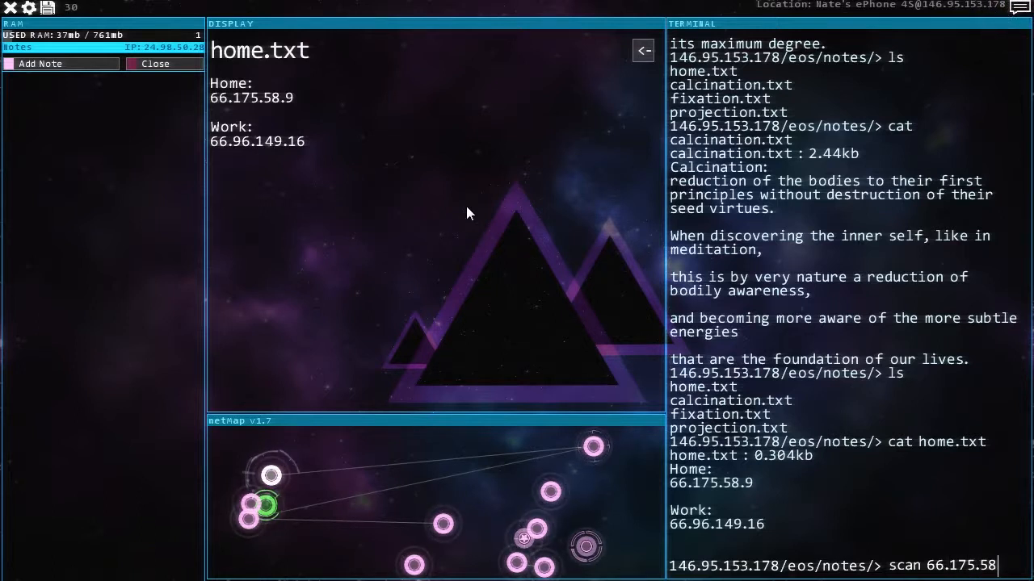
type("9")
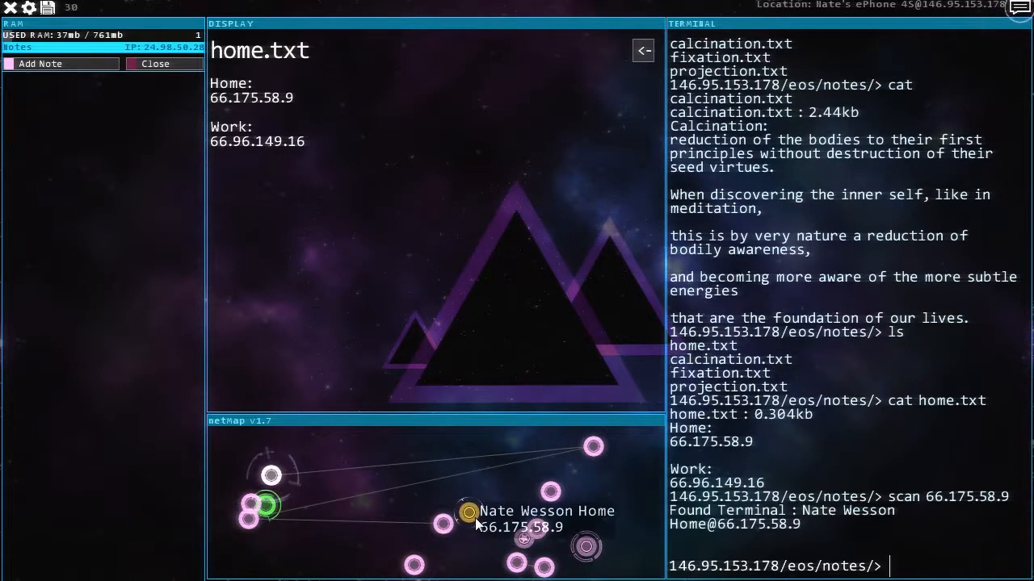
mouse_move(440, 160)
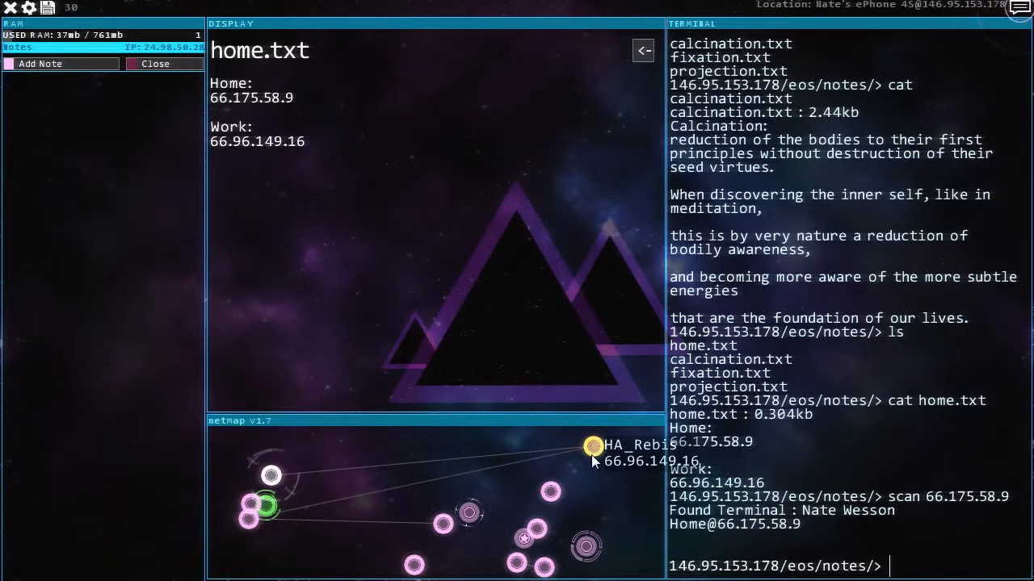
left_click(643, 50)
type("cd log")
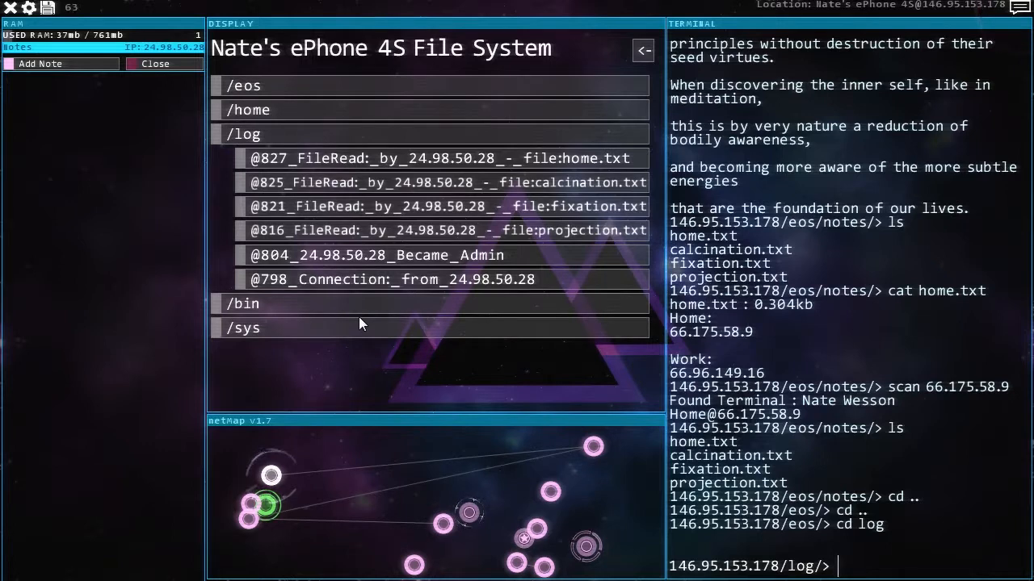
- Wipe the phone's logs with rm *, probe the home computer and crack FTP with FTPSprint 21
type("rm *")
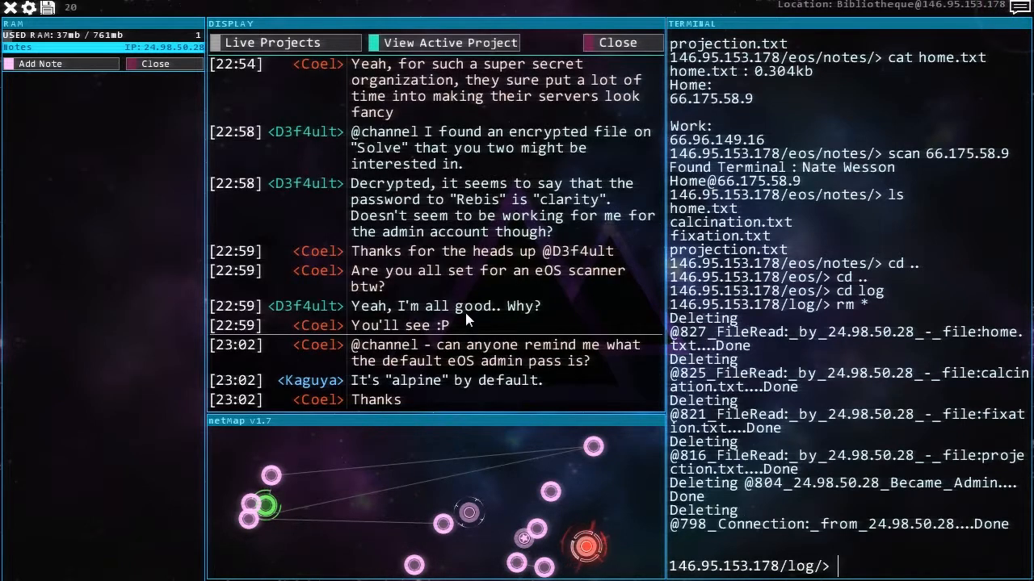
mouse_move(468, 510)
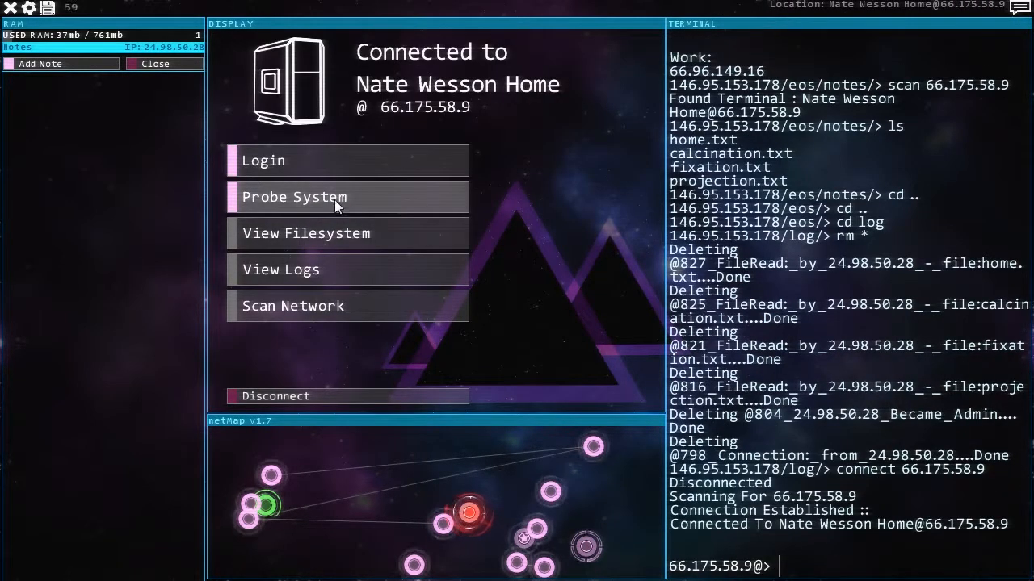
left_click(347, 197)
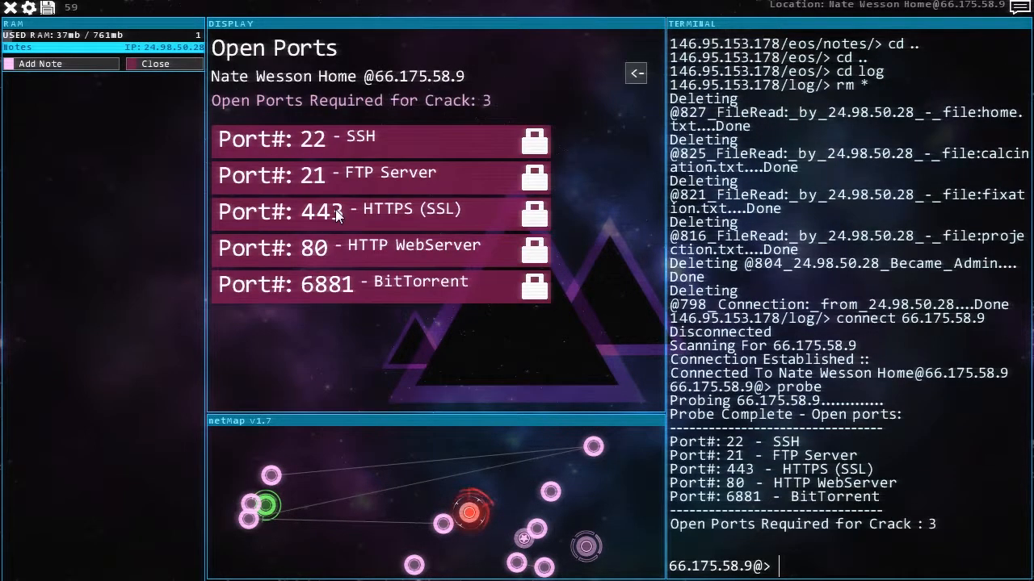
mouse_move(601, 213)
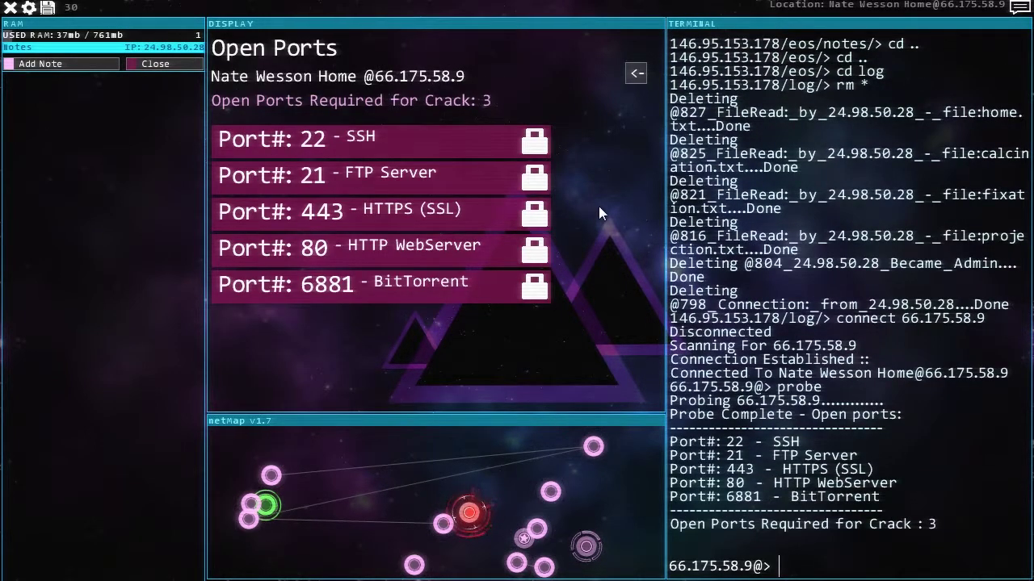
type("f")
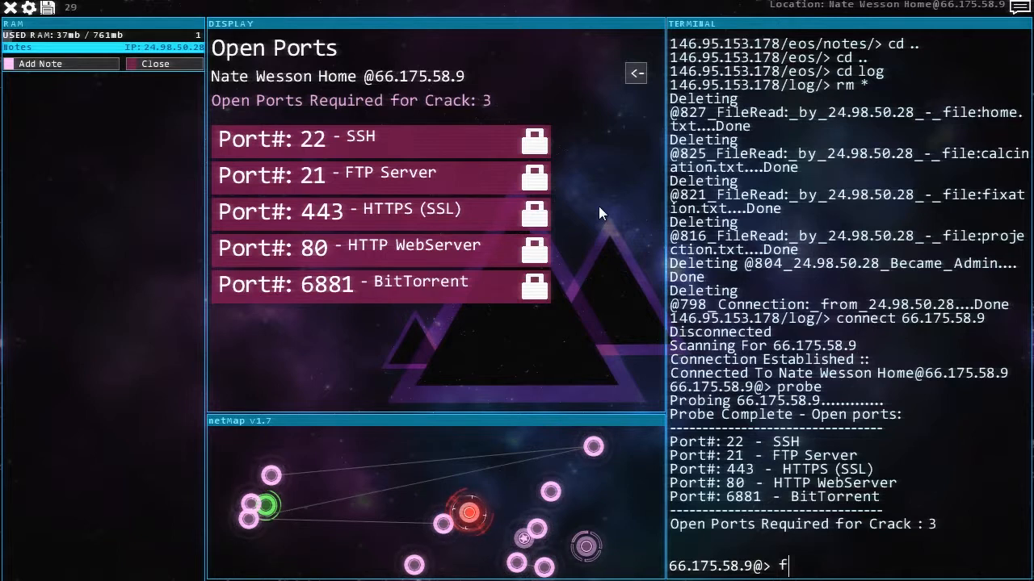
type("TPSprint 21")
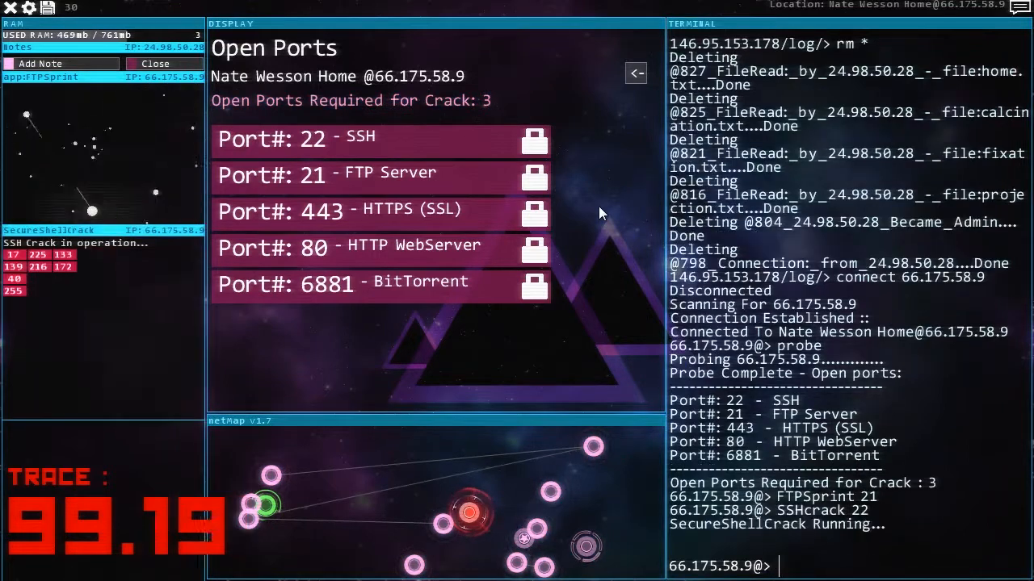
- Crack HTTPS with SSLTrojan 443, run PortHack to break in, then disconnect
type("SSLTrojan")
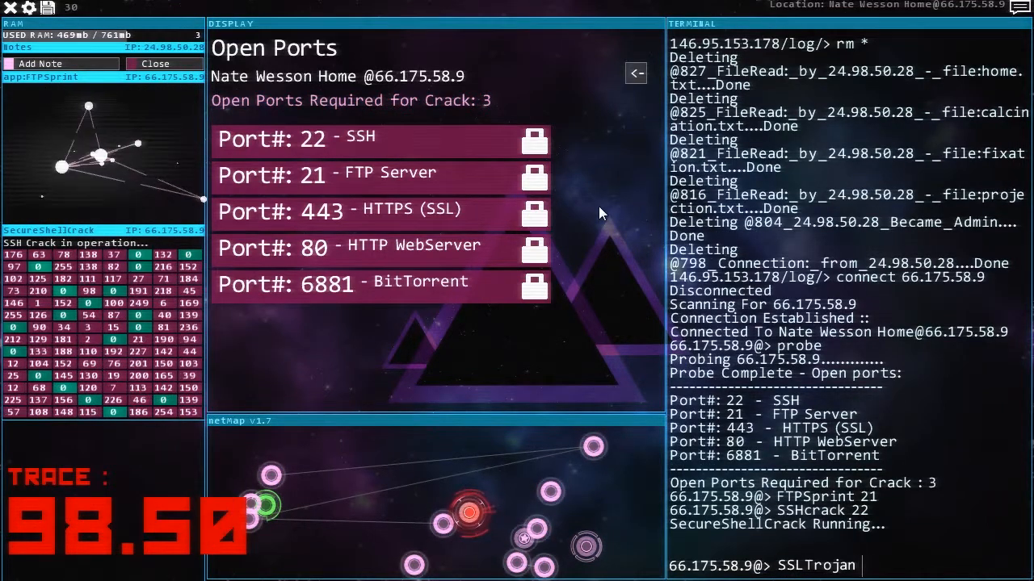
type("443 -f 21")
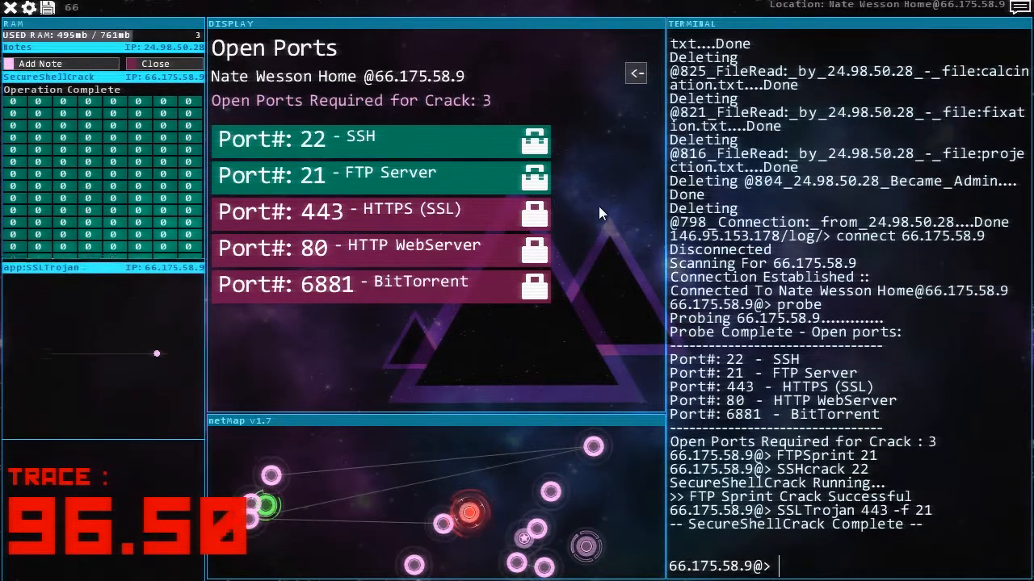
type("PortHack")
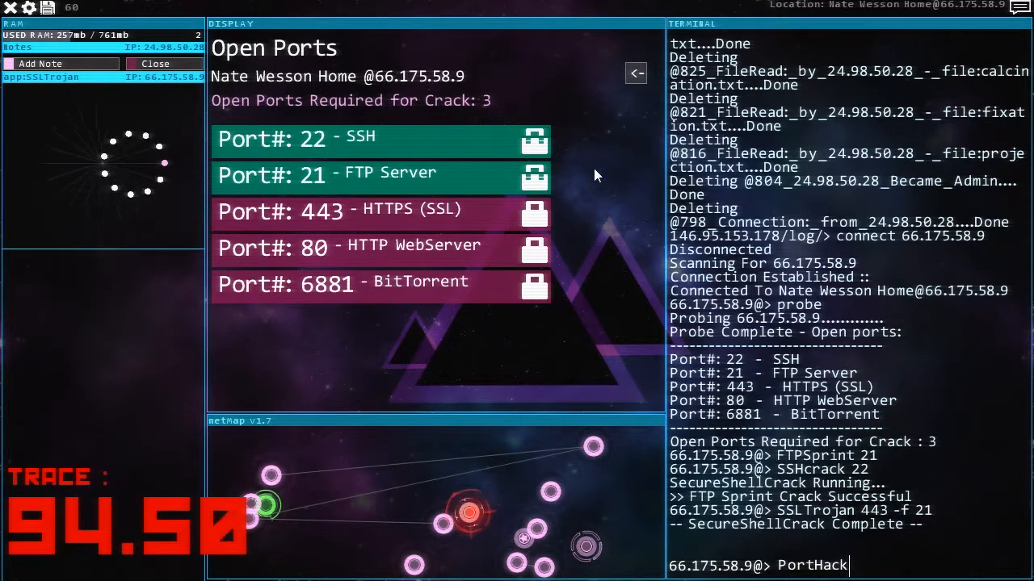
mouse_move(374, 175)
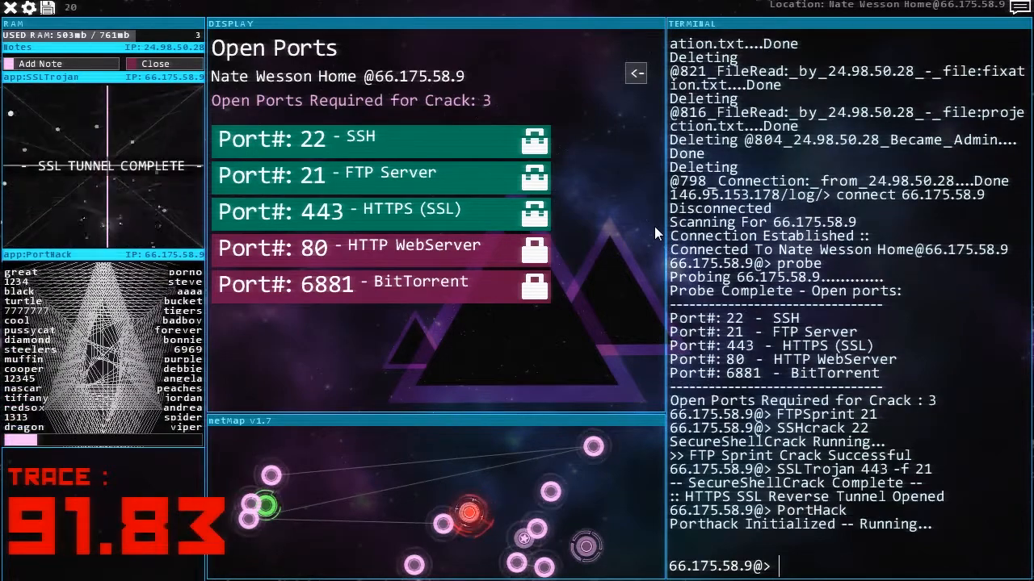
type("dc")
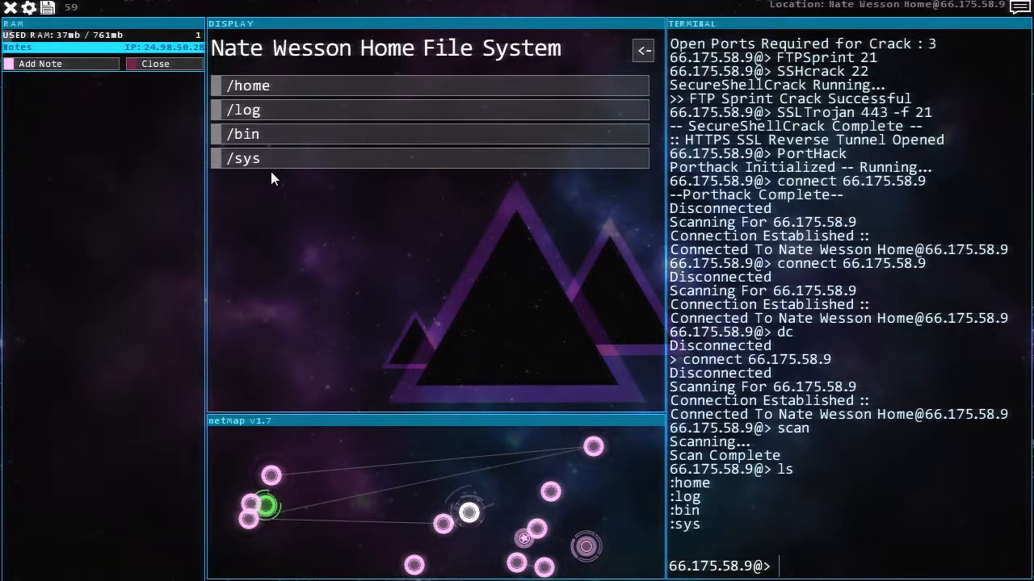
- Read STOR-DRIVE_activesync.log in the sys folder and download SignalScramble.exe via scp
left_click(245, 158)
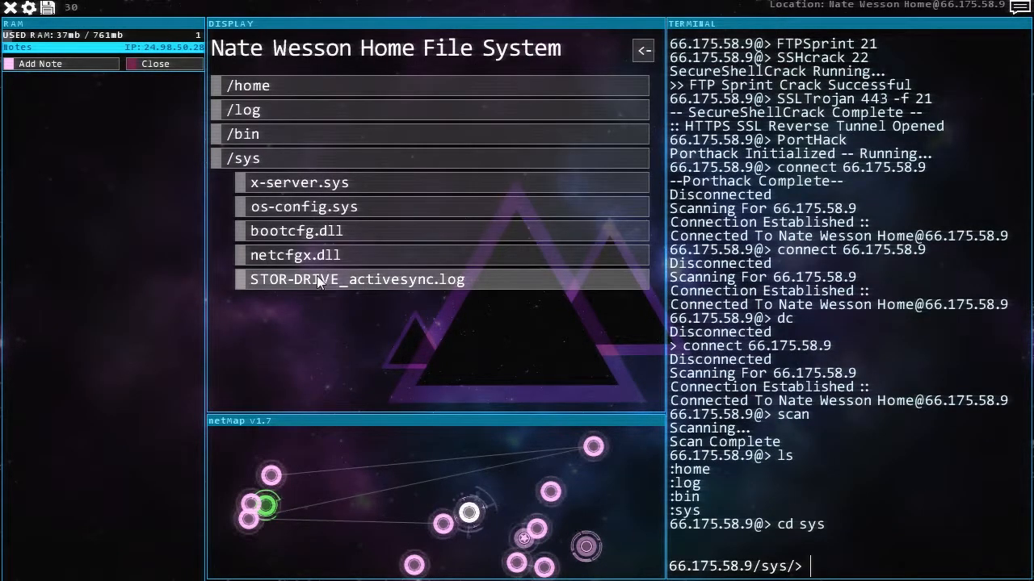
left_click(355, 278)
type("cd bin")
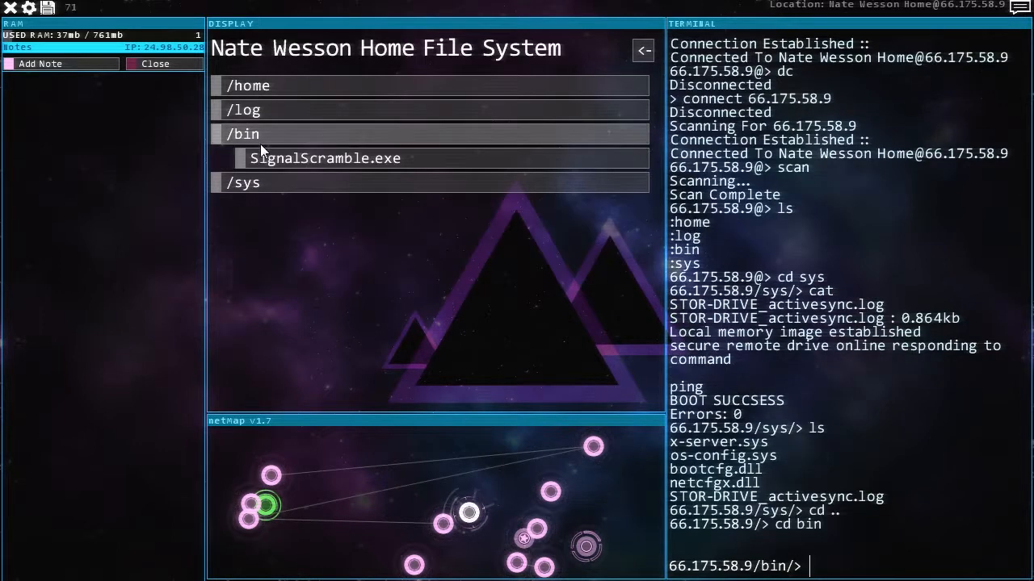
mouse_move(449, 266)
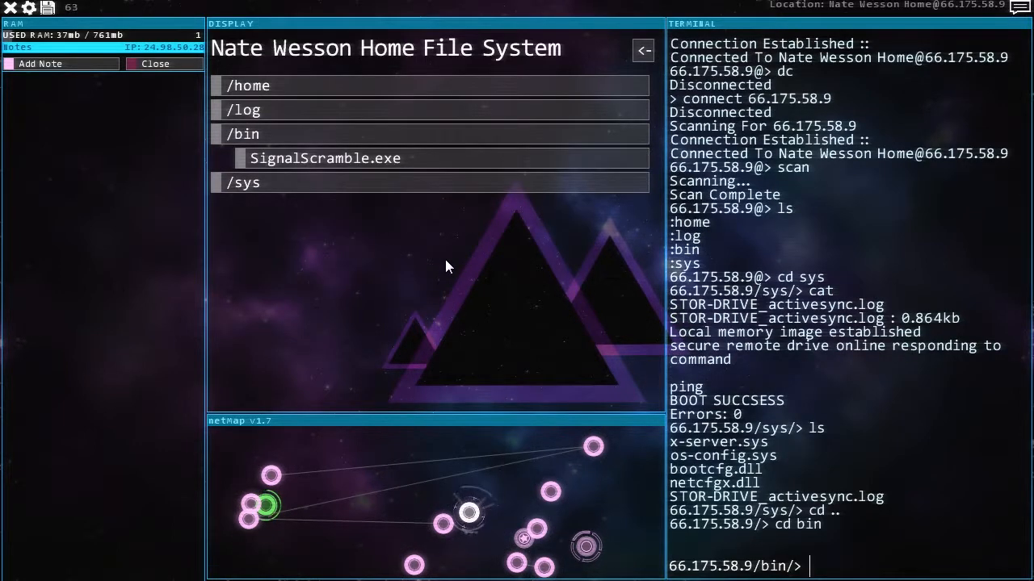
type("scp SignalScramble.exe")
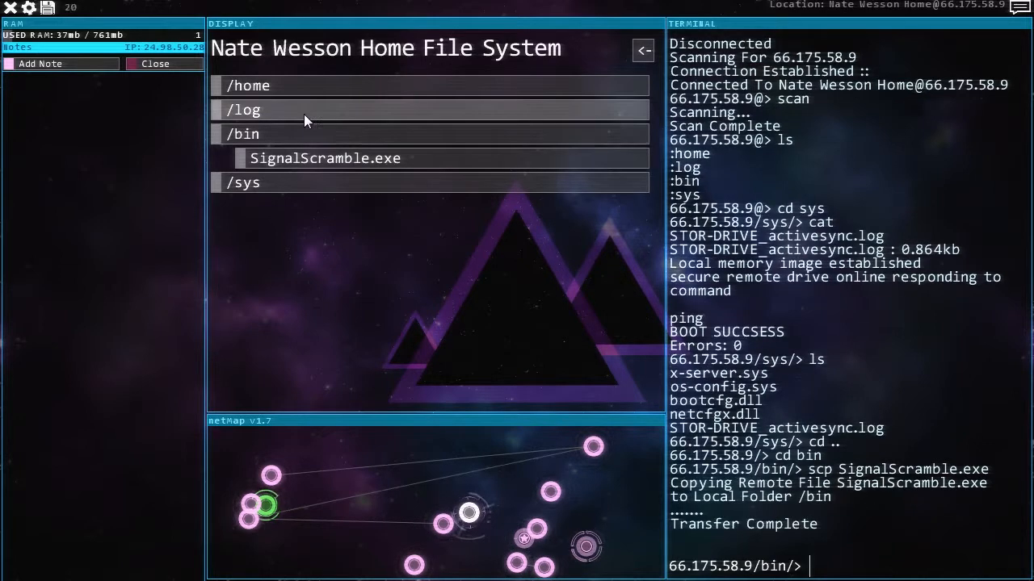
- Open the log and home folders on the home terminal to wipe its access logs
left_click(246, 110)
type("rm *")
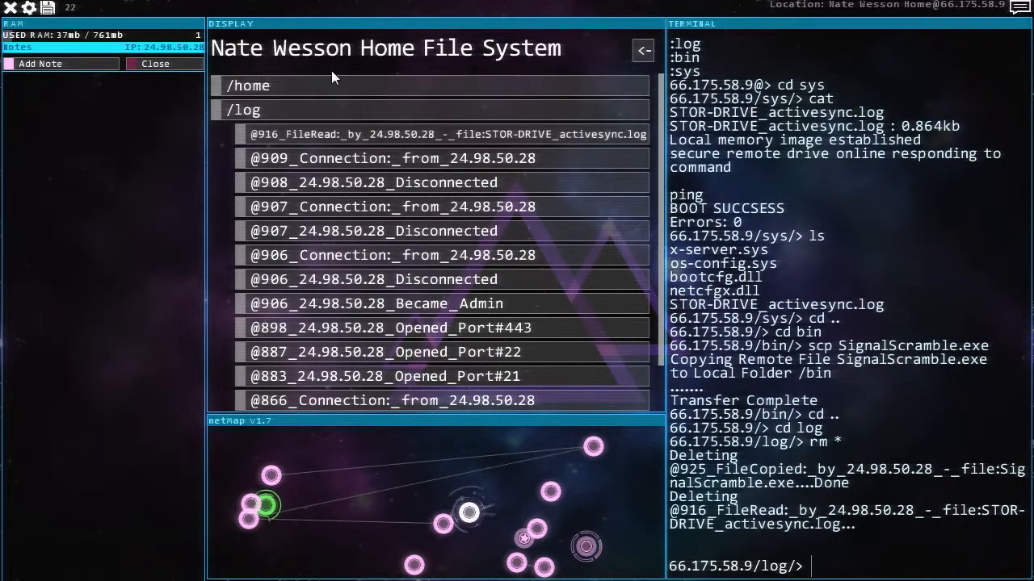
left_click(250, 86)
type("cd ..")
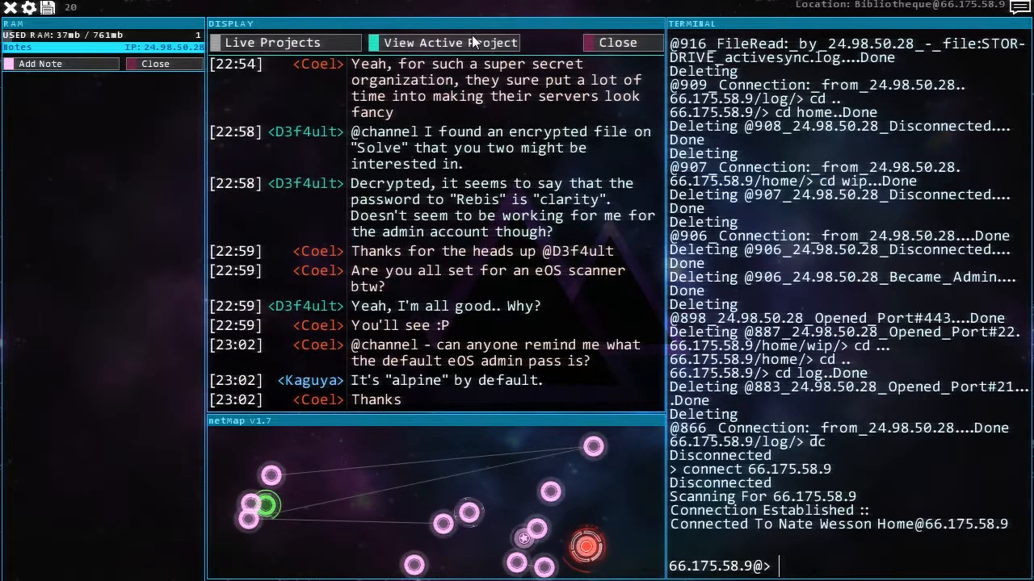
- View the active Hermetic Alchemists contract briefing from the chat window
left_click(444, 42)
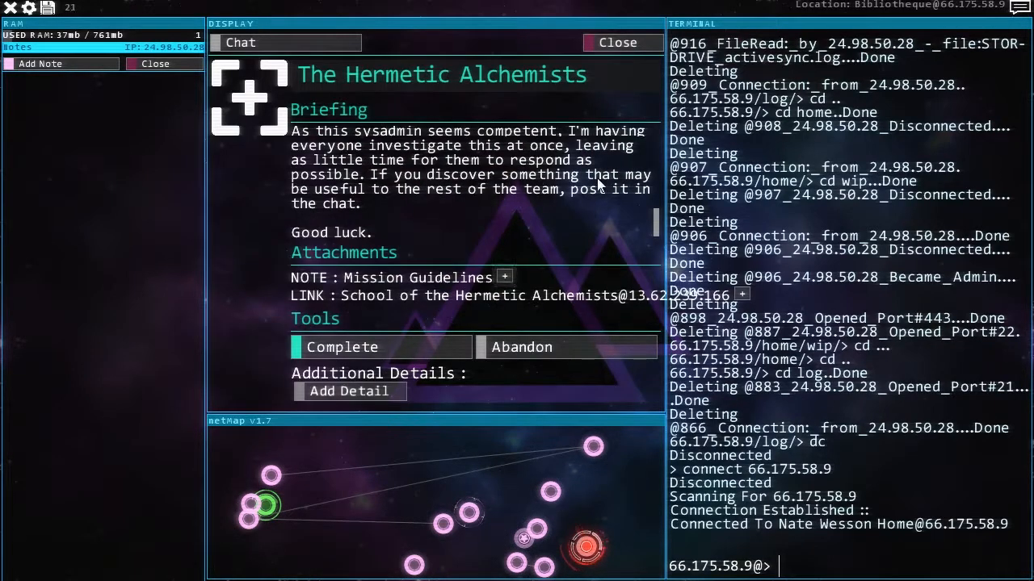
scroll("up", 3)
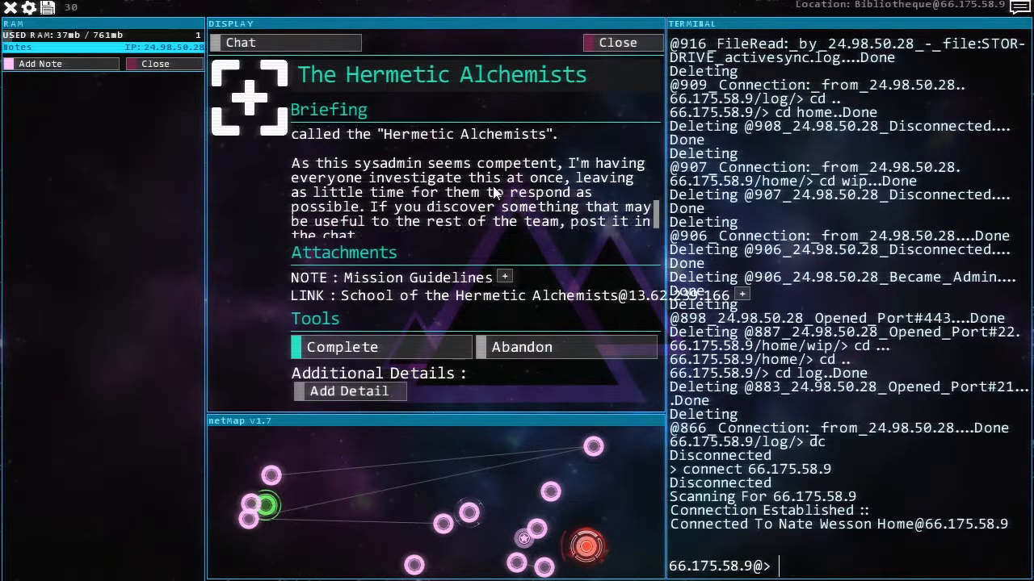
scroll("down", 3)
type("connect 66.175.58.9")
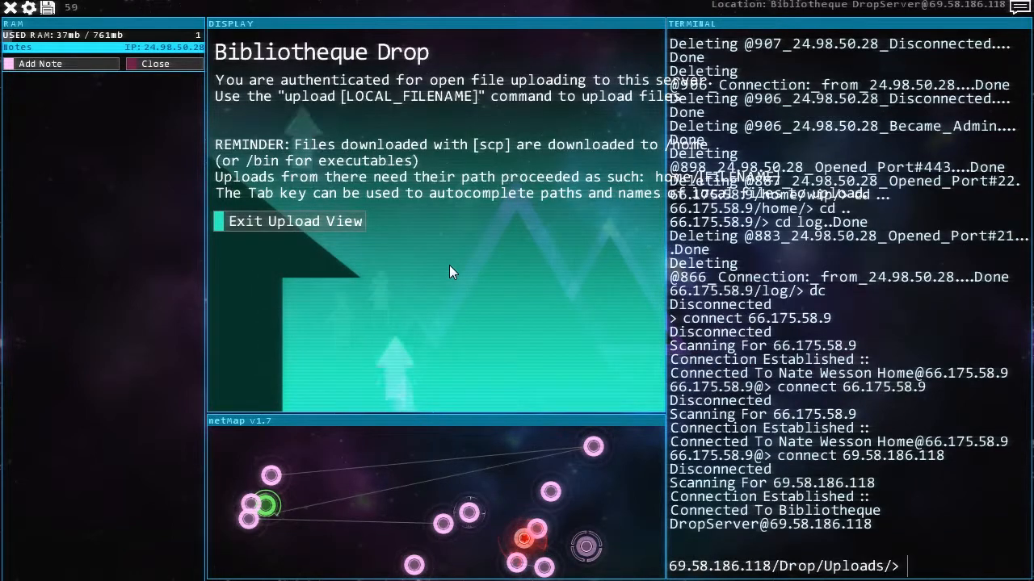
- Upload bin/SignalScramble.exe to the Bibliotheque drop server's Uploads folder
type("upload")
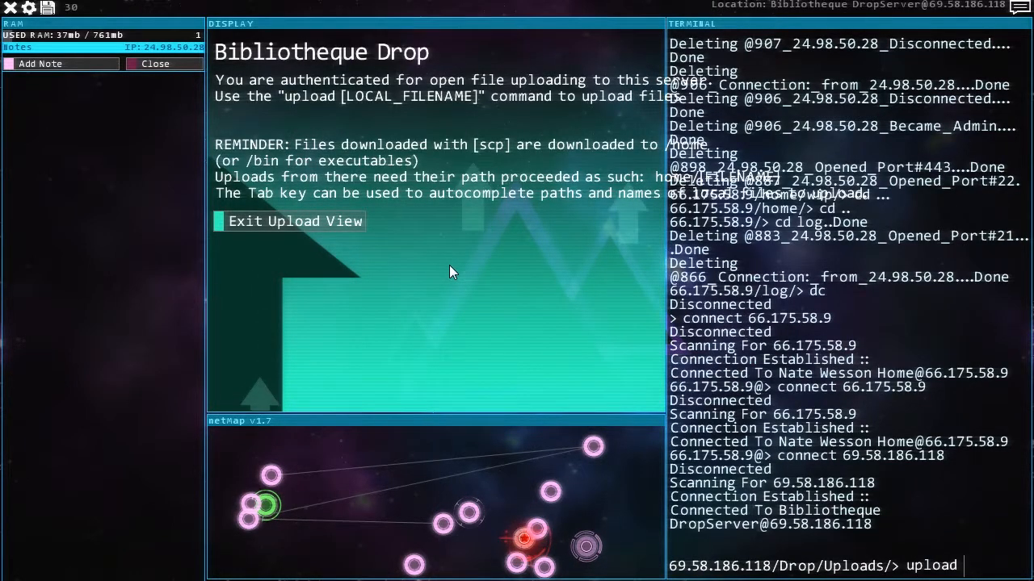
type("bin/")
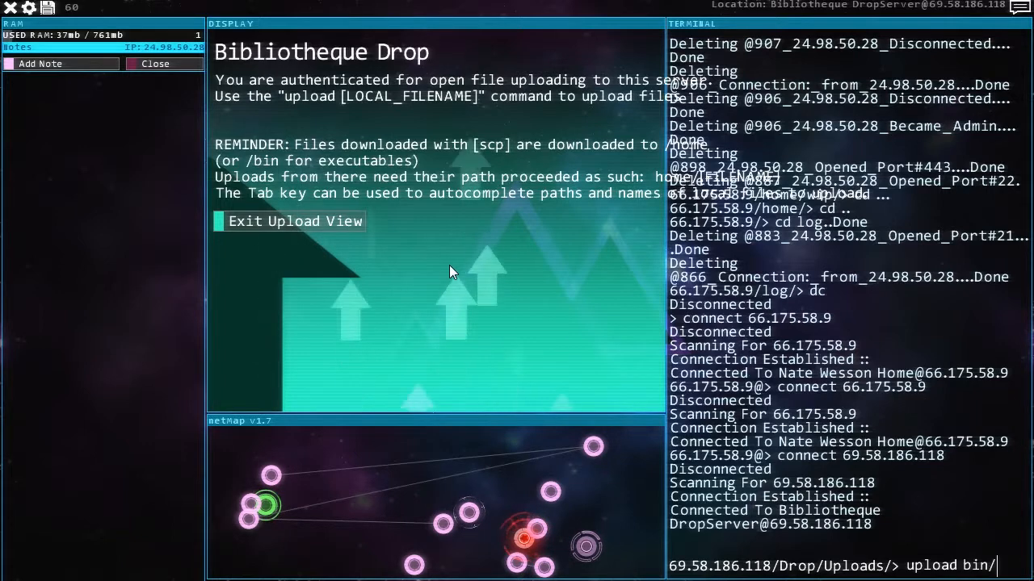
type("si")
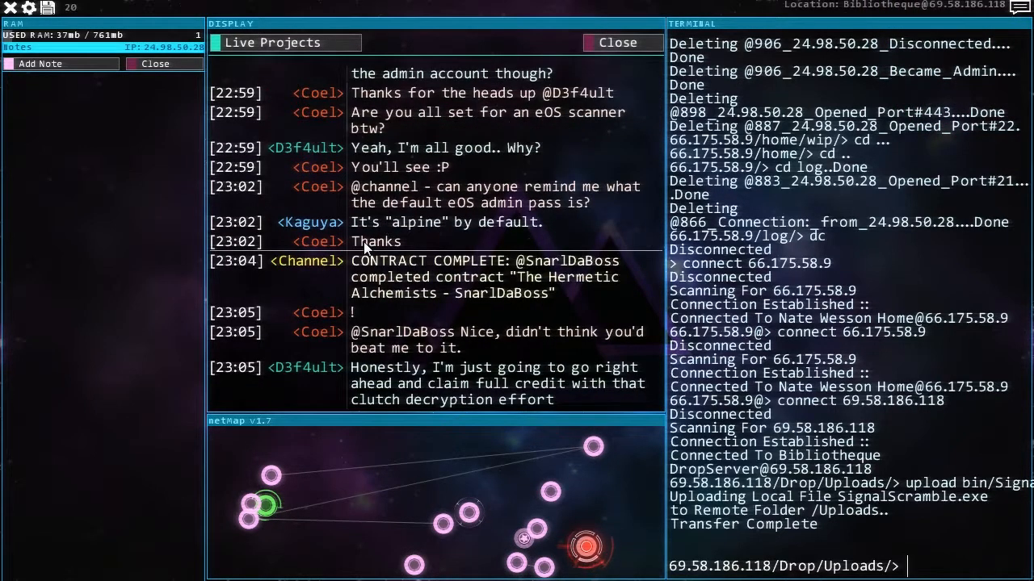
- Leave the group chat and reconnect to the Bibliotheque DropServer at 69.58.186.118
left_click(284, 42)
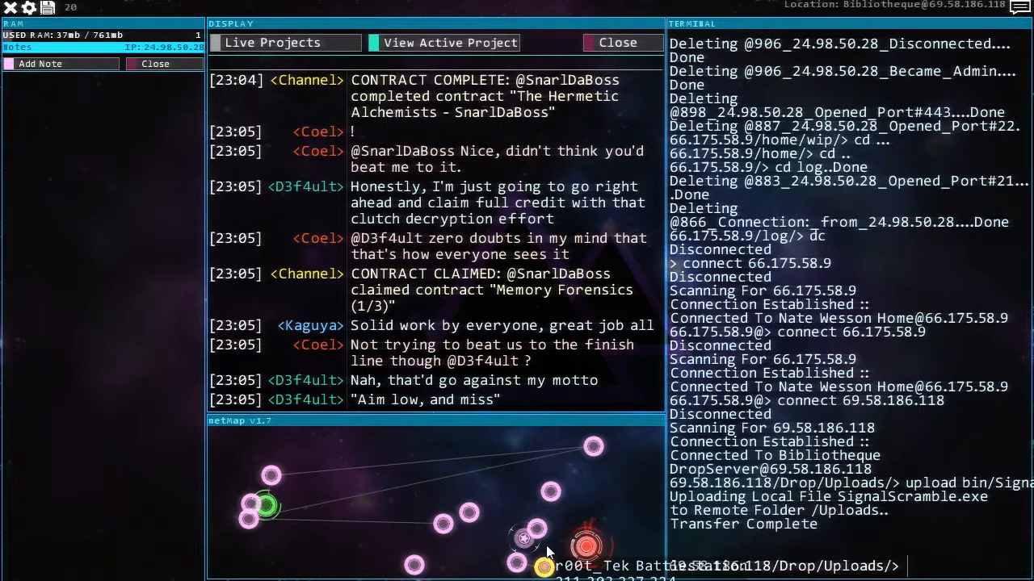
mouse_move(413, 564)
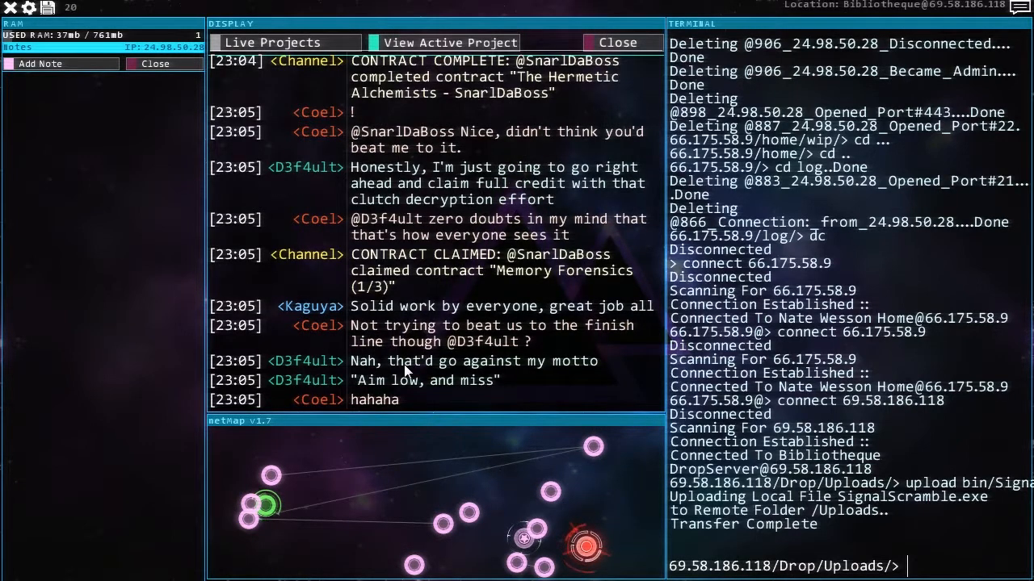
mouse_move(404, 456)
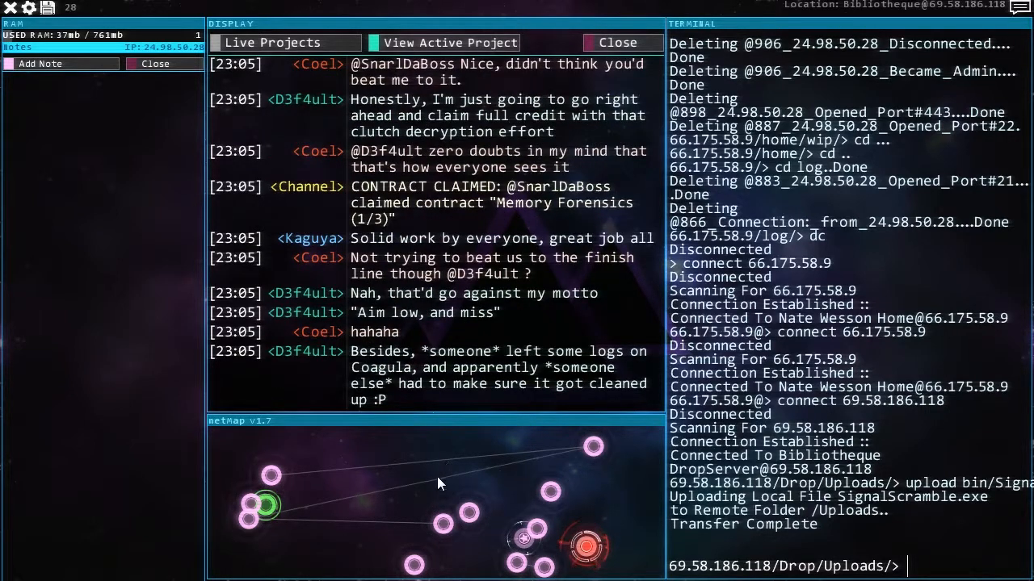
mouse_move(396, 416)
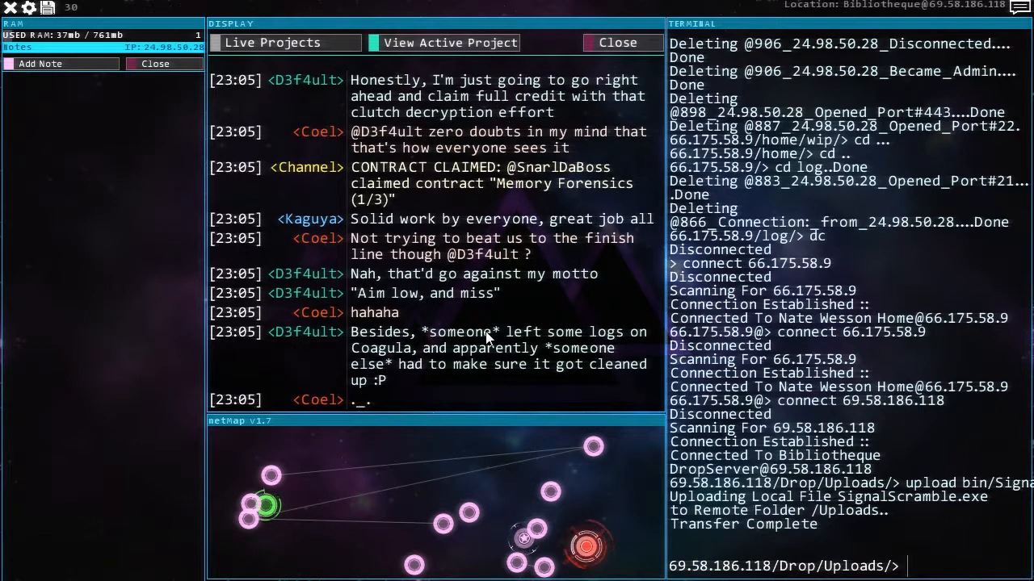
mouse_move(449, 42)
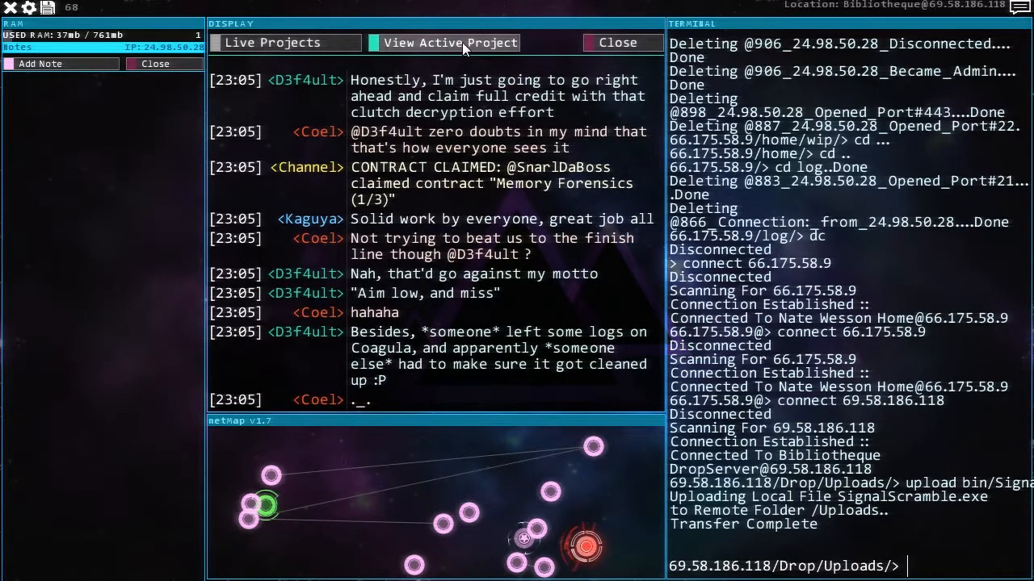
left_click(442, 42)
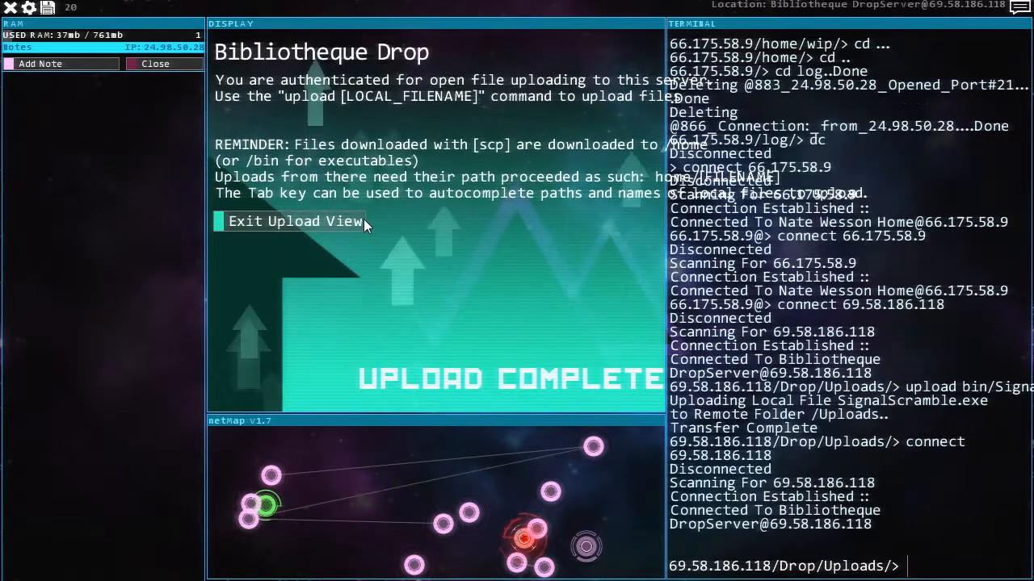
- Browse the DropServer's bin folder and scp MemForensics.exe to the local machine
left_click(294, 222)
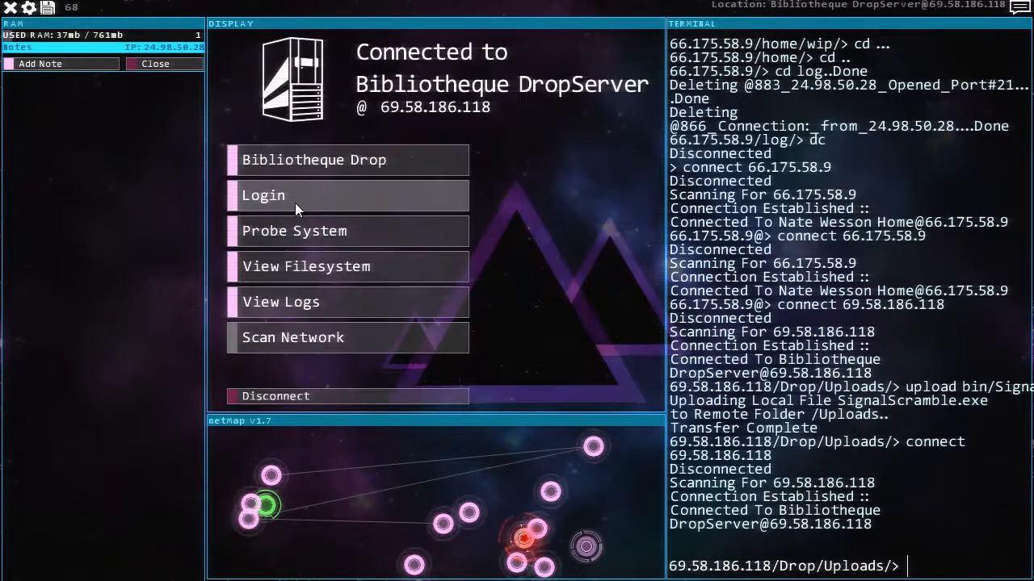
mouse_move(317, 277)
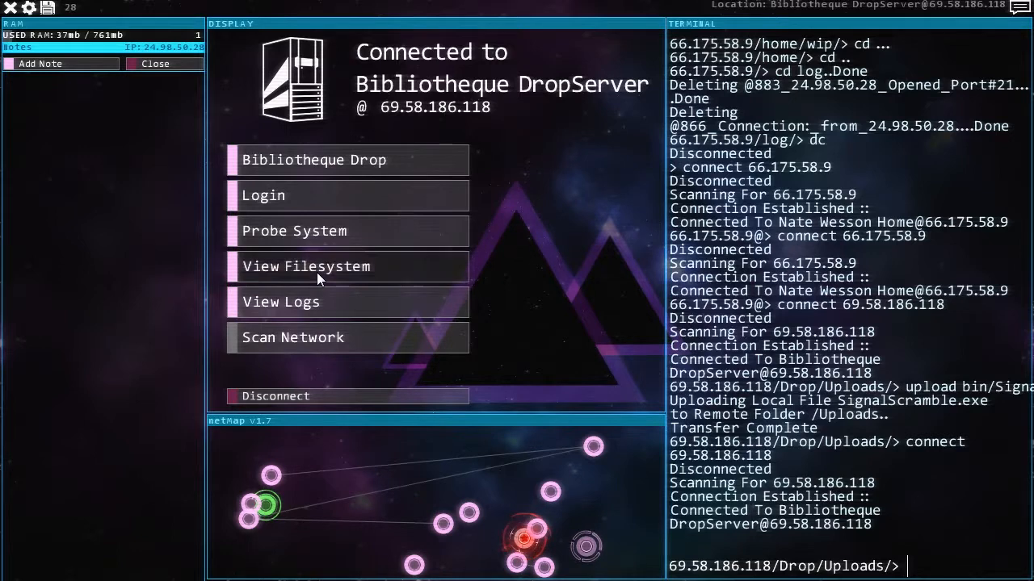
left_click(307, 267)
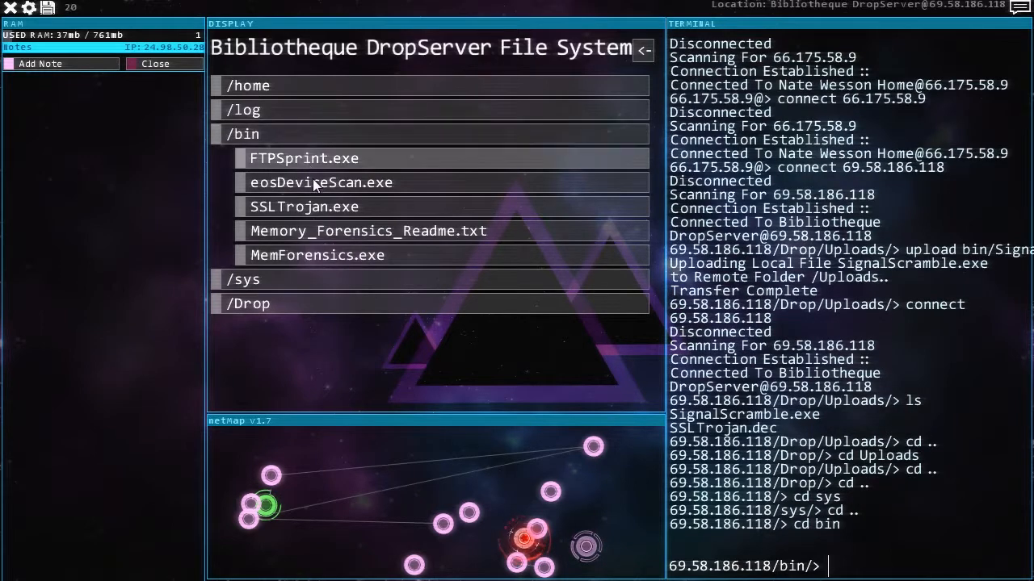
mouse_move(487, 265)
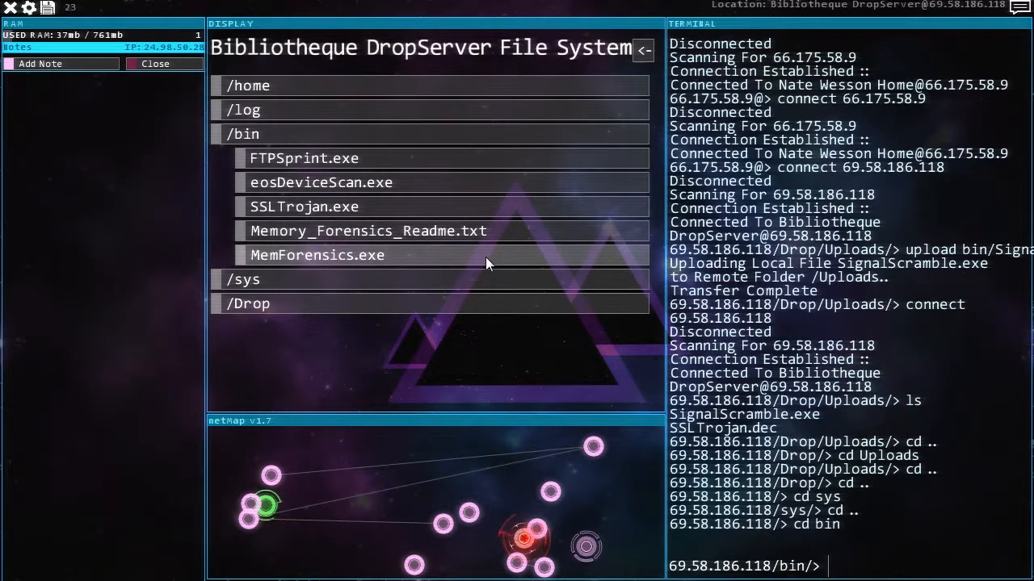
type("scp MemForensics.exe")
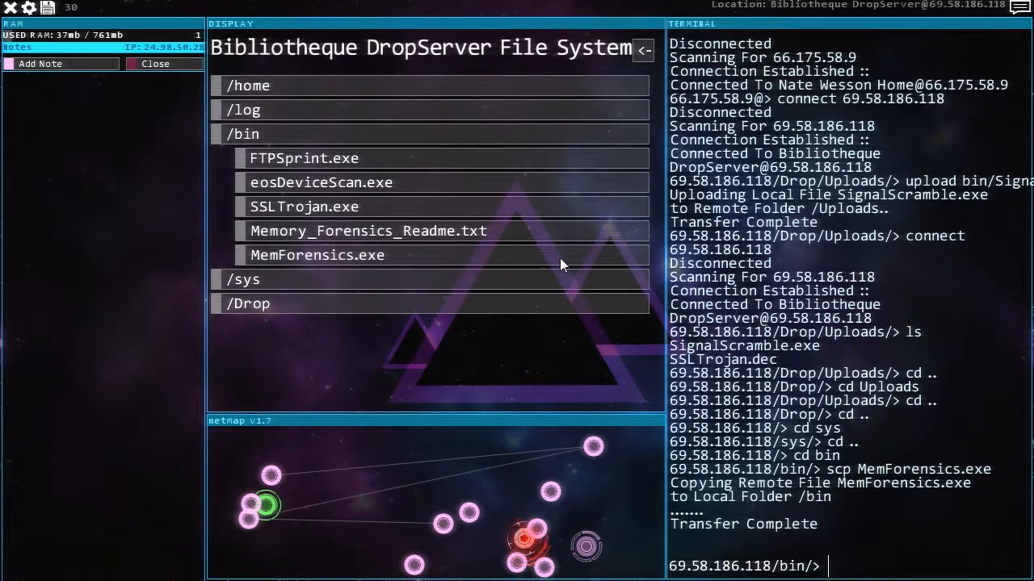
left_click(243, 134)
type("cd ..")
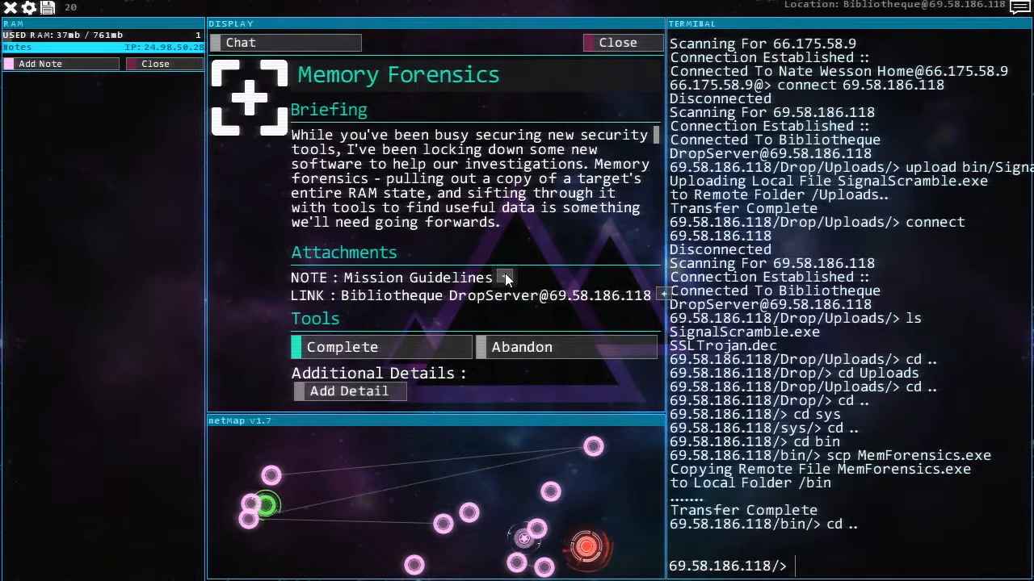
- Attempt to mark the Memory Forensics contract complete and scroll its briefing
left_click(342, 345)
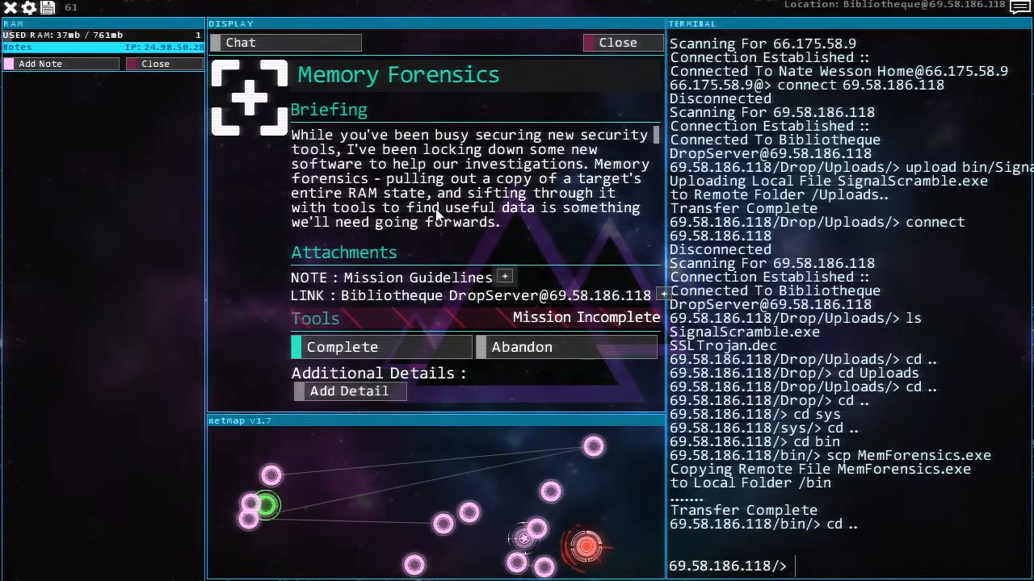
scroll("down", 3)
type("connect 69.58.186.118")
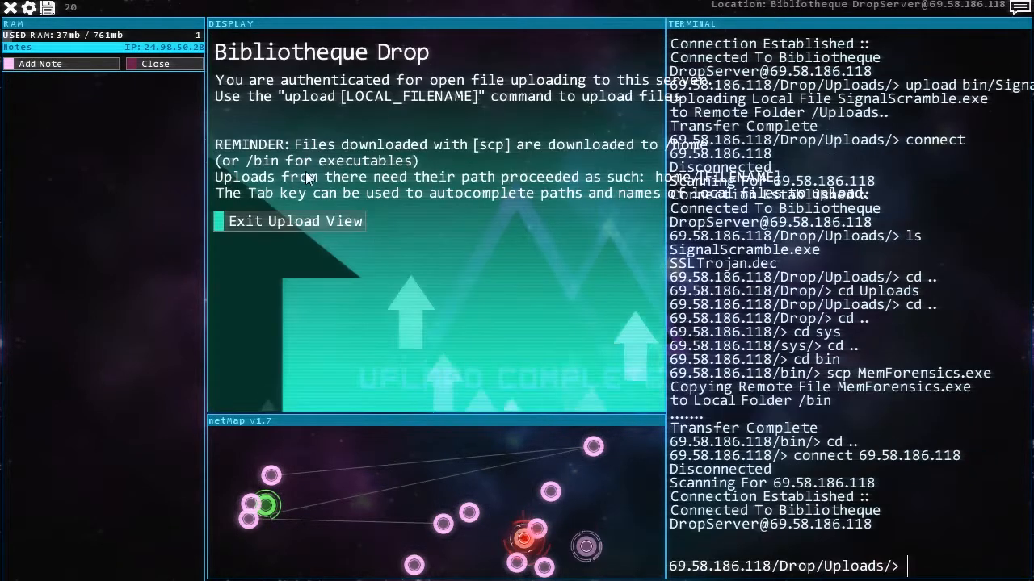
- Open the DropServer's MemoryDumps folder and scp Kaguya_Dump_1.md and Kaguya_Dump_2.md
left_click(294, 220)
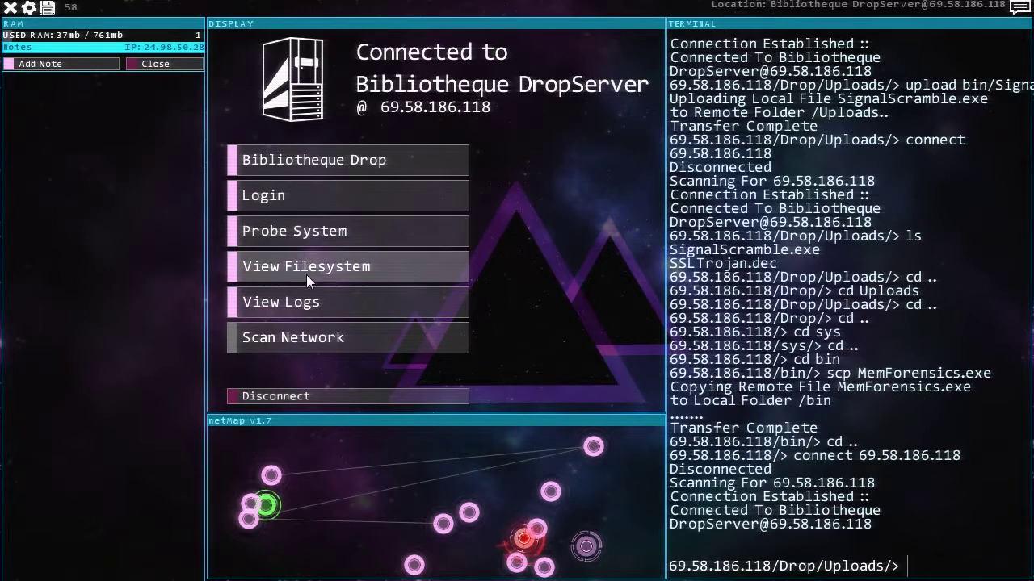
left_click(307, 265)
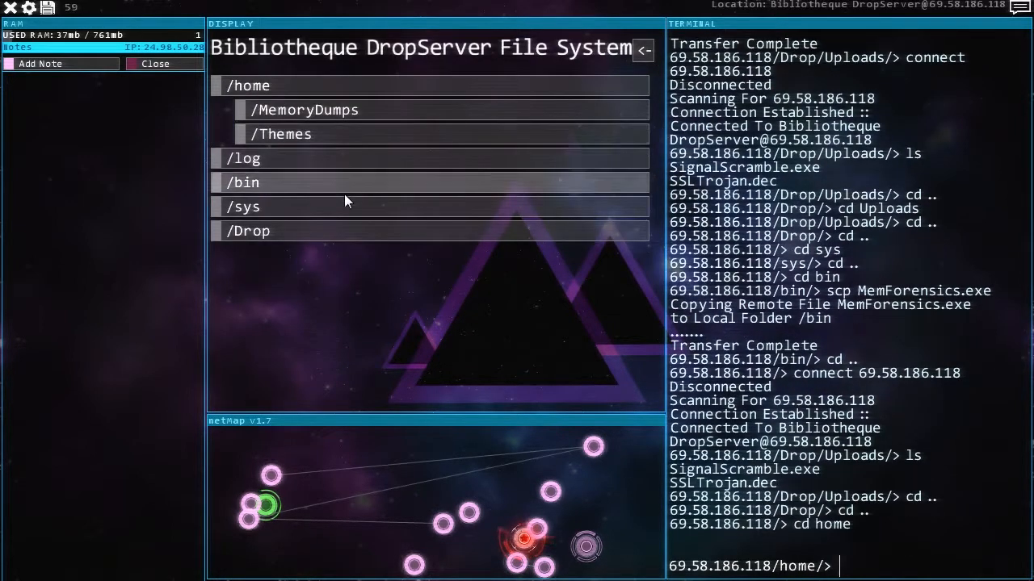
left_click(281, 134)
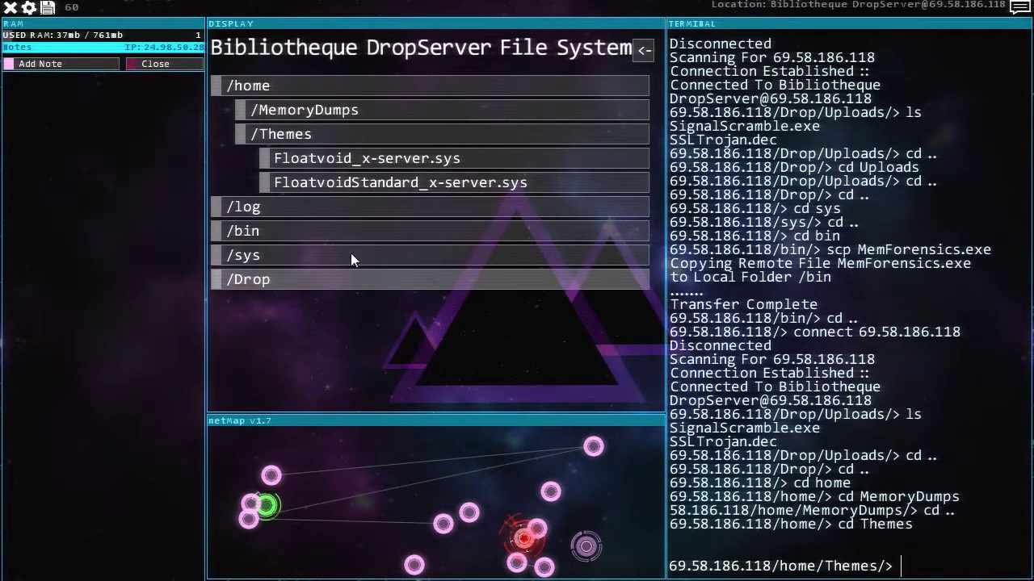
left_click(303, 110)
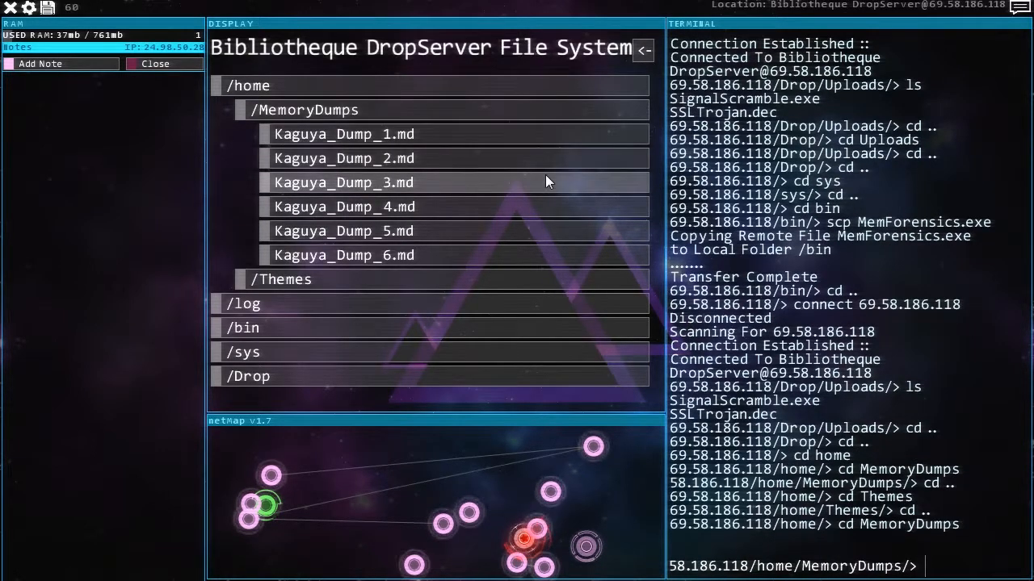
type("scp Kaguya_Du")
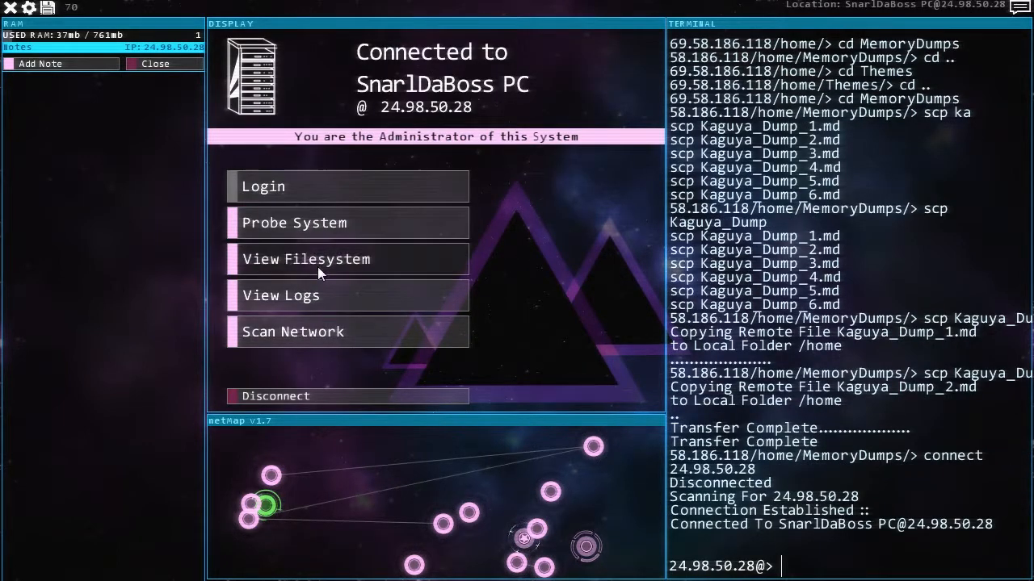
- View SSLTrojan.dec on the SnarlDaBoss PC, then remove SSLTrojan.dec and info.dec
left_click(307, 258)
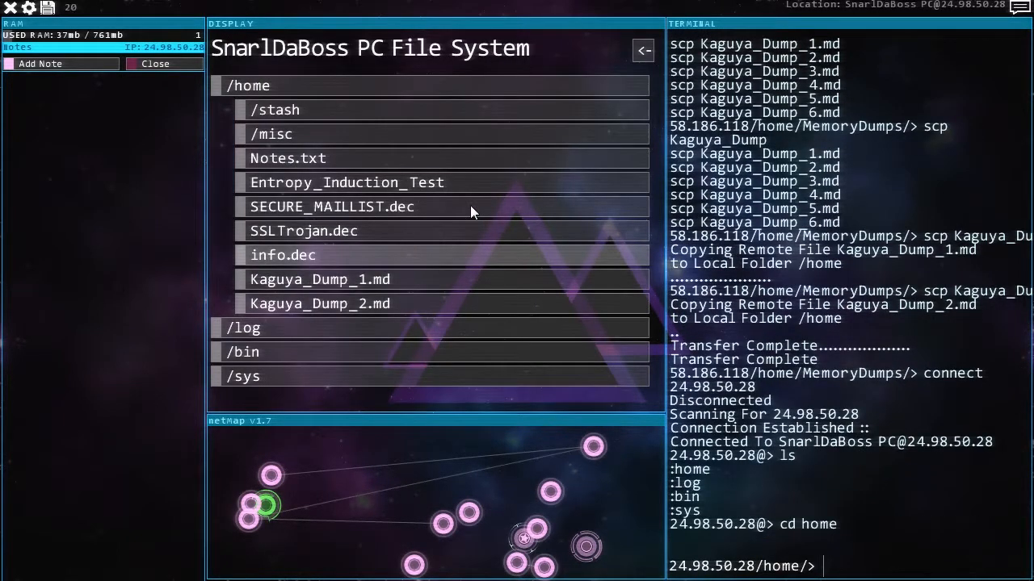
mouse_move(426, 236)
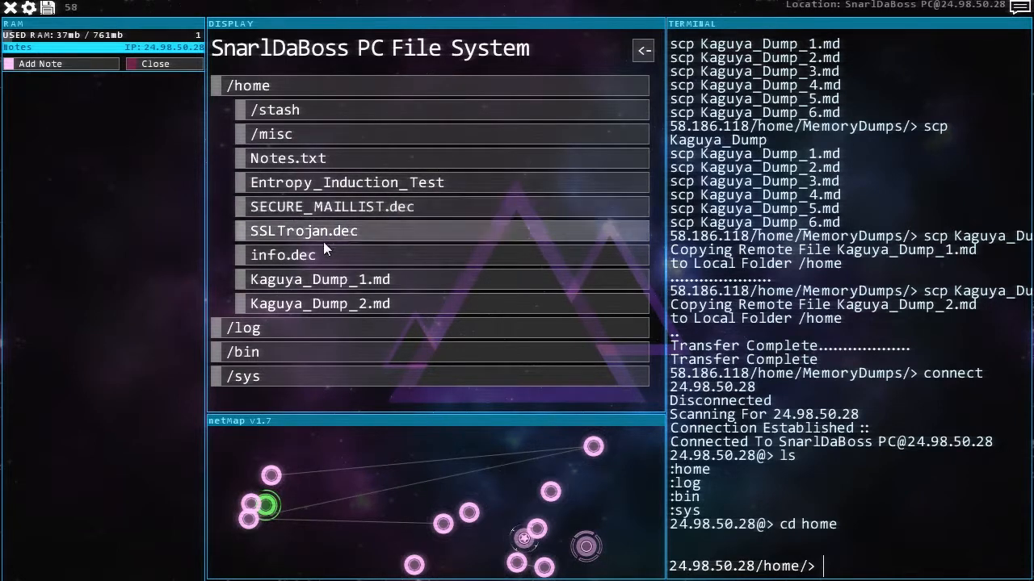
left_click(303, 229)
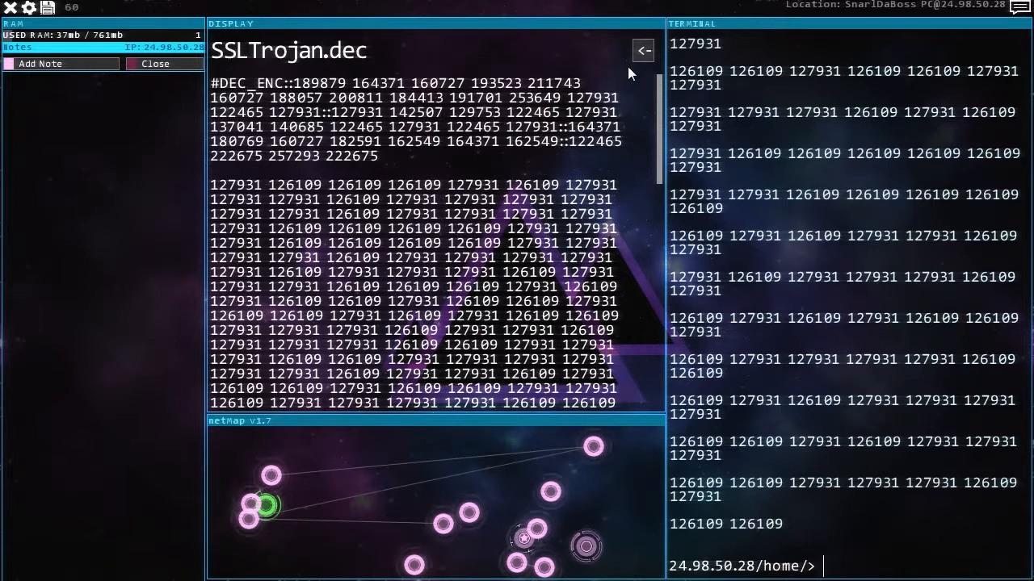
left_click(642, 50)
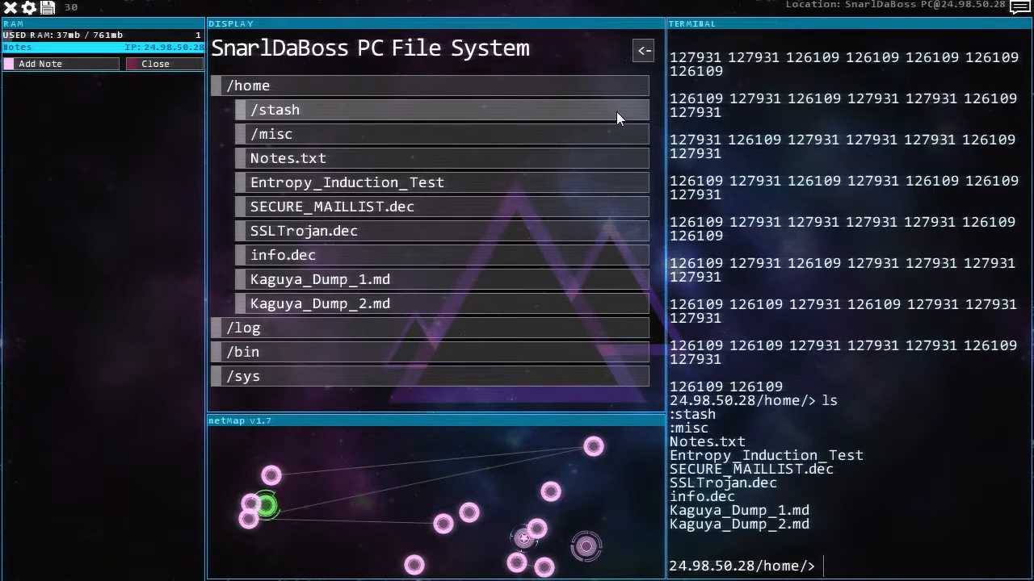
type("rm SSLTrojan.dec")
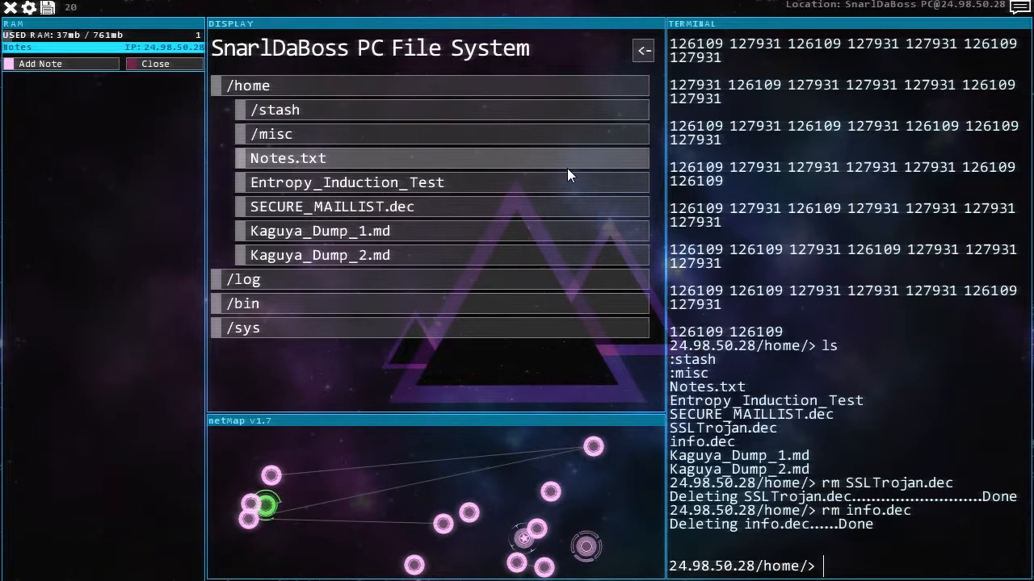
- Run MemForensics with no file specified and dismiss its error display
type("memg")
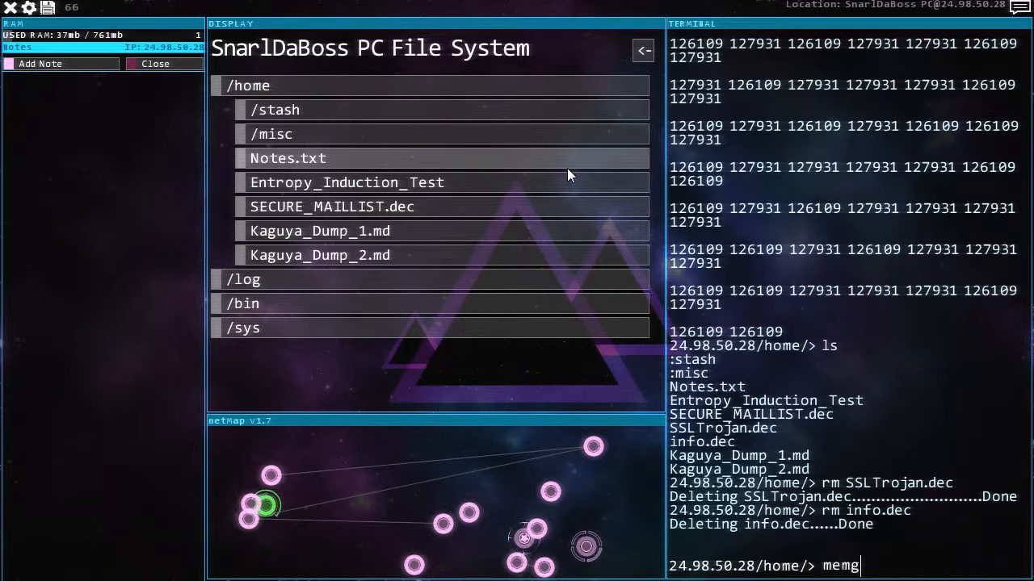
type("t")
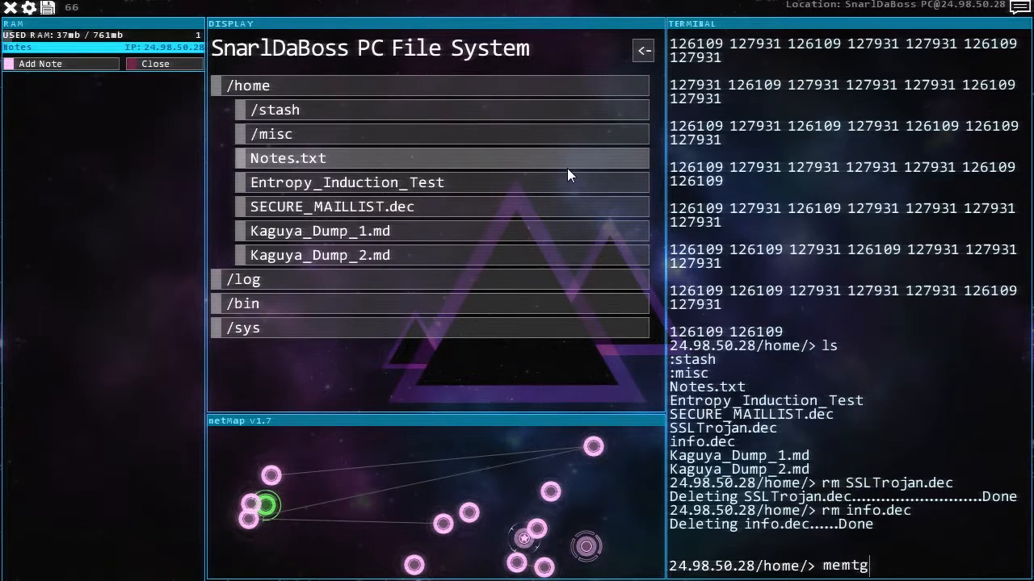
type("MemForensics")
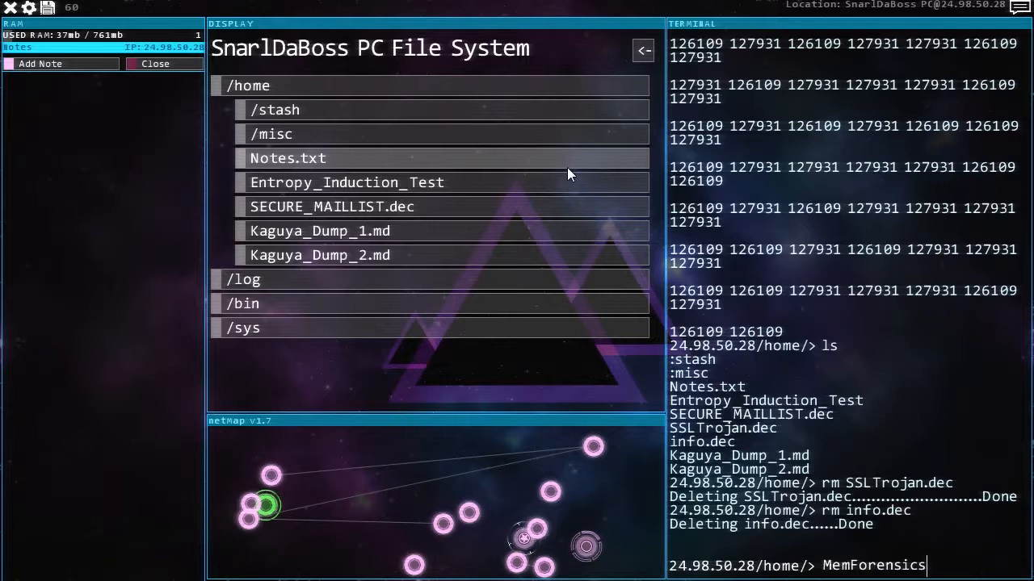
key("Return")
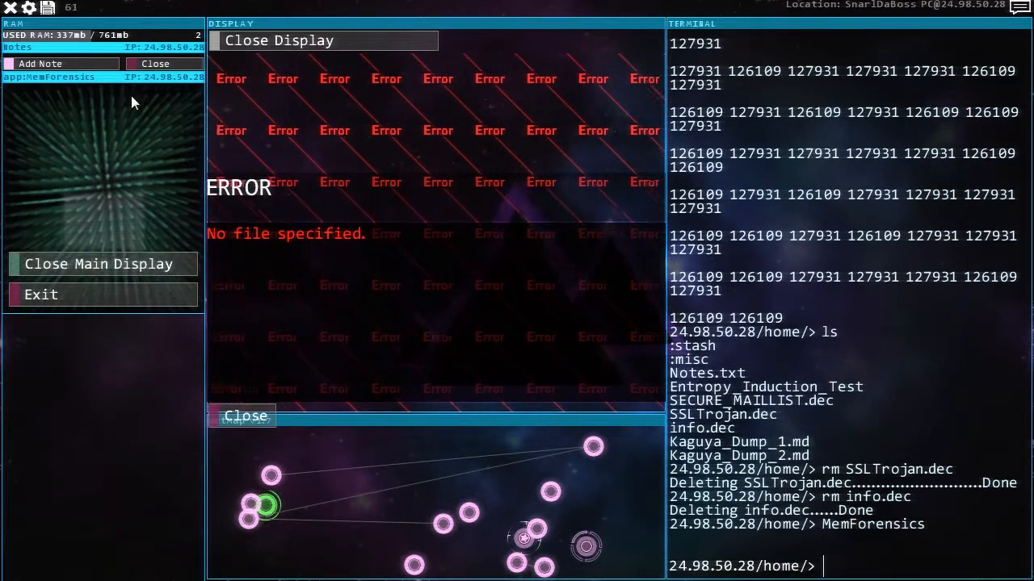
left_click(278, 40)
type("ls")
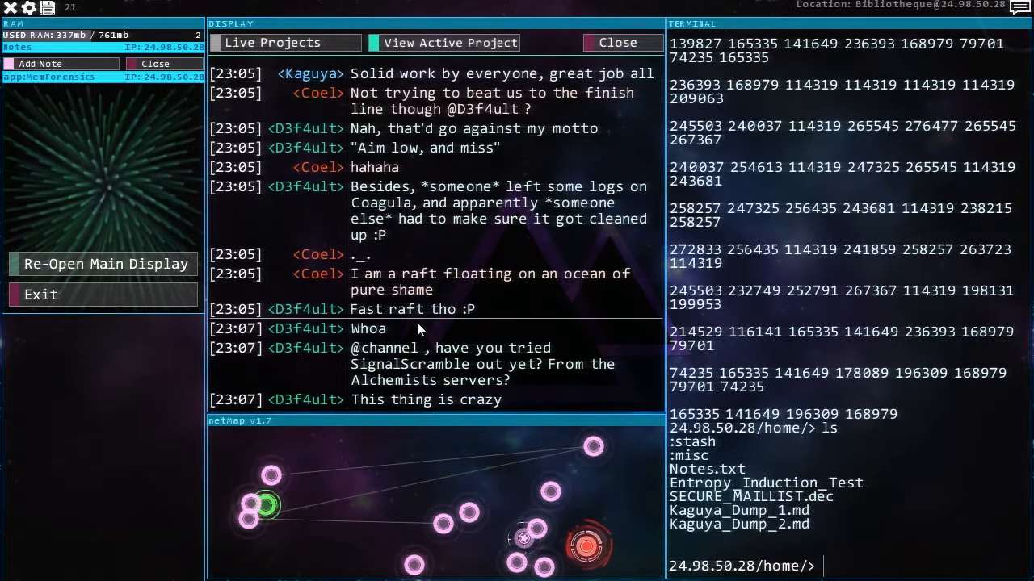
mouse_move(504, 396)
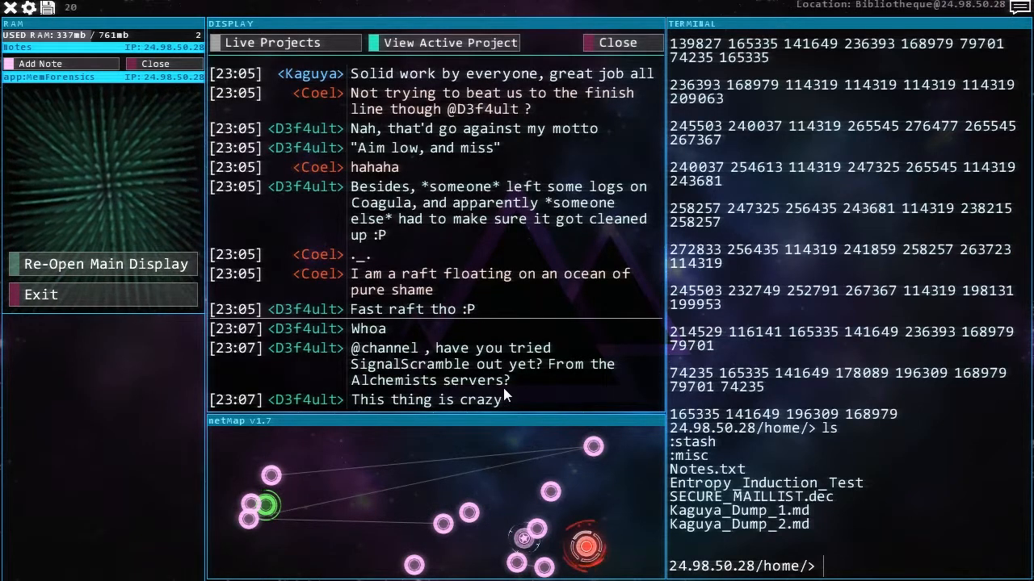
mouse_move(379, 381)
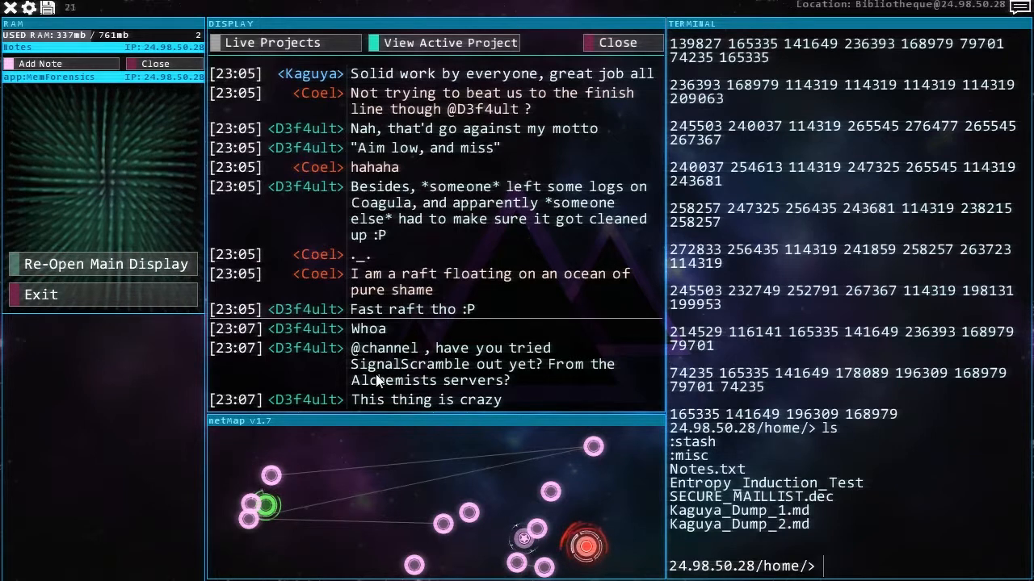
mouse_move(433, 142)
type("cd home")
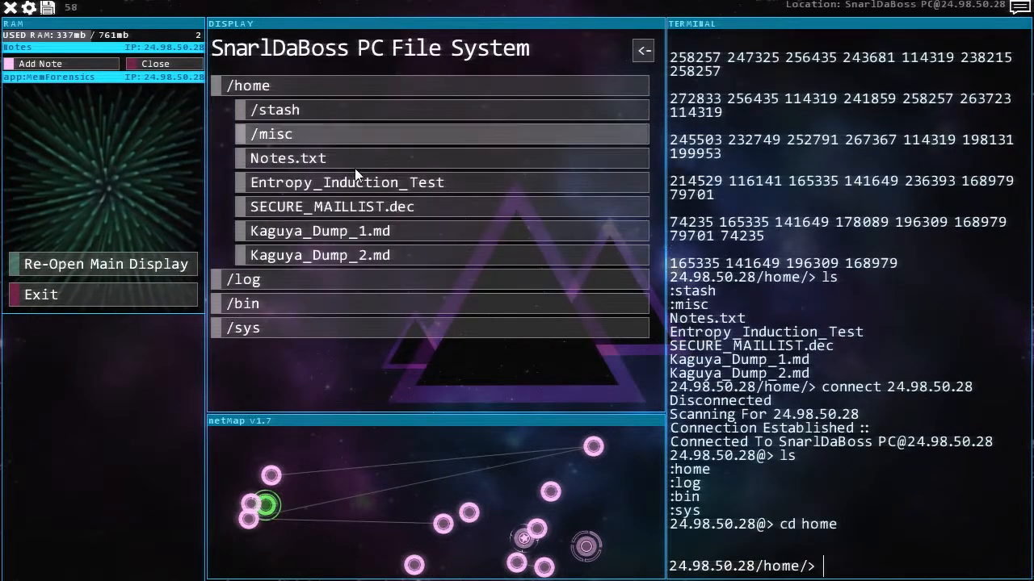
- Load Kaguya_Dump_1.md in MemForensics, search for images, then process recently run commands
left_click(319, 231)
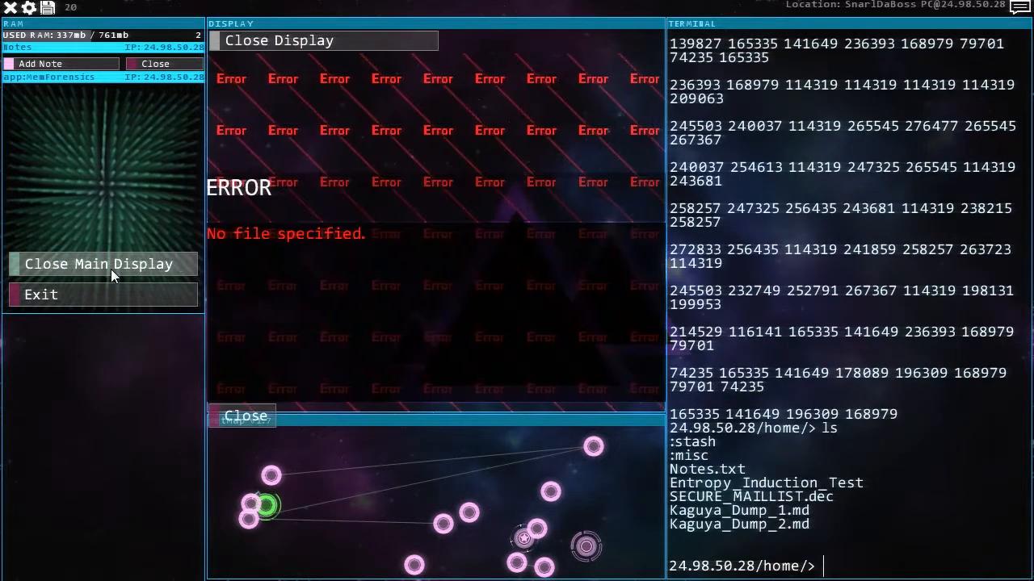
left_click(104, 265)
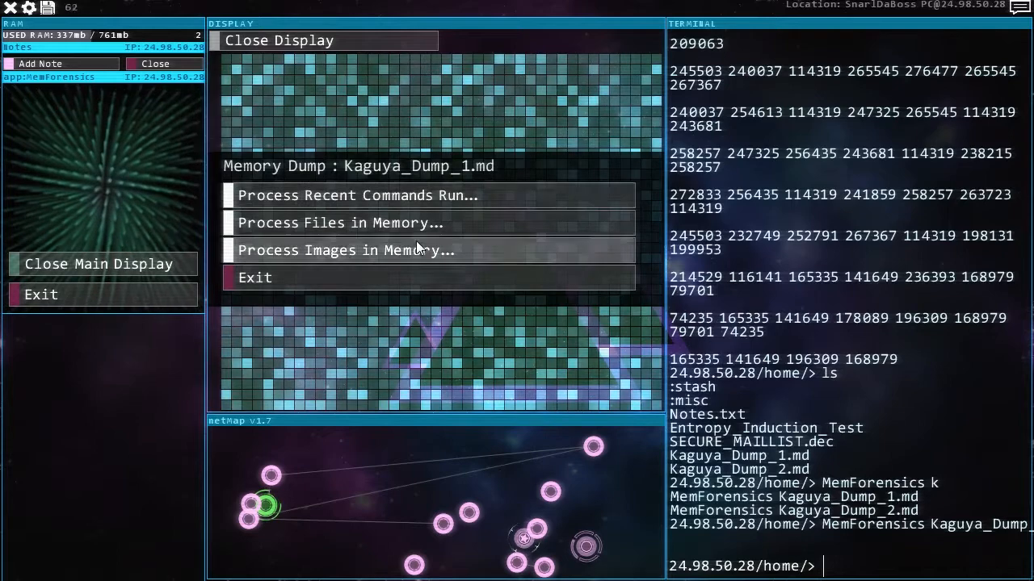
left_click(346, 249)
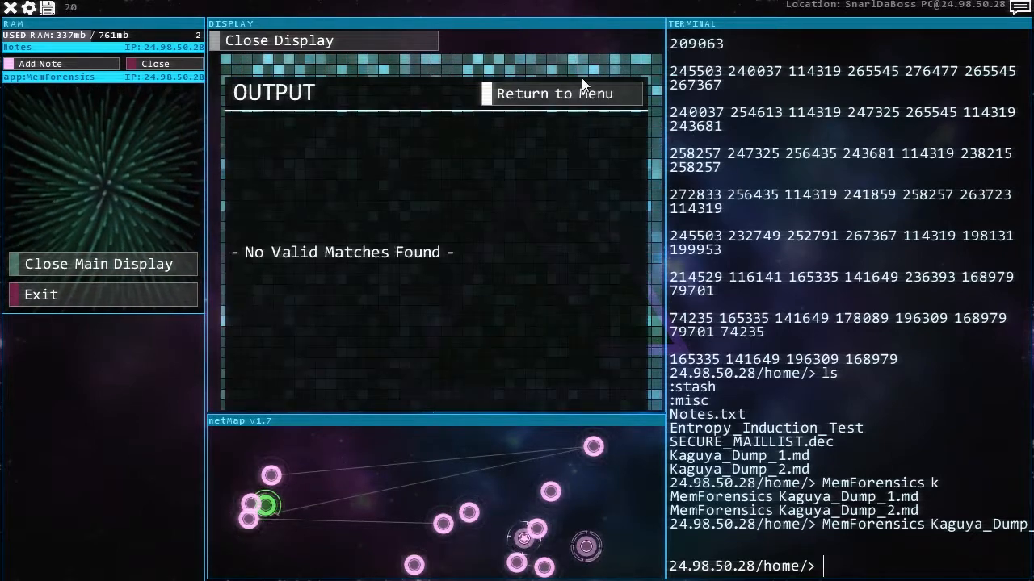
left_click(561, 92)
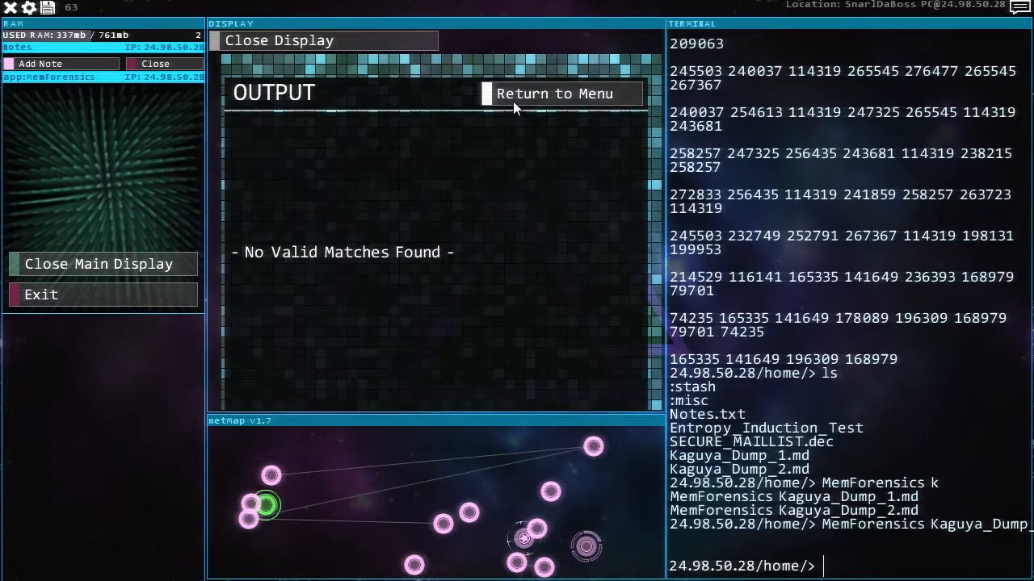
left_click(561, 92)
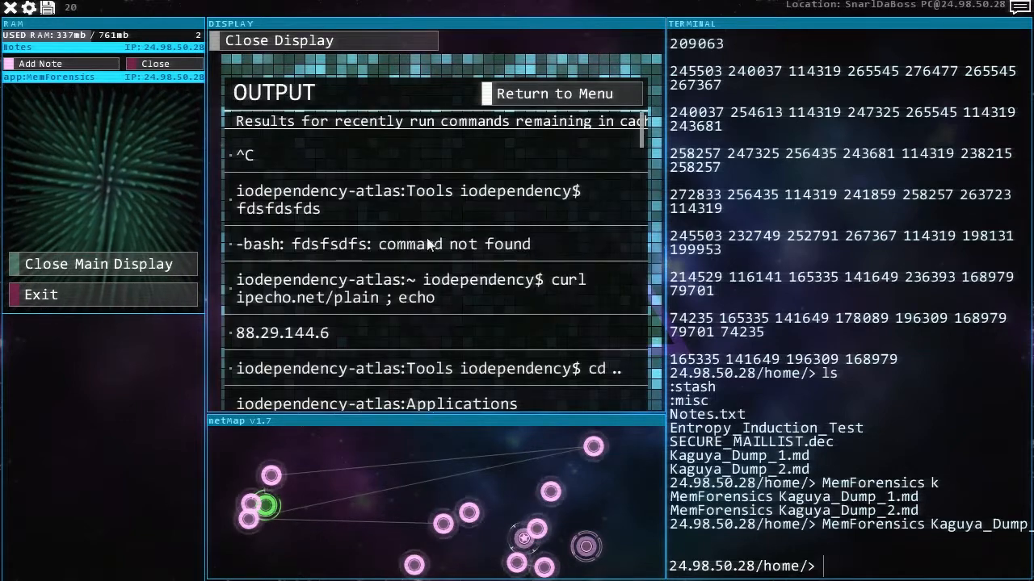
- Scan 88.29.144.6 from the dump's command history, revealing the iodependency~Atlas terminal
scroll("down", 3)
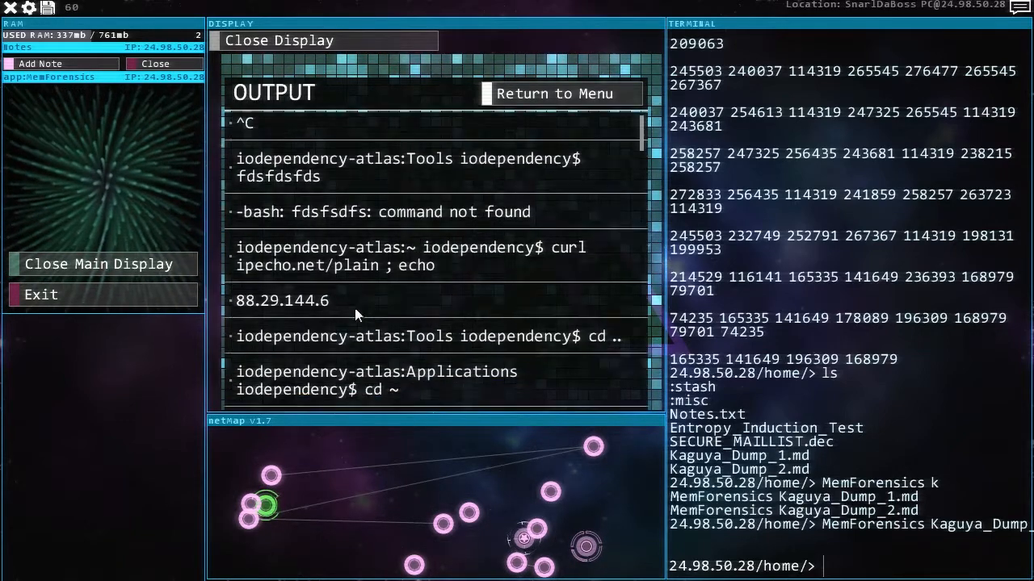
type("sc")
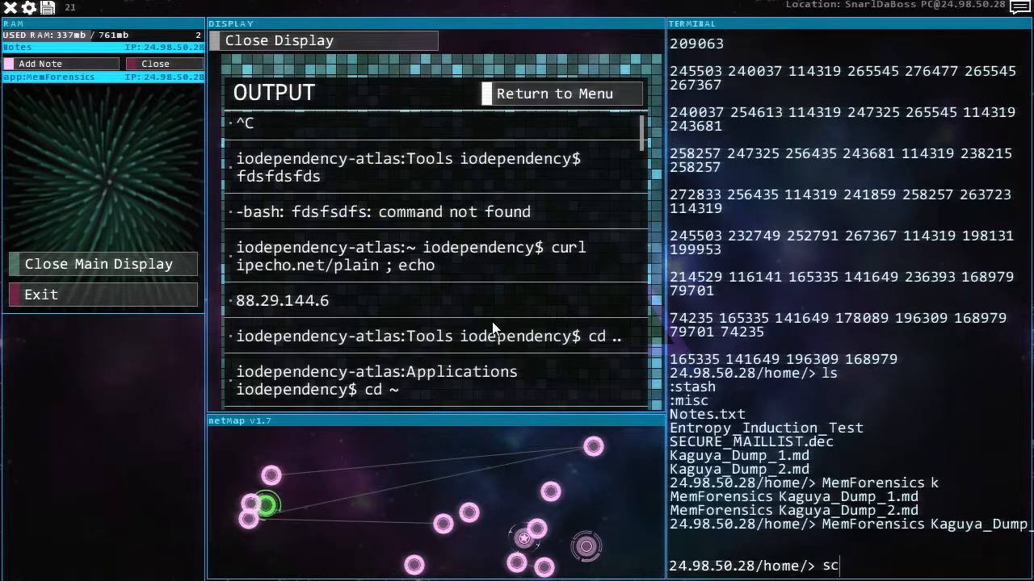
type("an")
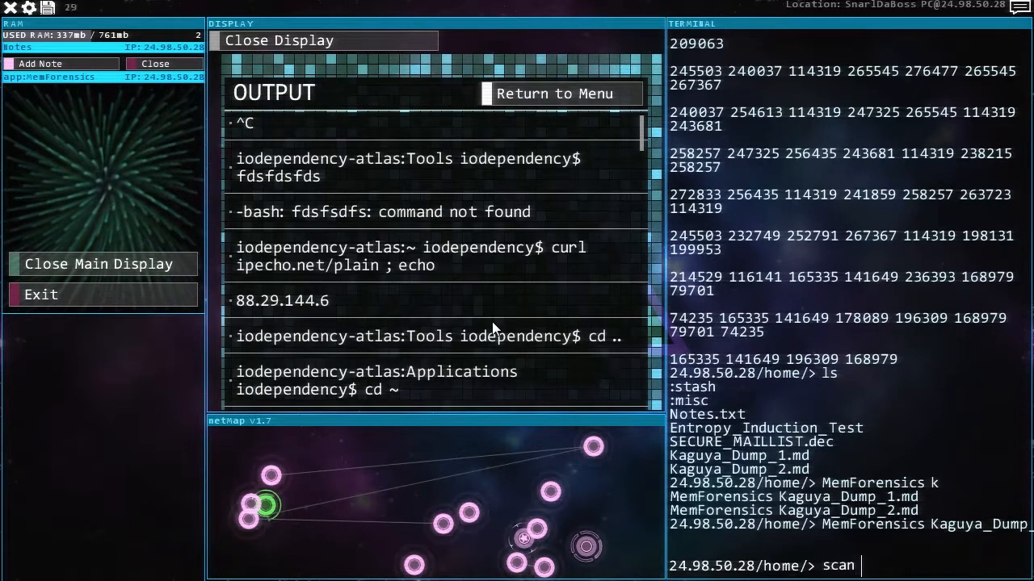
type("88.")
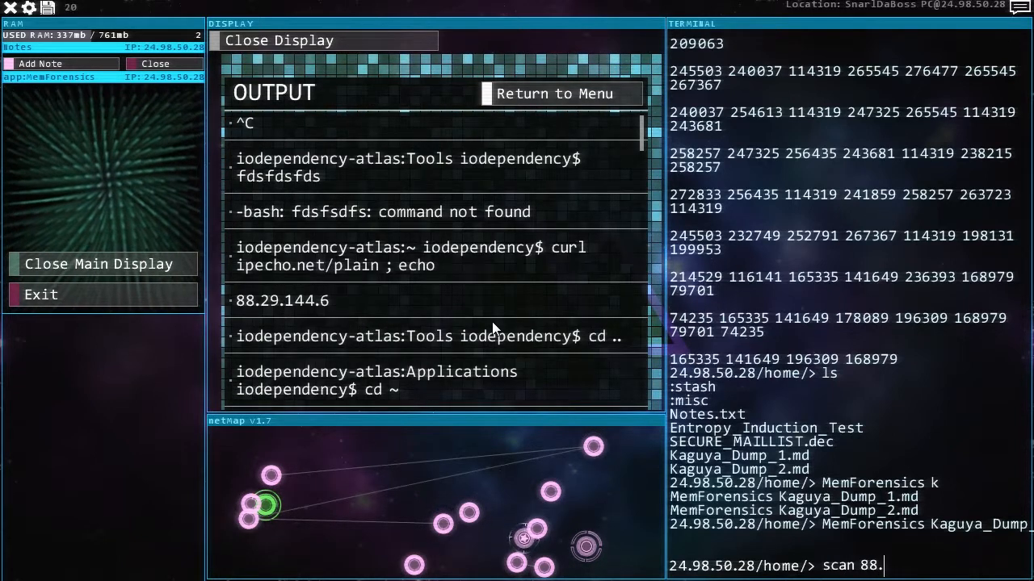
type("2")
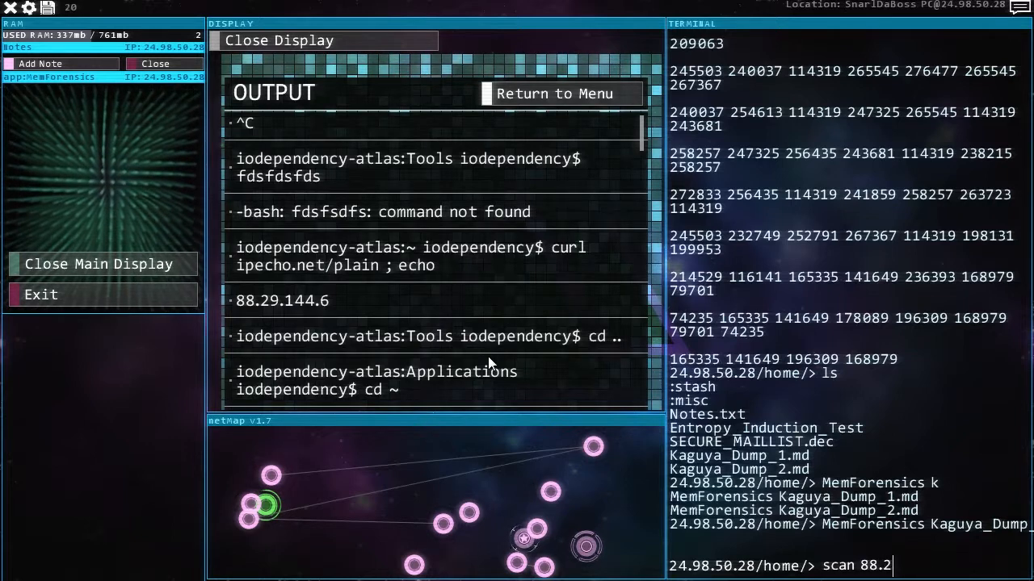
type("9.144")
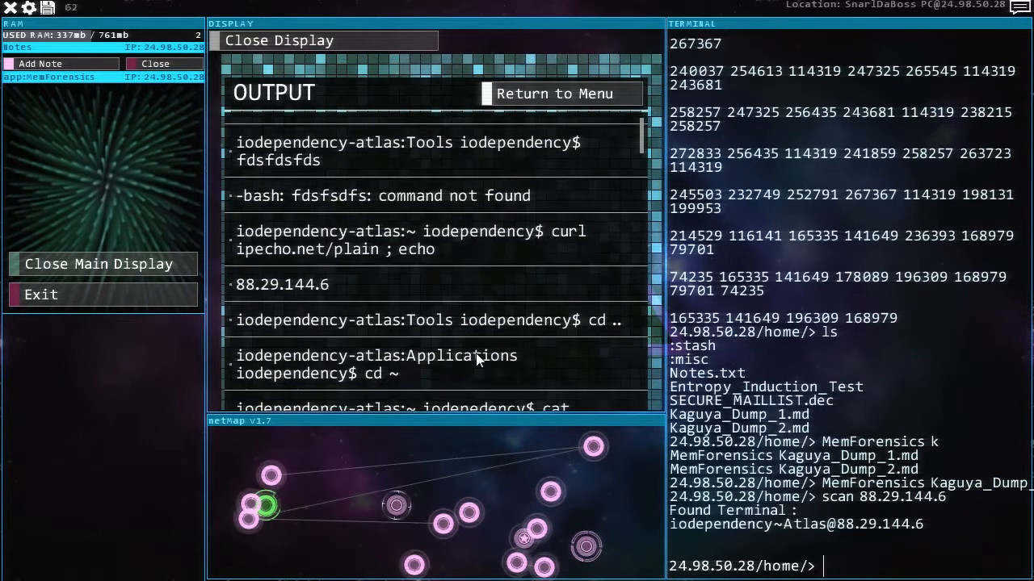
scroll("down", 3)
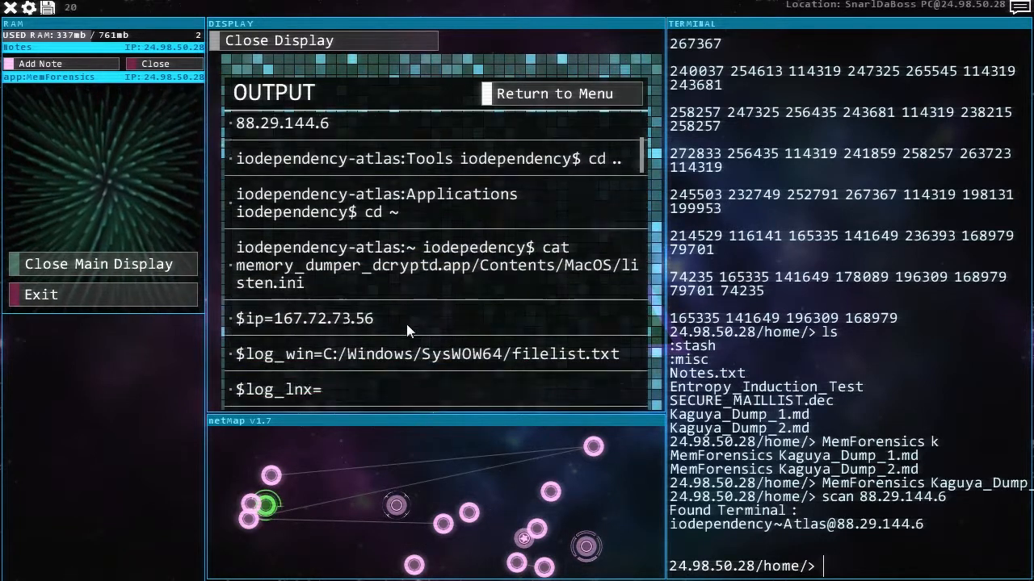
scroll("down", 3)
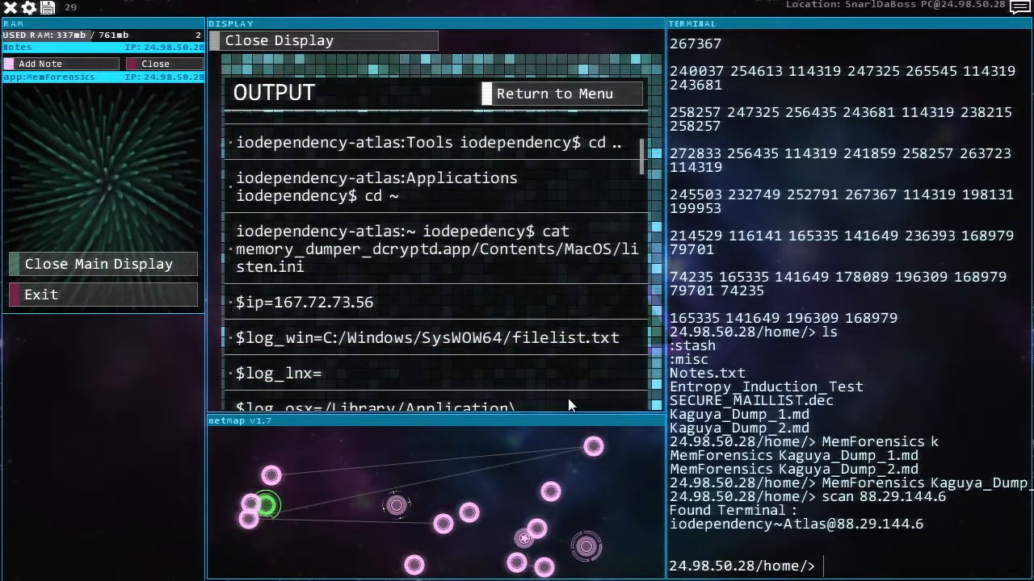
mouse_move(439, 329)
type("scan")
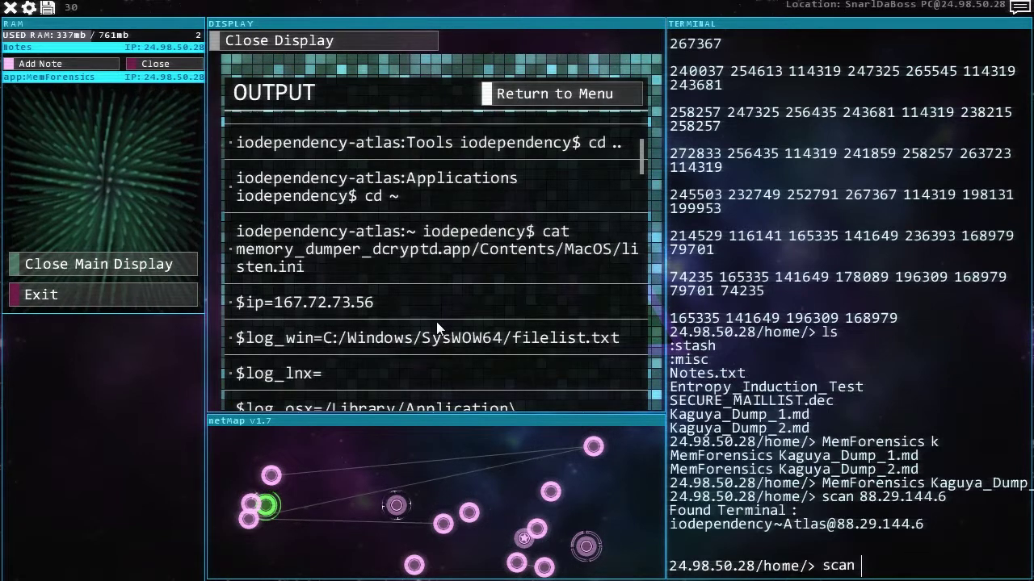
- Scan 167.72.73.56 to reveal Snackintosh_PASSTHRU and scroll to the #usr and #pass lines
type("167.7")
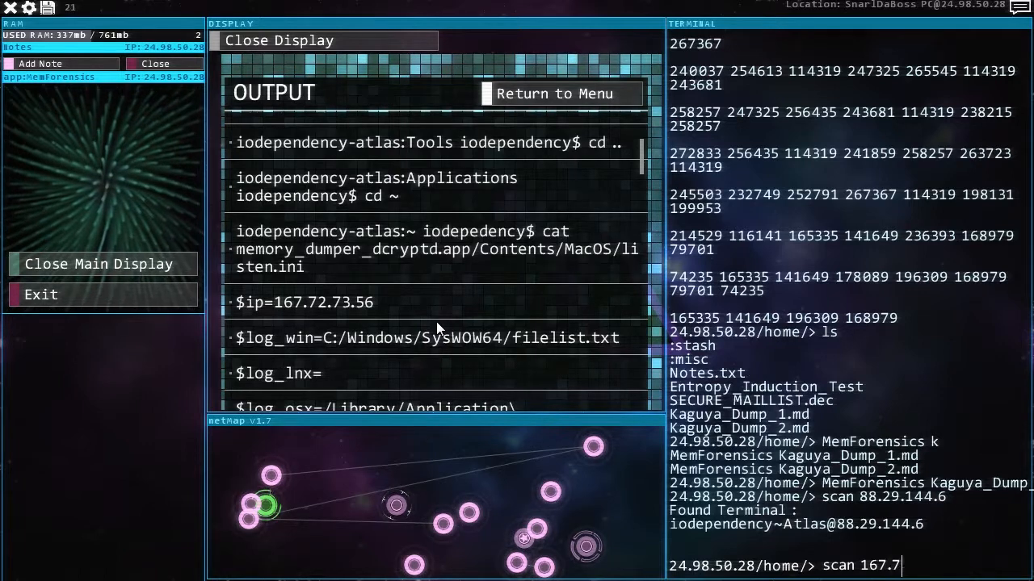
type("2.73.56")
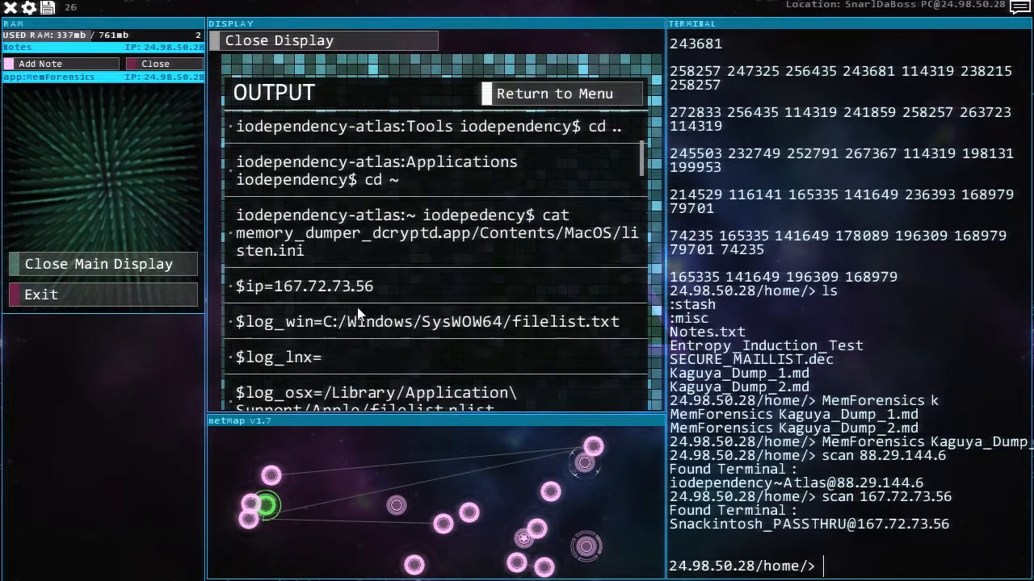
scroll("down", 3)
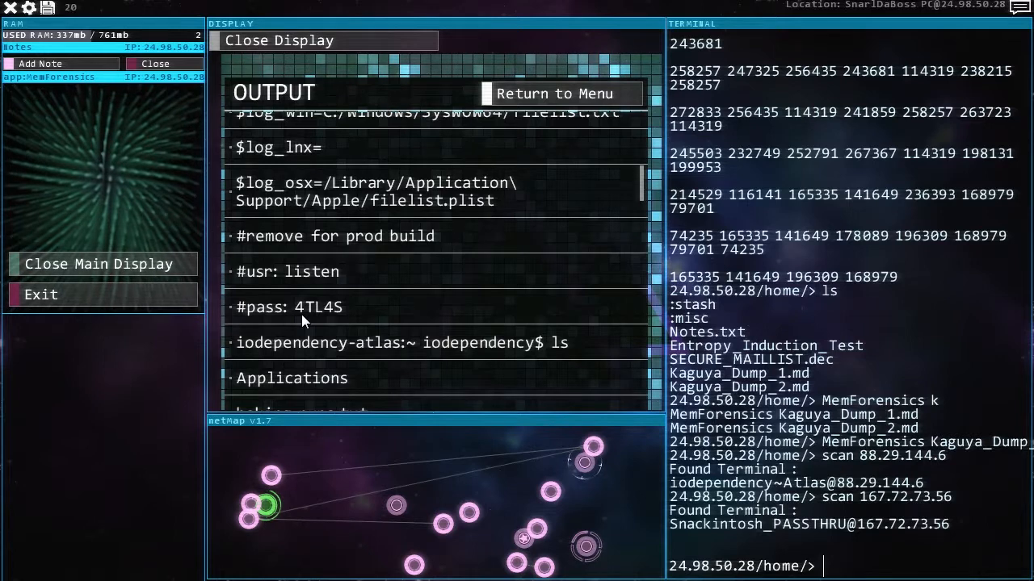
mouse_move(416, 462)
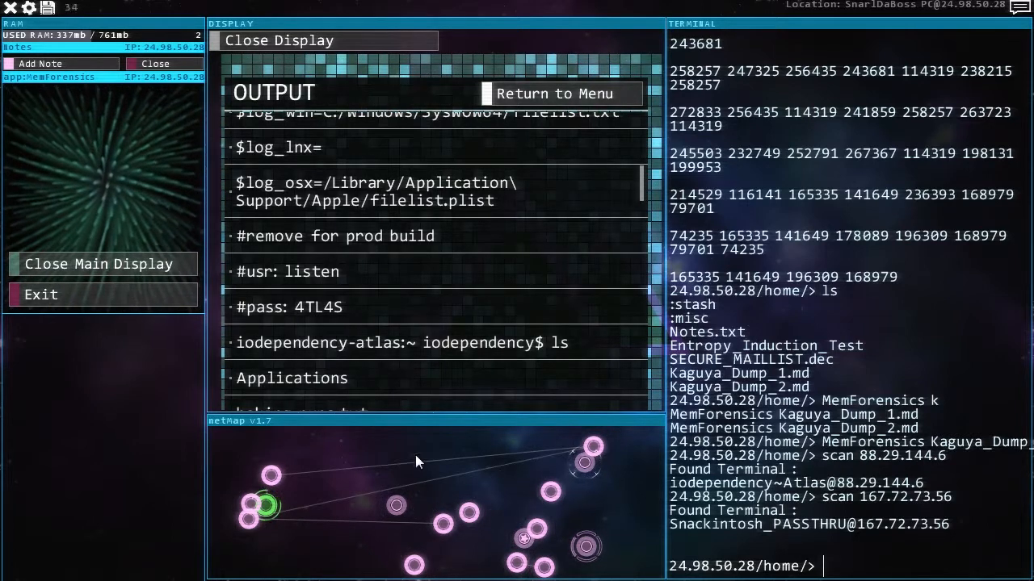
- Connect to iodependency~Atlas, bring up its login prompt and review the credentials in the output
left_click(553, 92)
type("connect 88.29.144.6")
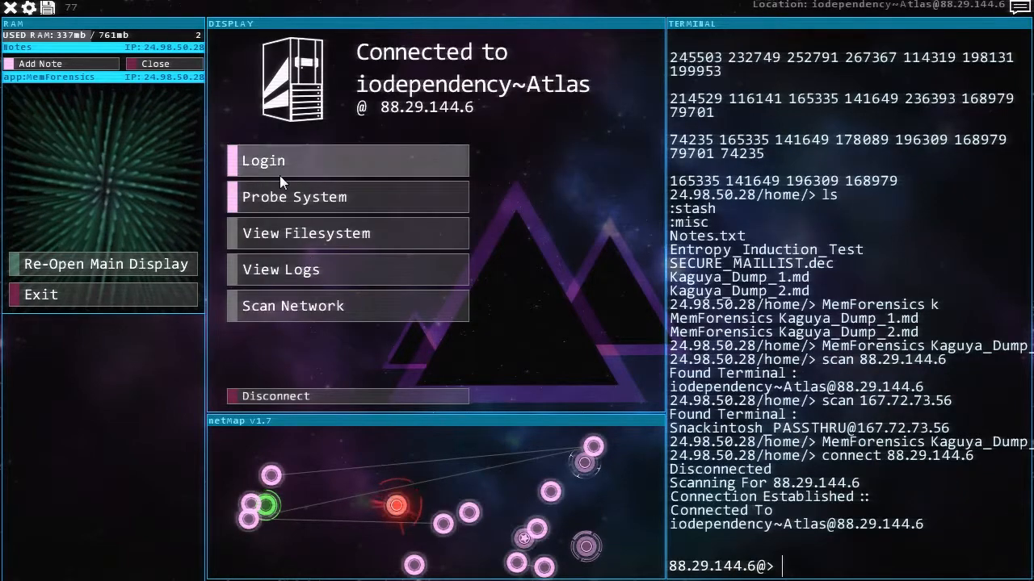
left_click(347, 160)
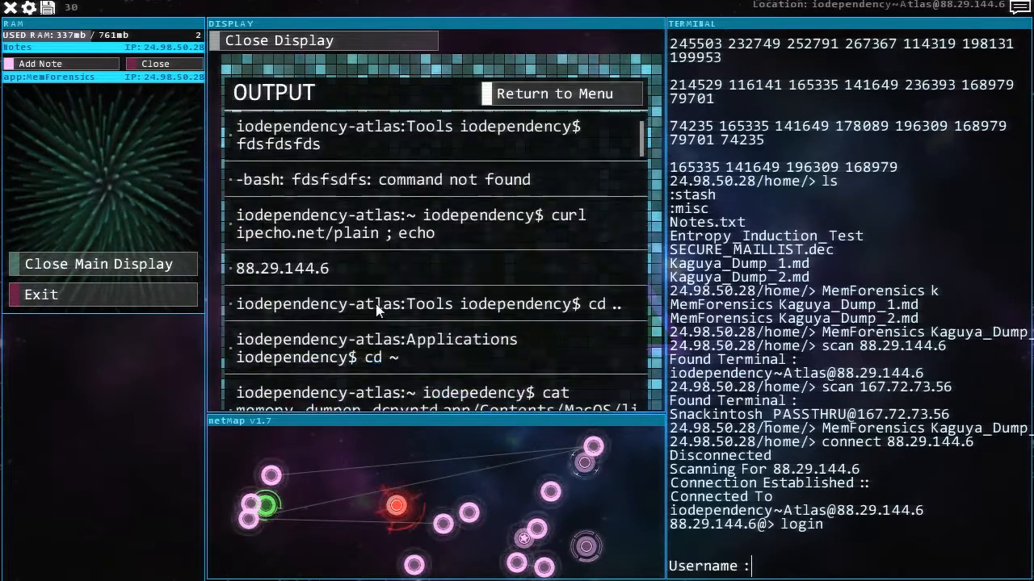
scroll("down", 3)
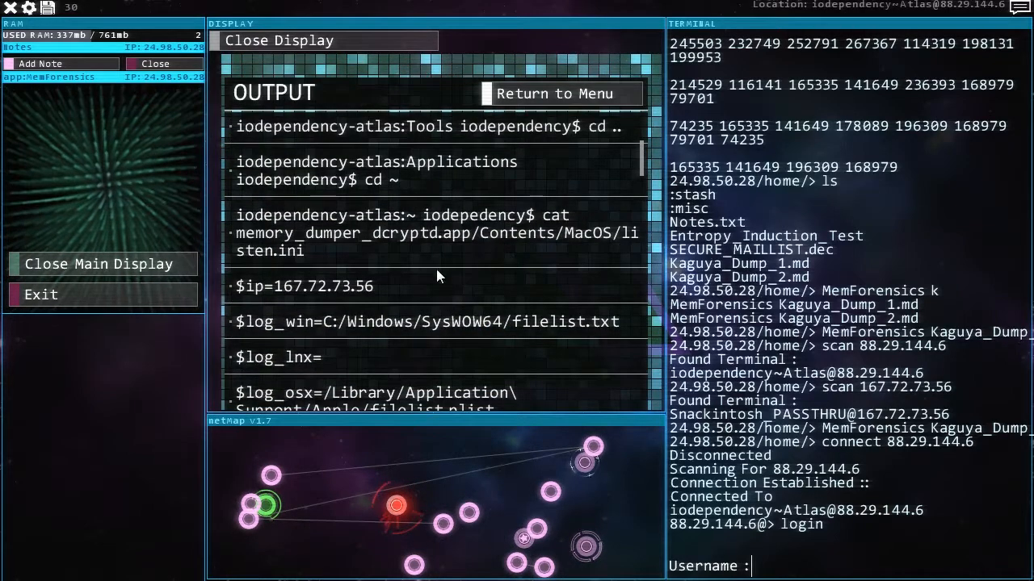
scroll("down", 3)
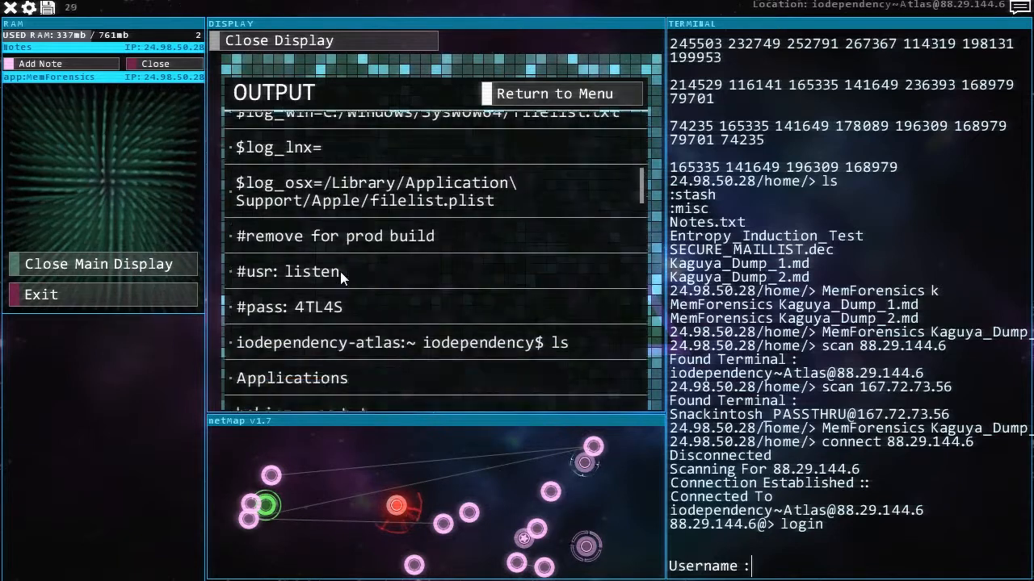
scroll("down", 3)
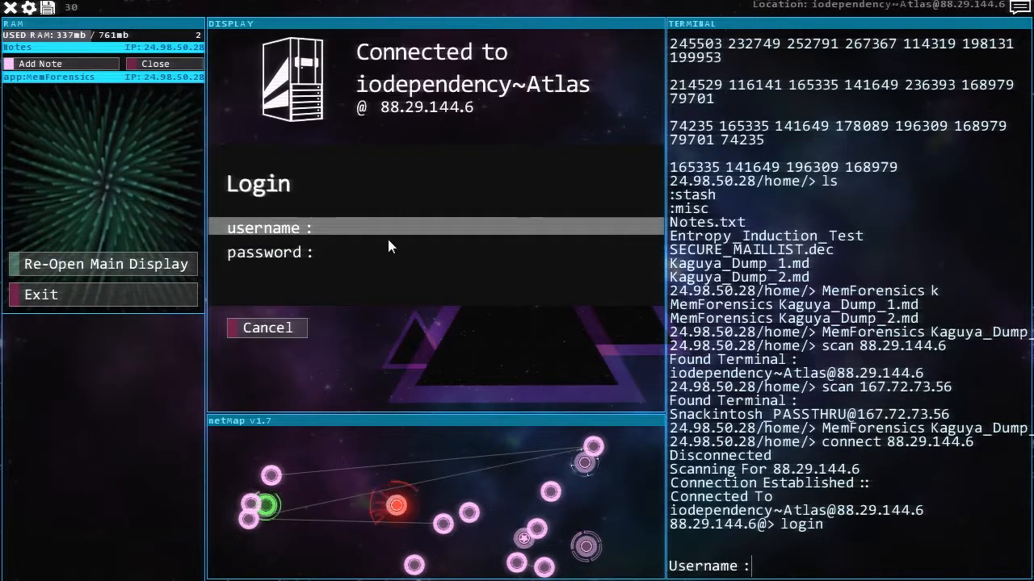
type("listen")
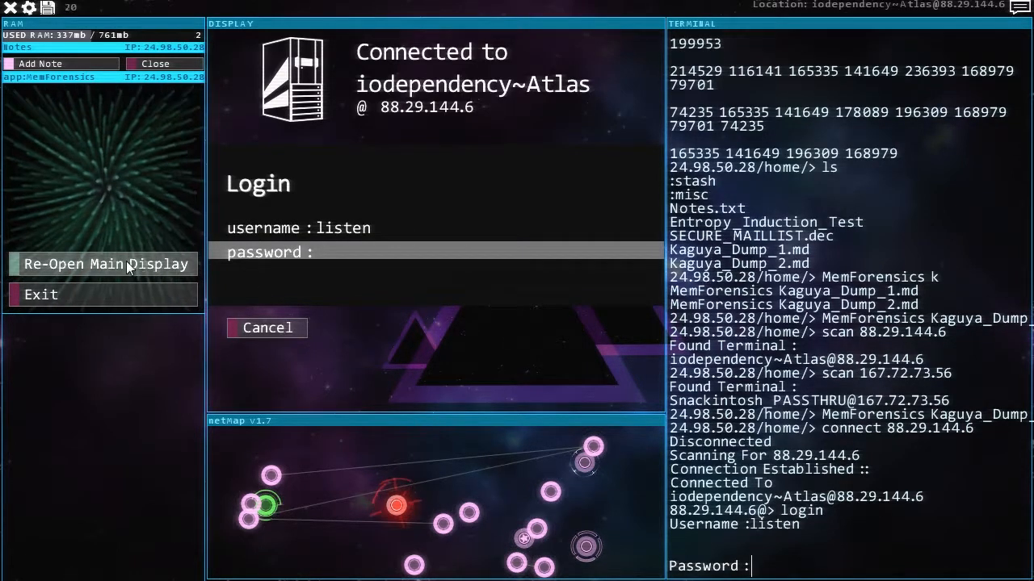
left_click(103, 265)
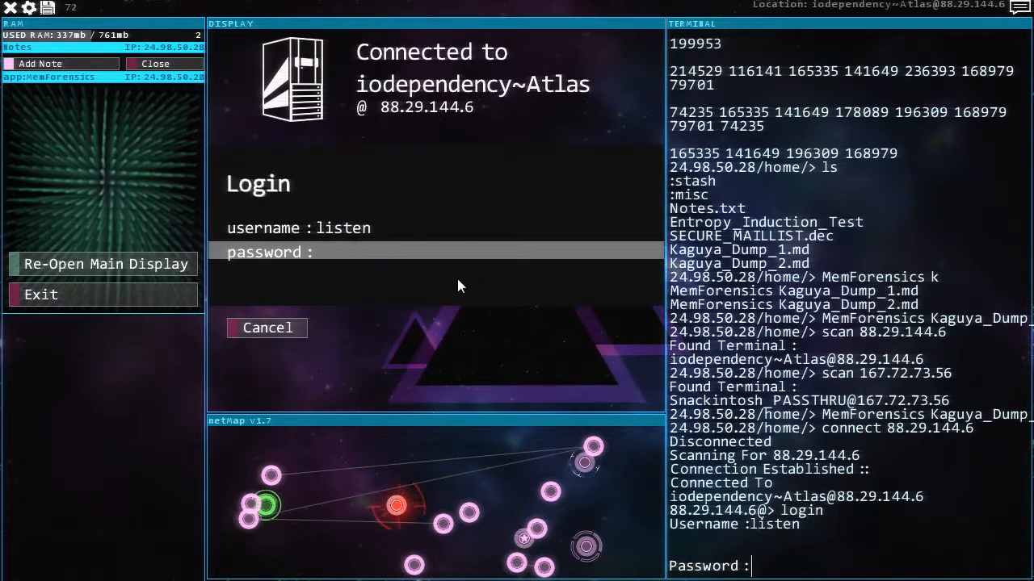
type("*")
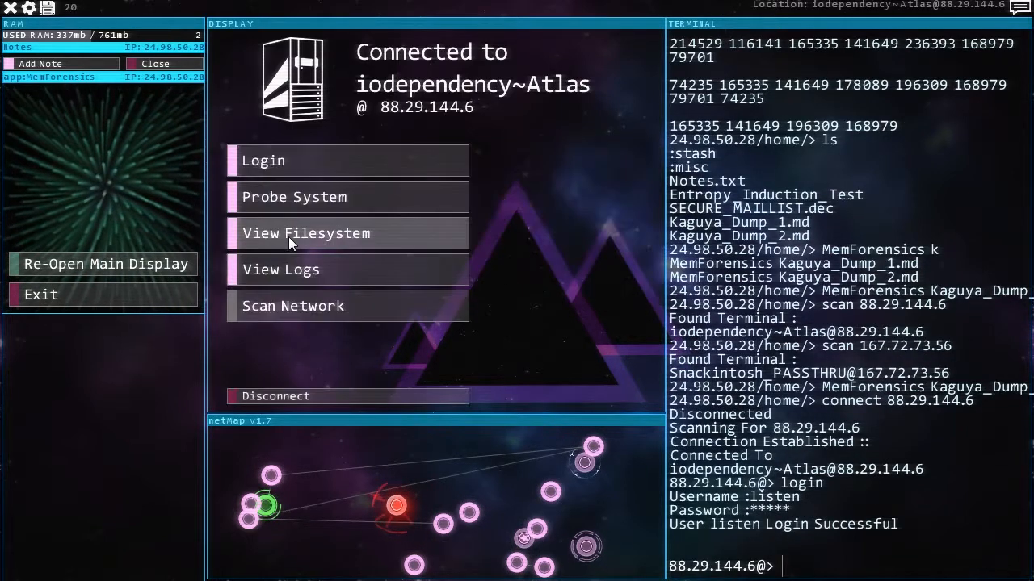
mouse_move(323, 252)
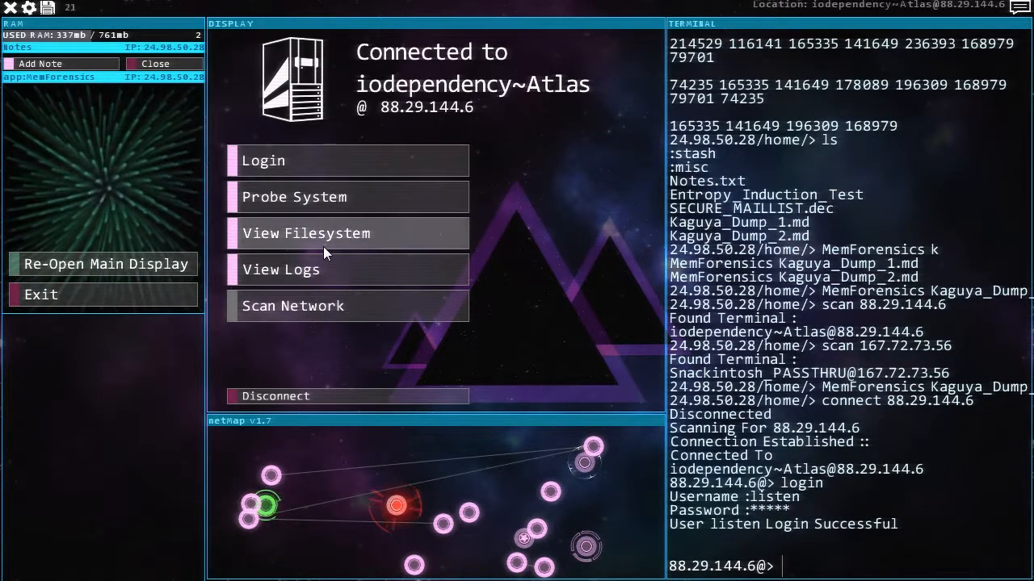
- View the iodependency~Atlas file system listing home, log, bin, sys and the satellite folders
left_click(307, 233)
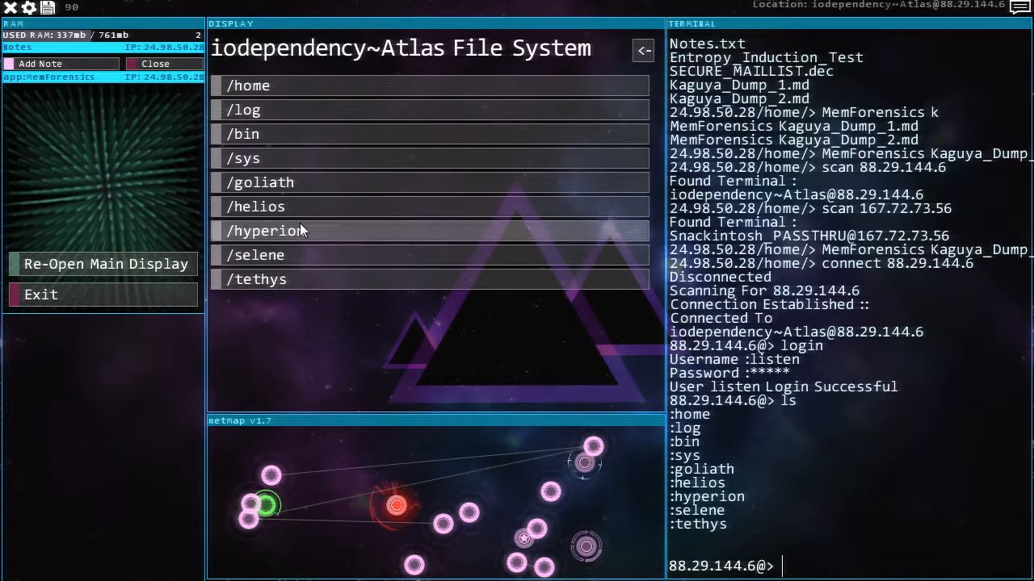
mouse_move(439, 346)
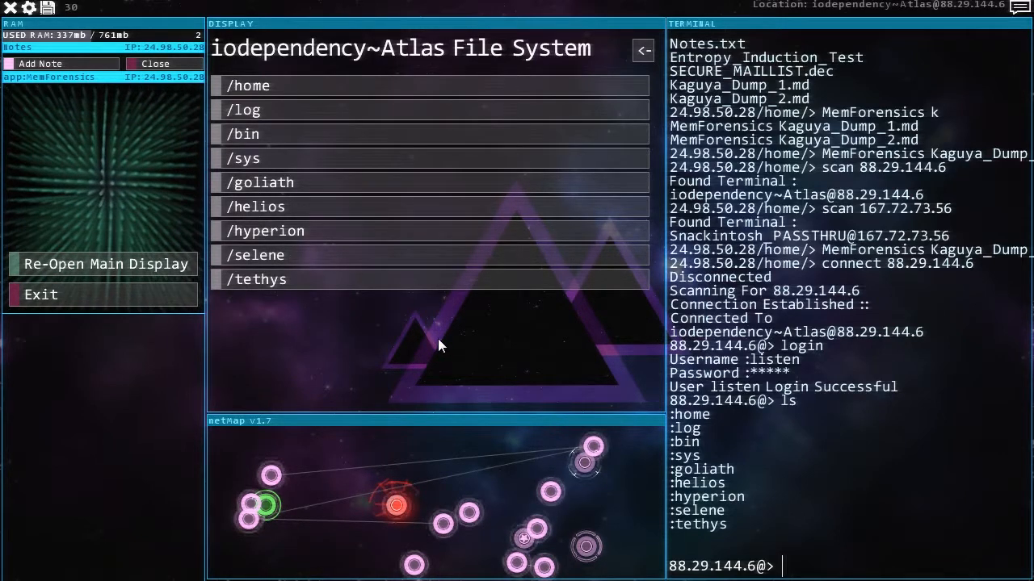